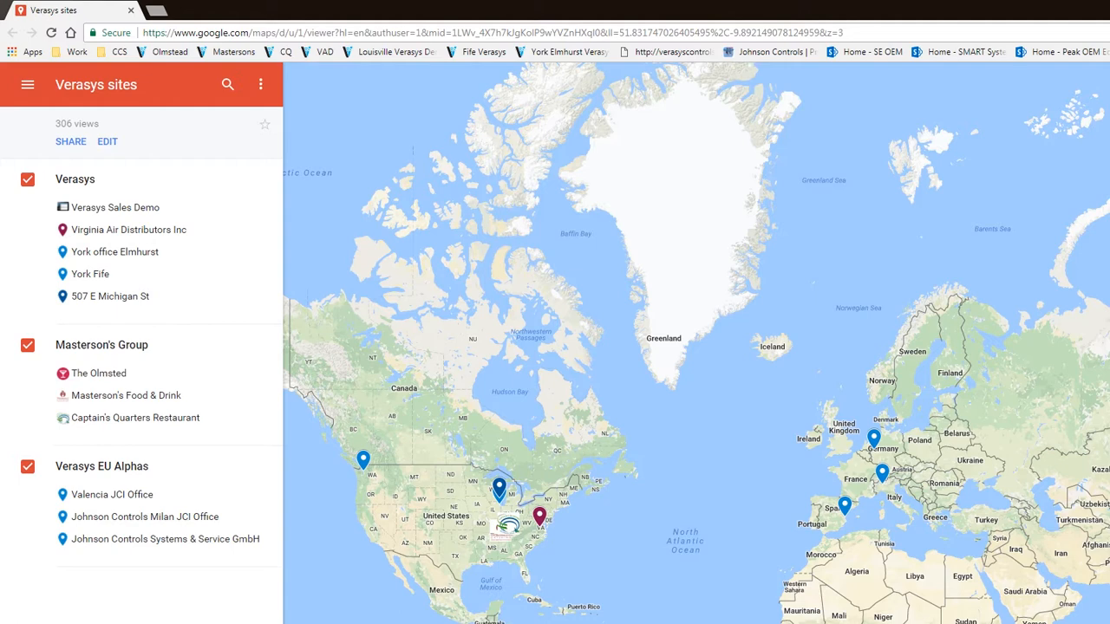
mouse_move(621, 56)
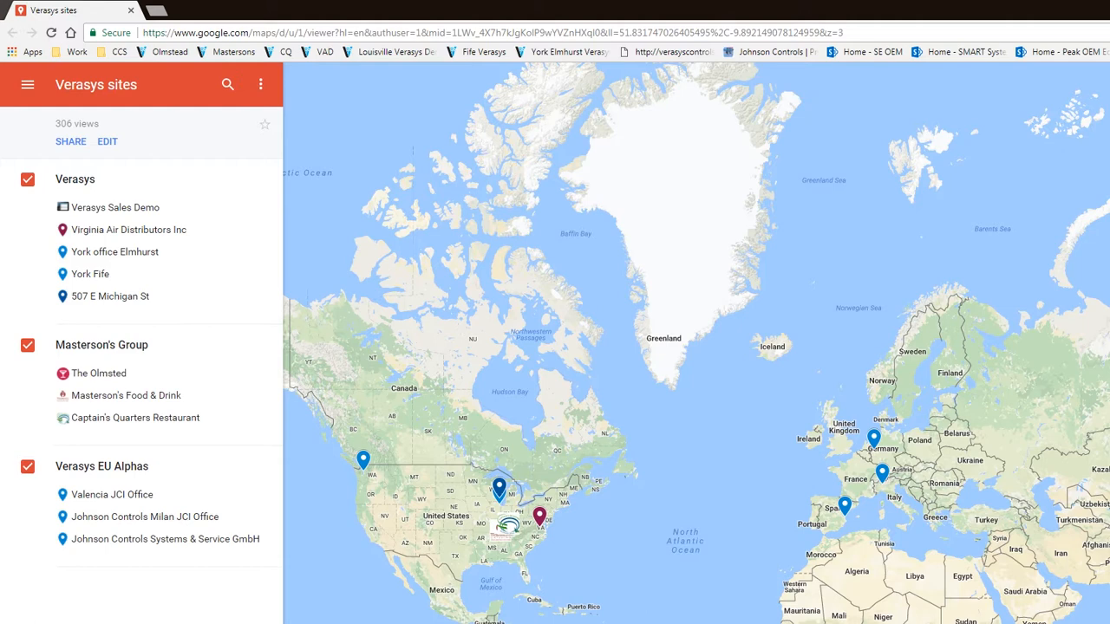
mouse_move(257, 399)
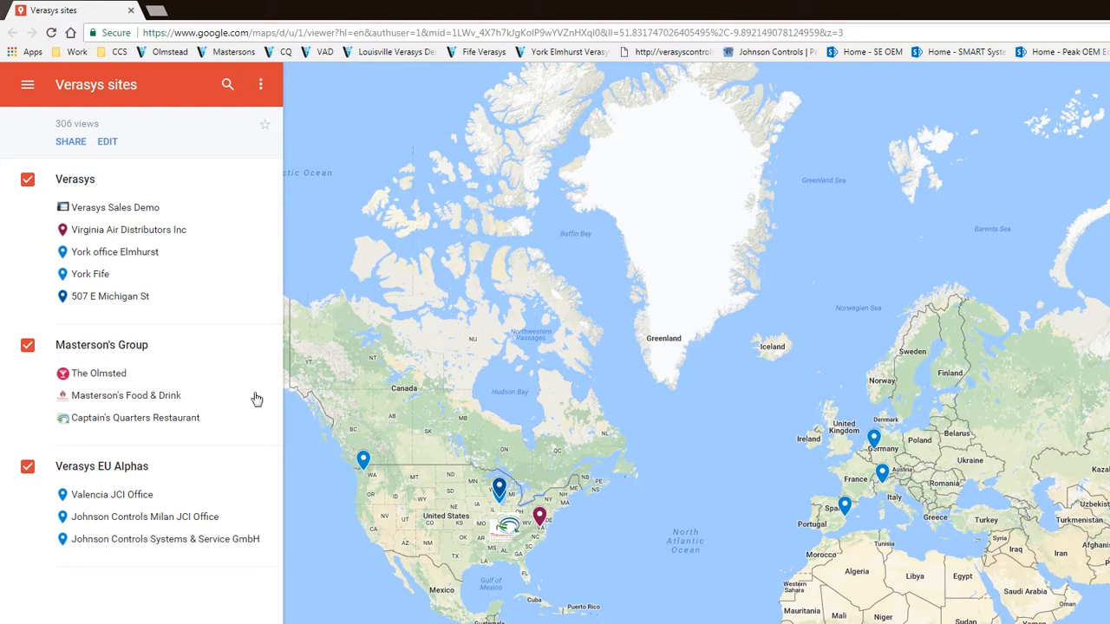
mouse_move(107, 382)
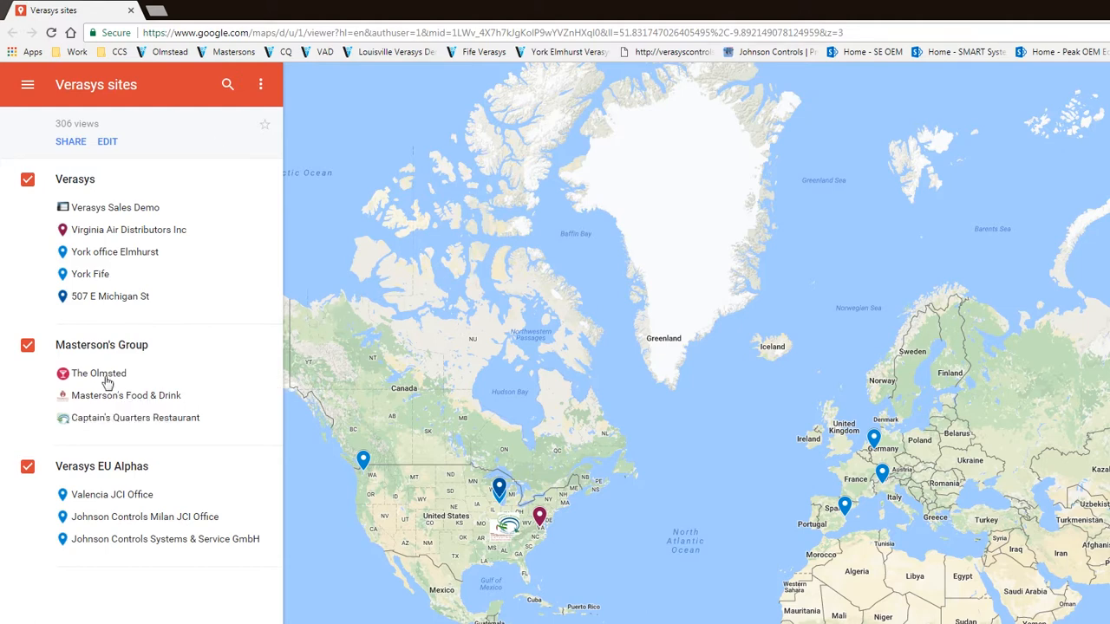
mouse_move(87, 396)
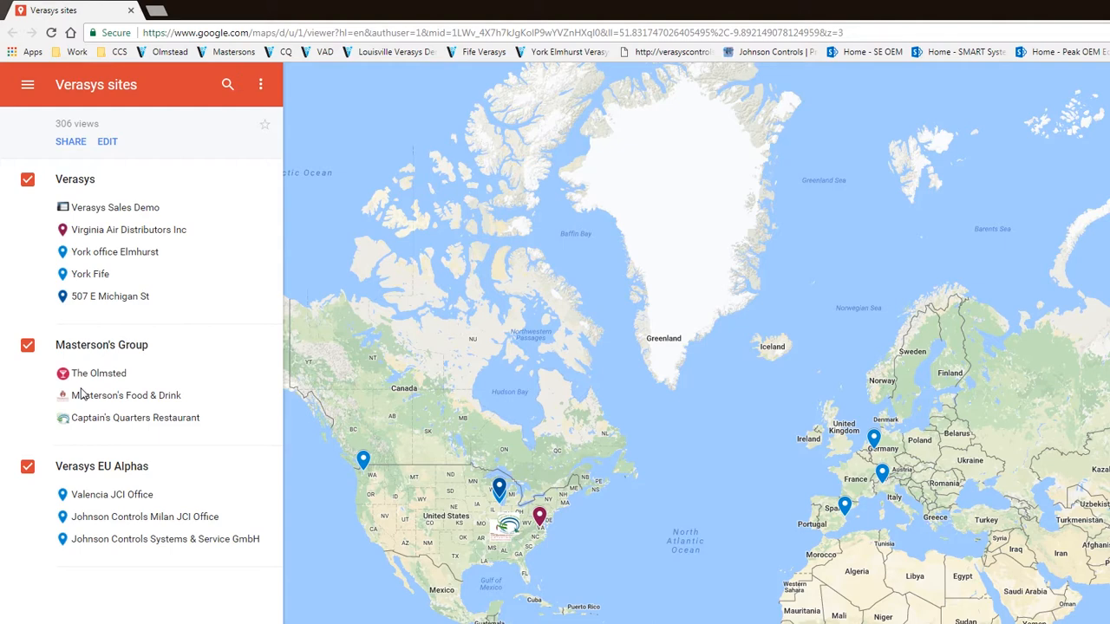
mouse_move(134, 381)
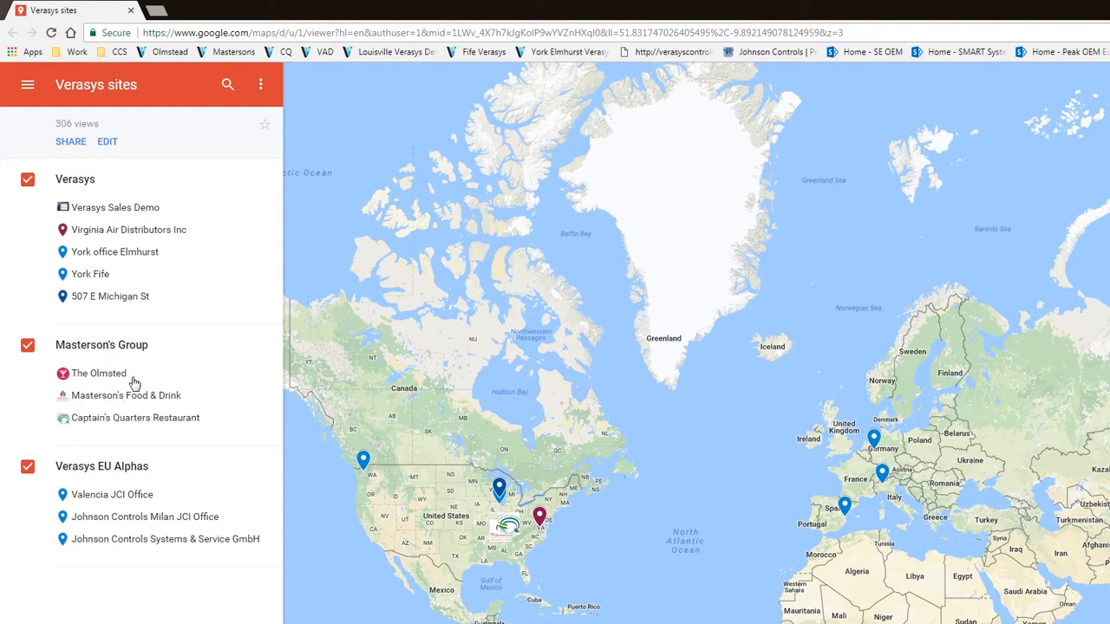
Step: Open Masterson's Food & Drink in Google My Maps and follow its Verasys link
left_click(126, 396)
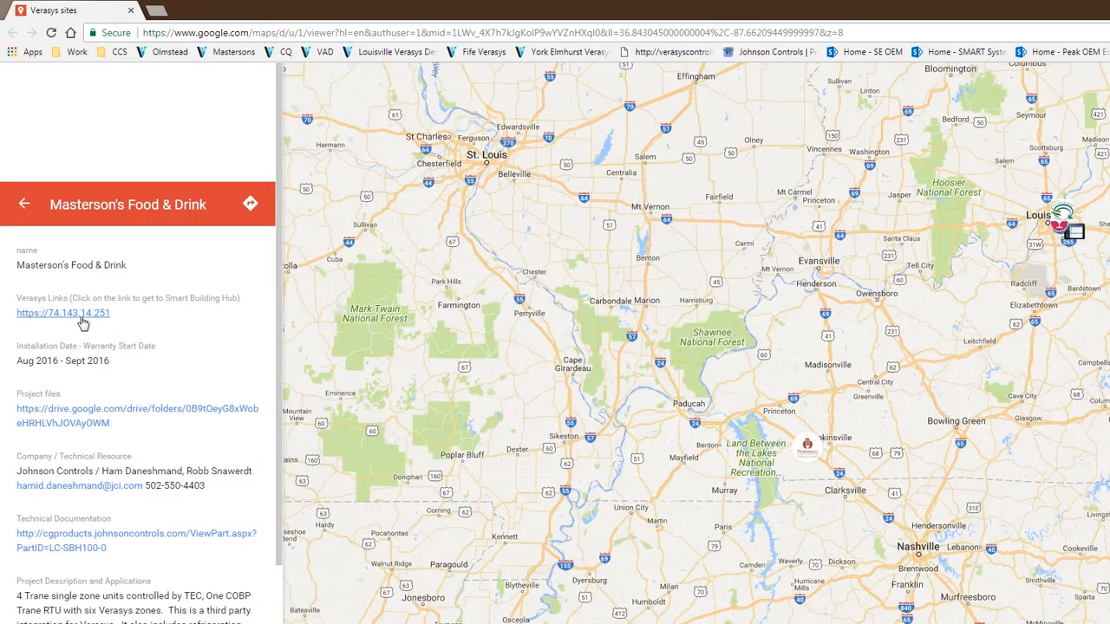
left_click(64, 313)
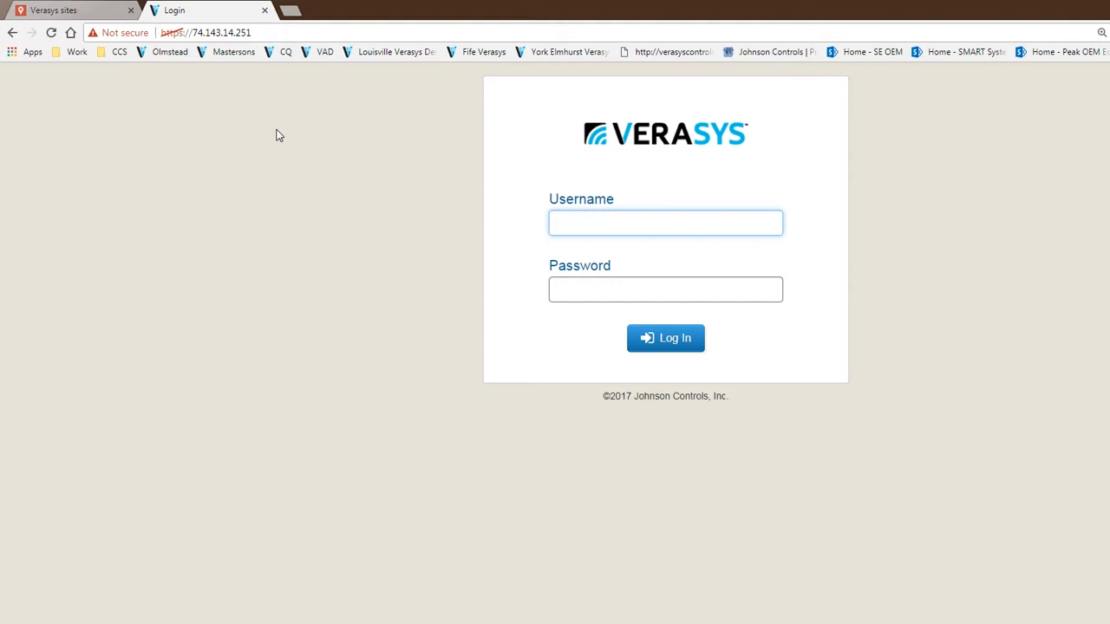
type("ham")
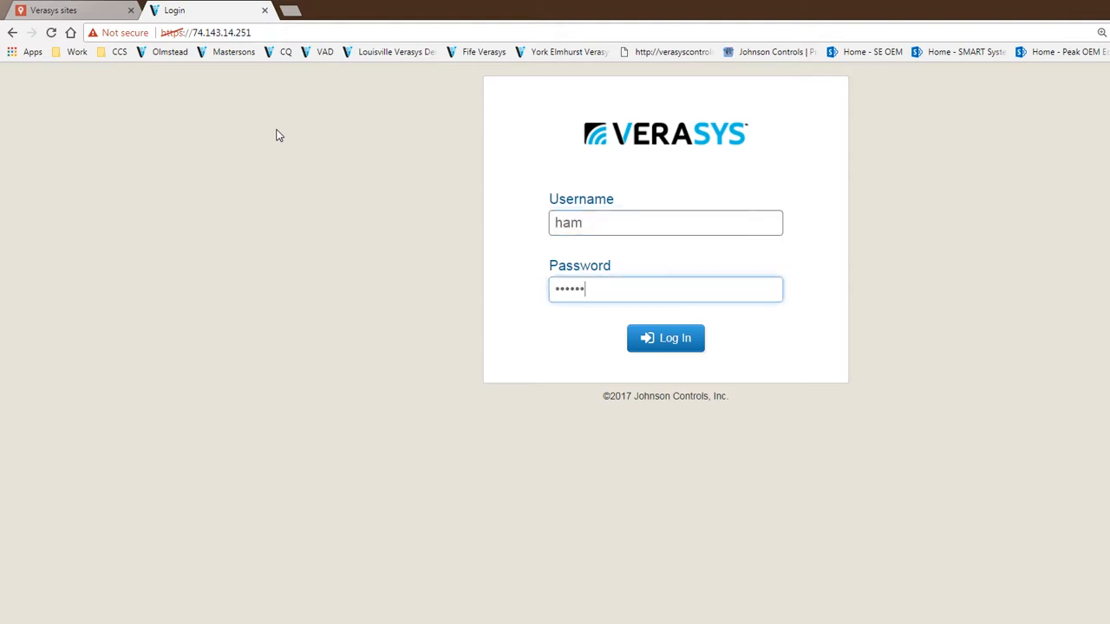
left_click(666, 338)
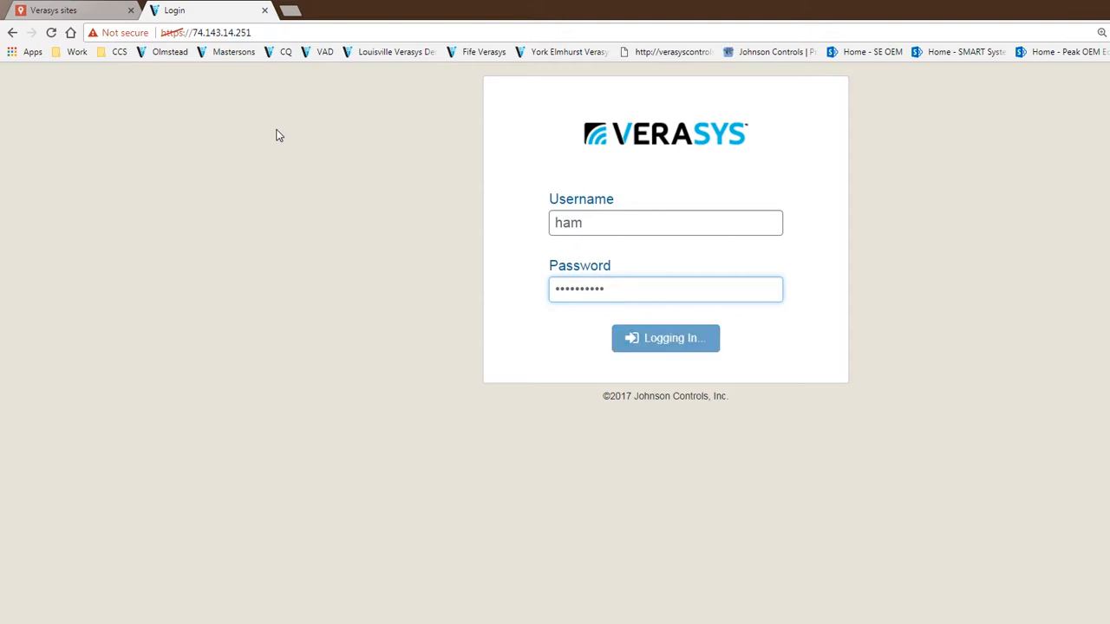
left_click(665, 339)
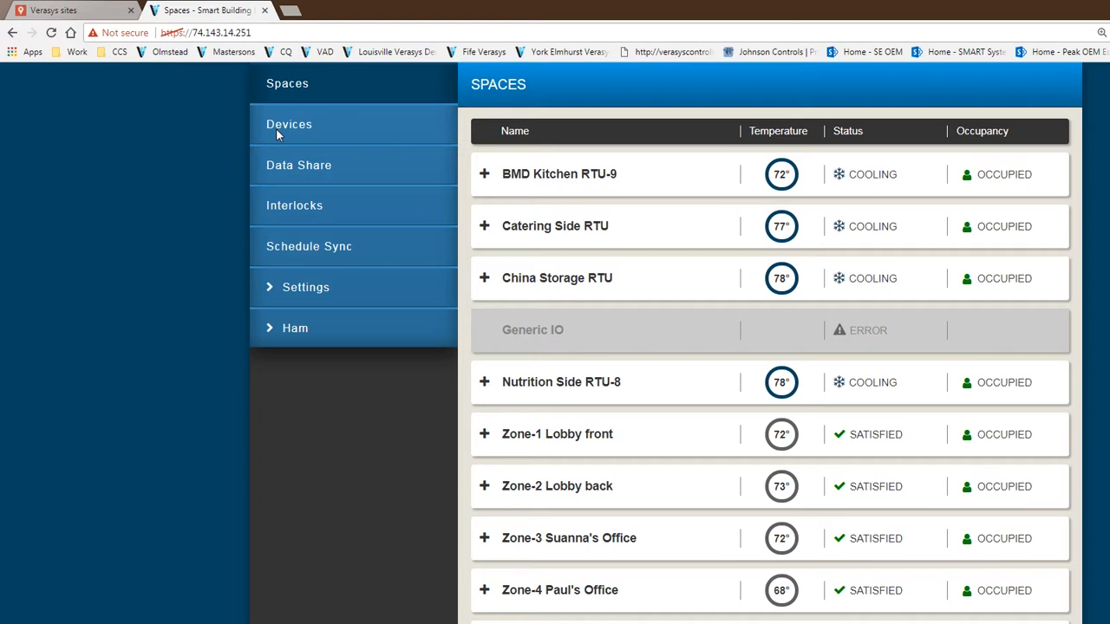
mouse_move(269, 143)
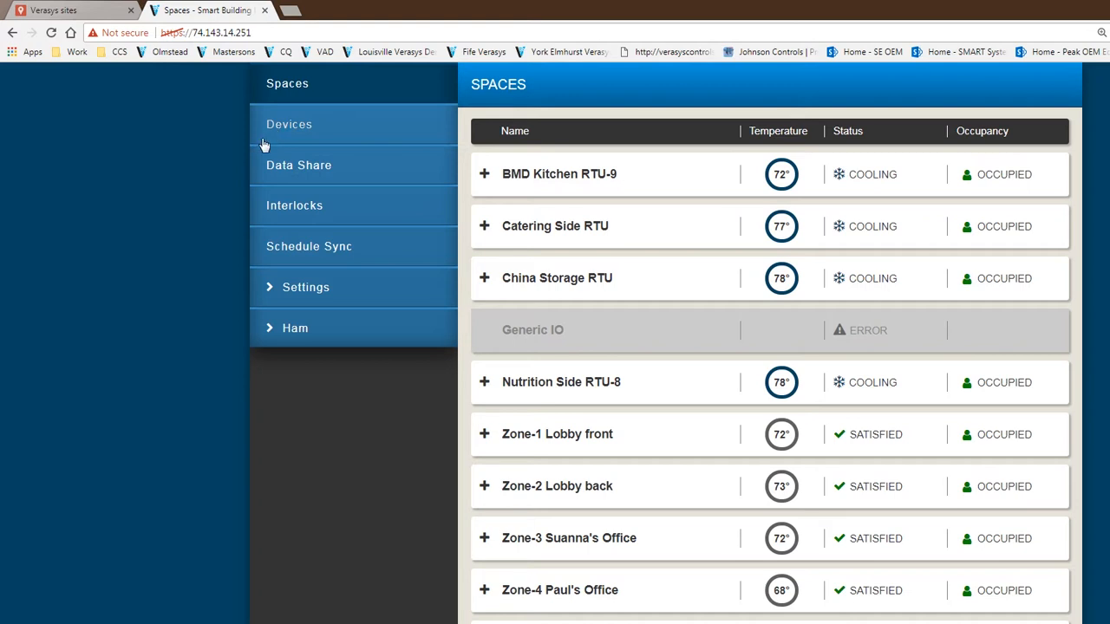
mouse_move(276, 136)
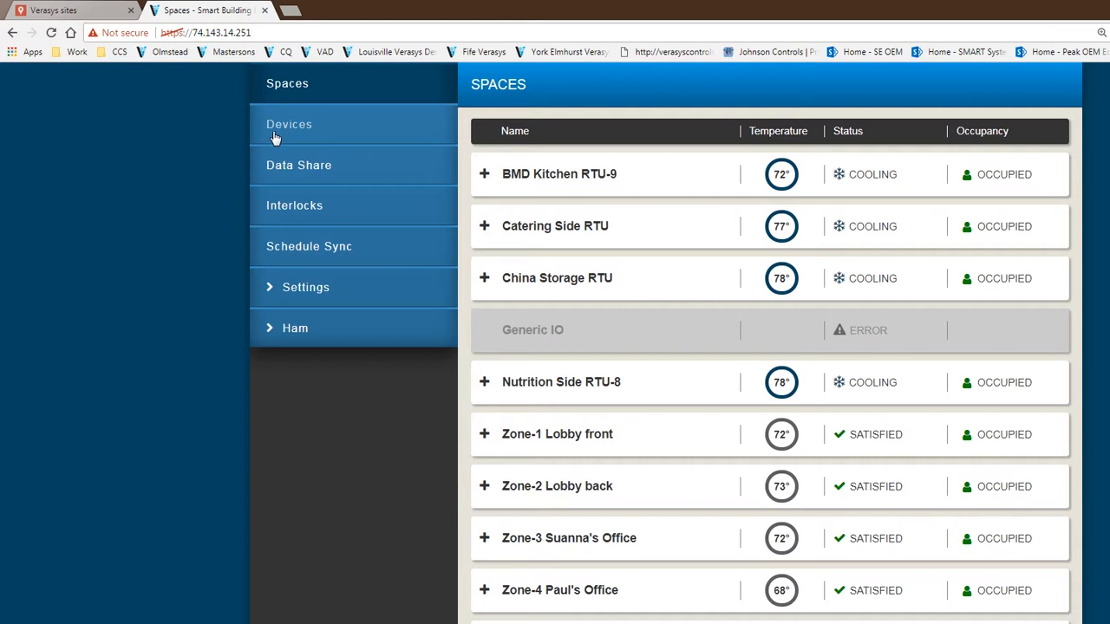
mouse_move(705, 178)
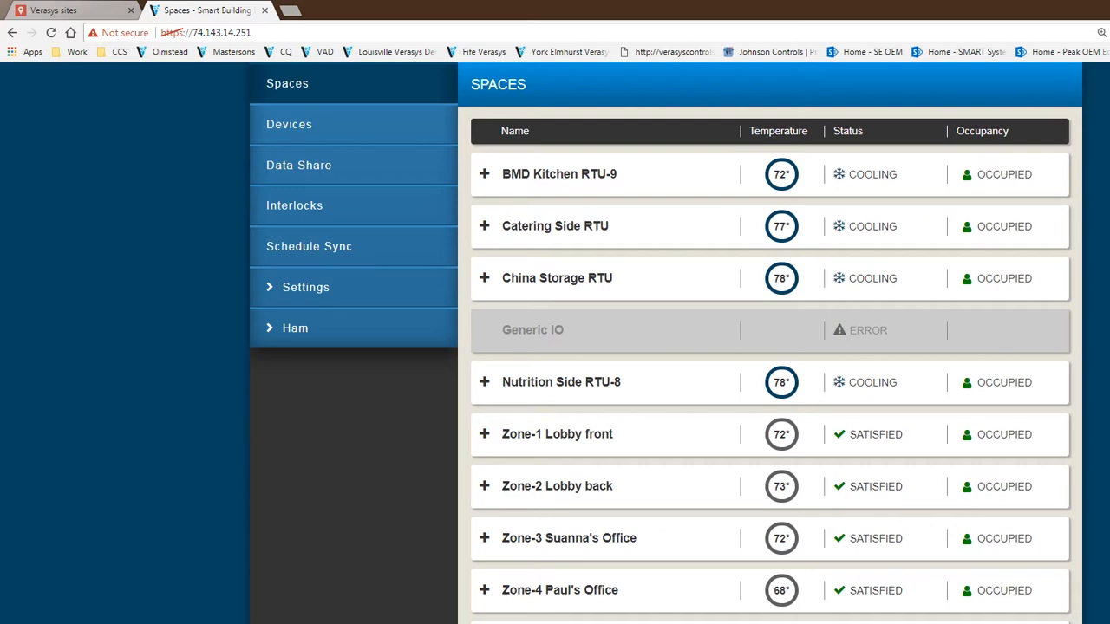
mouse_move(644, 279)
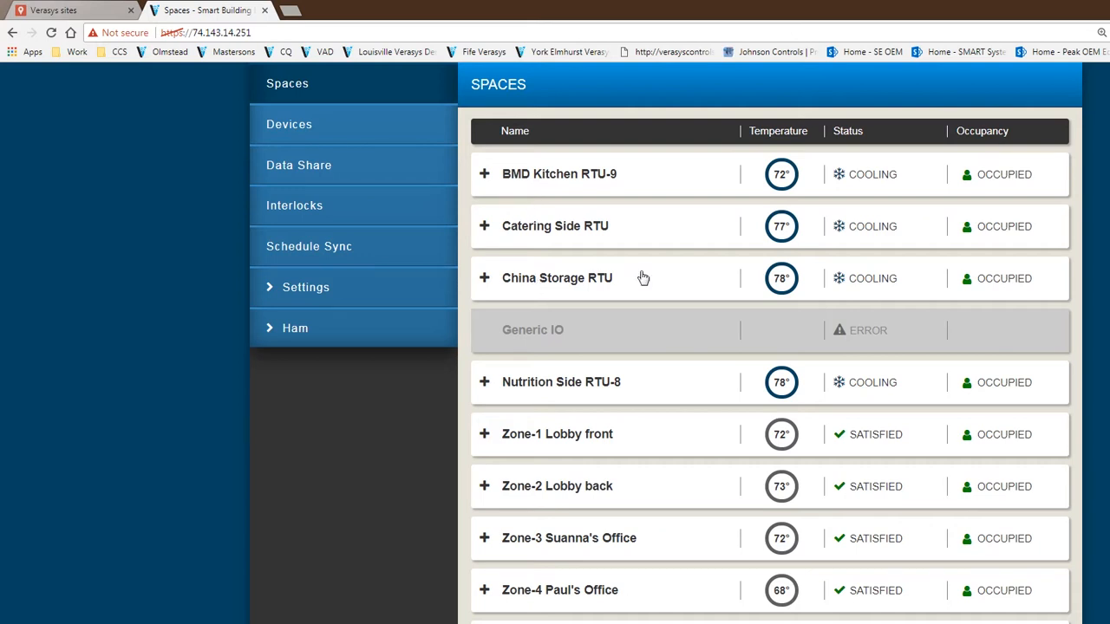
mouse_move(554, 270)
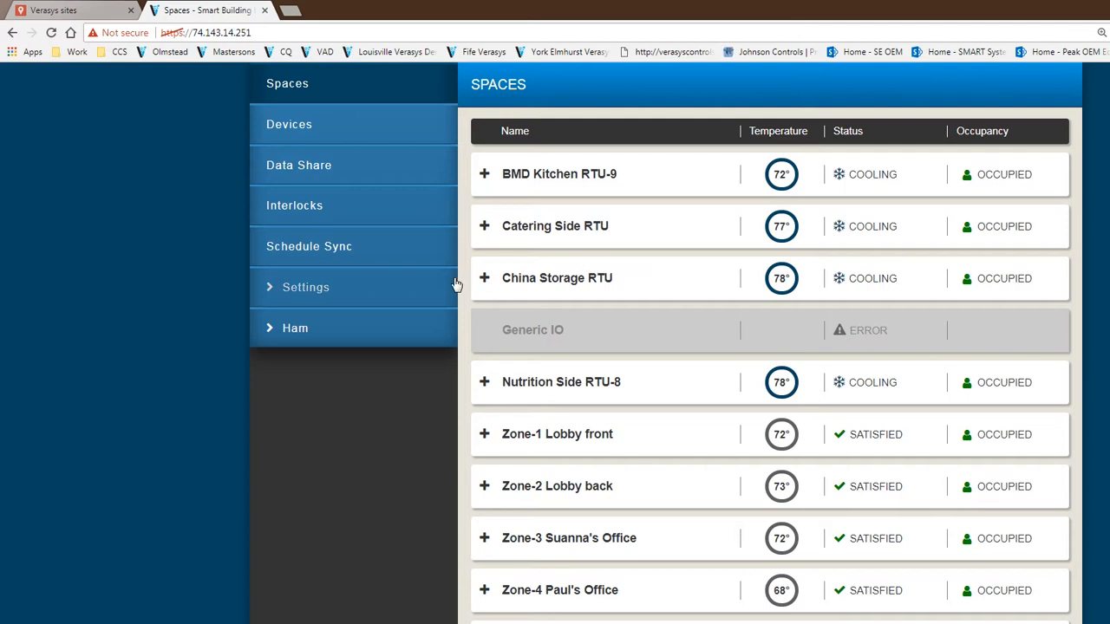
mouse_move(603, 401)
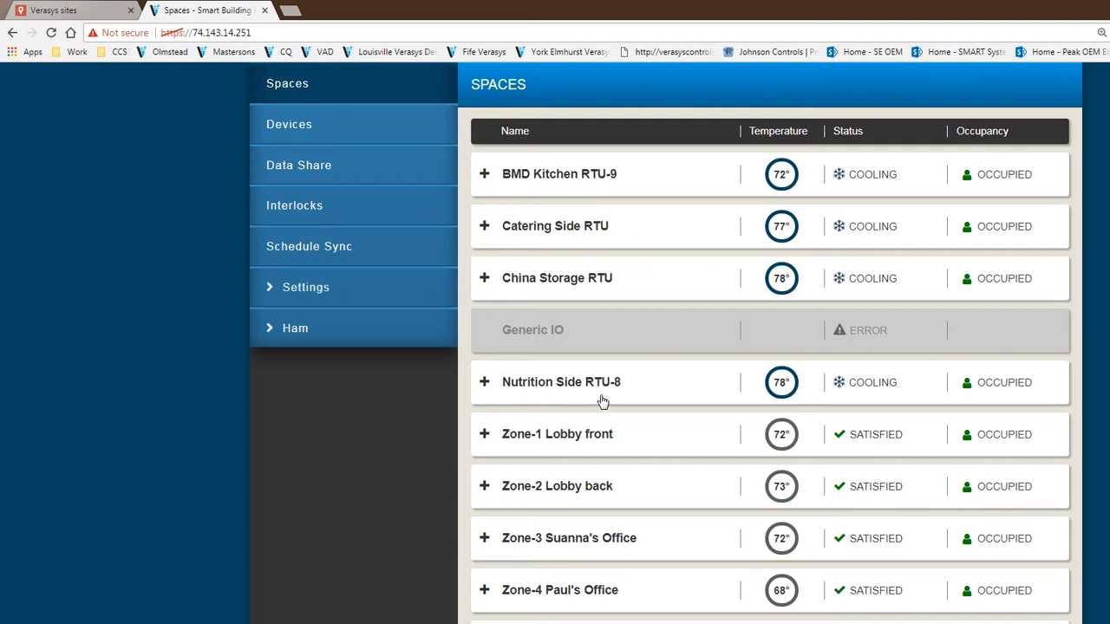
mouse_move(772, 240)
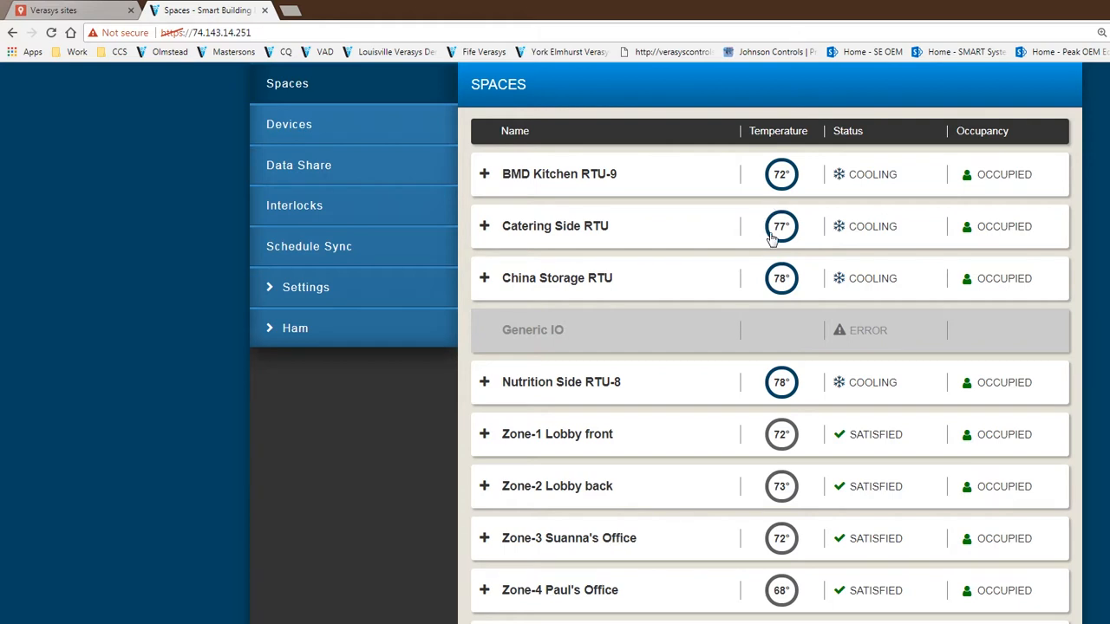
mouse_move(785, 405)
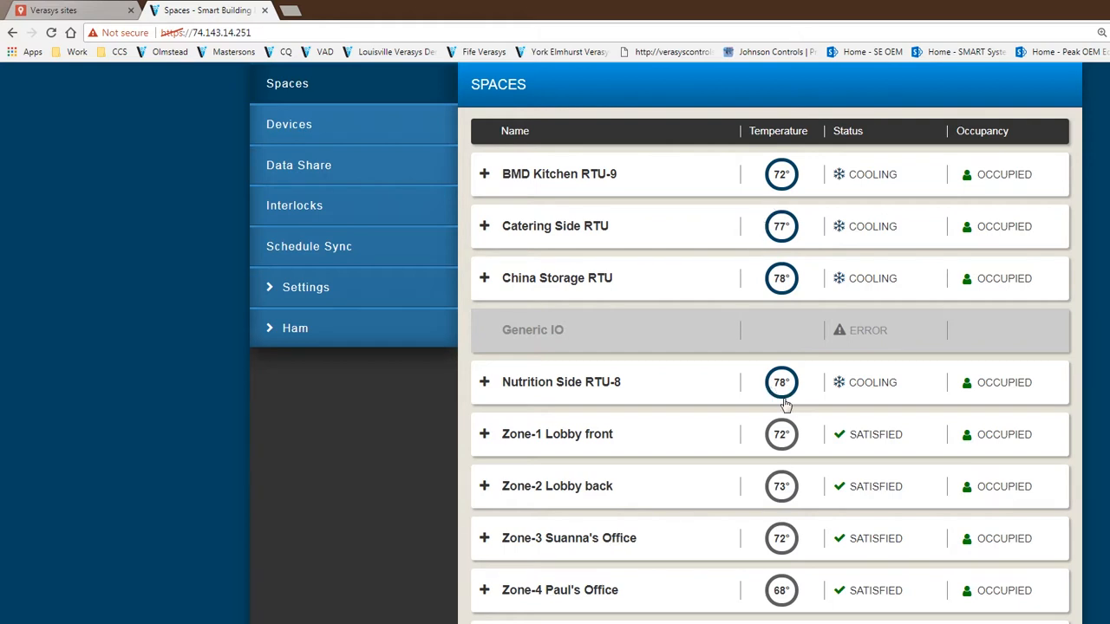
mouse_move(824, 386)
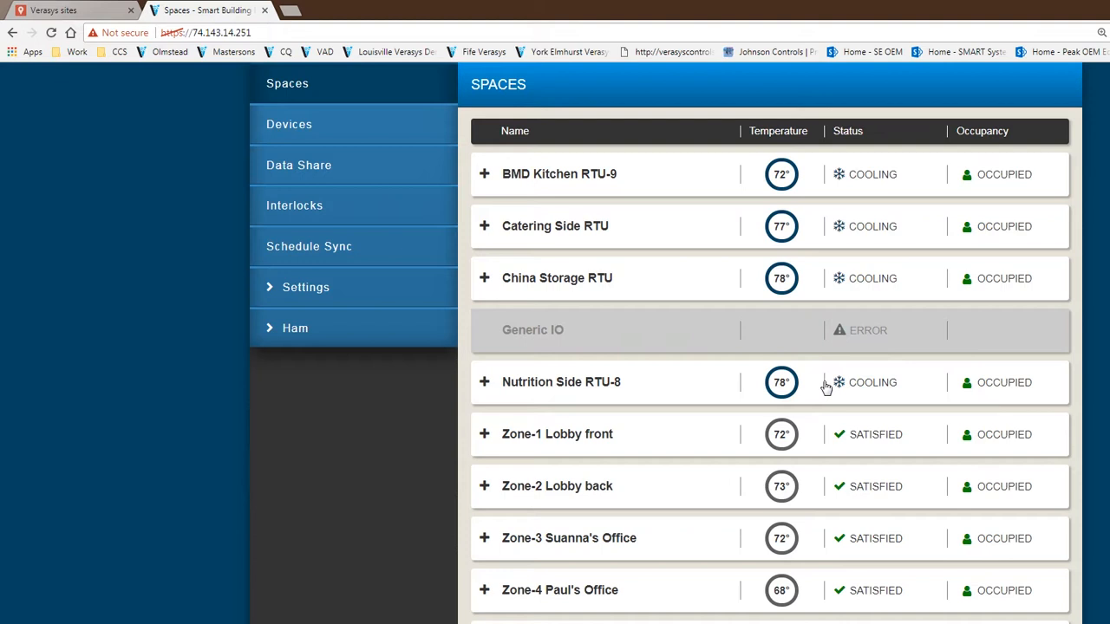
mouse_move(856, 133)
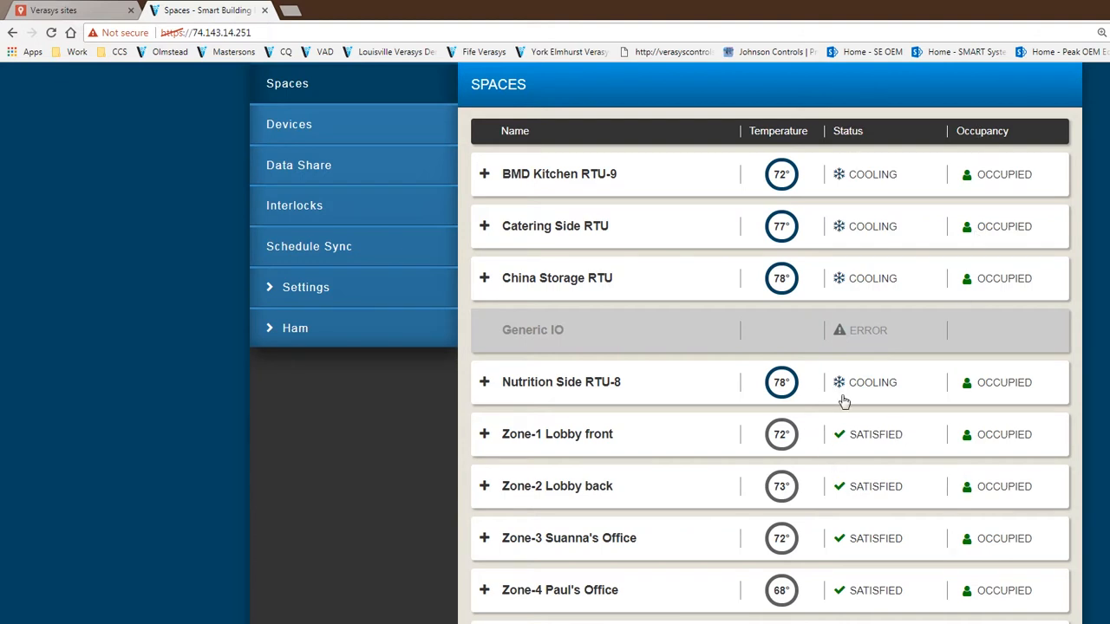
Step: Peek at Catering Side RTU, then expand BMD Kitchen RTU-9 (Auto, 72°, heat 67°, cool 71°)
left_click(484, 226)
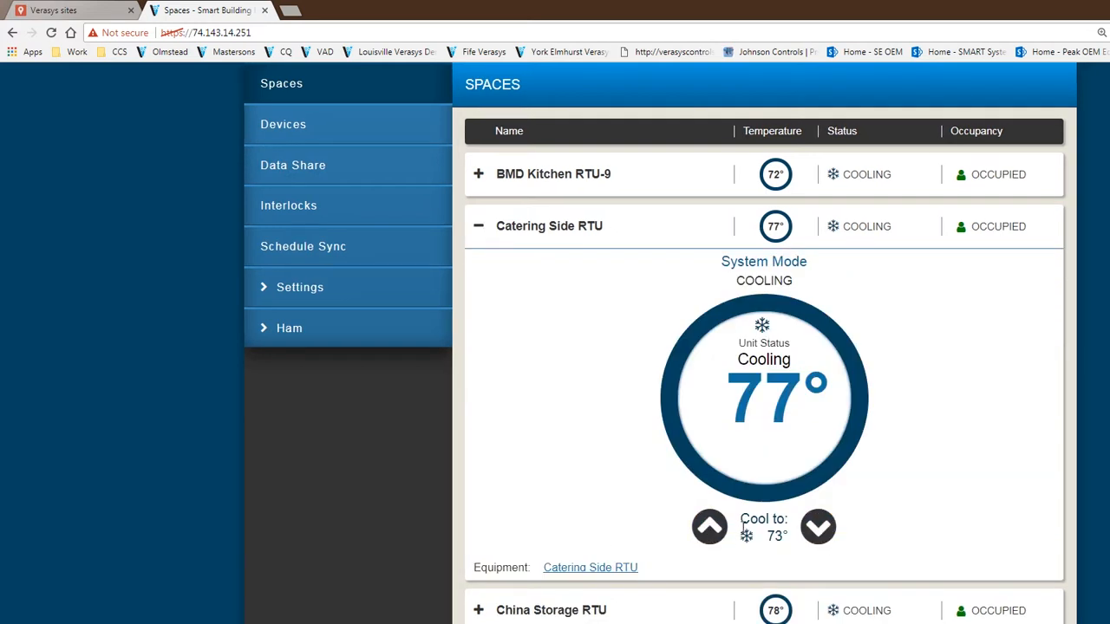
mouse_move(739, 431)
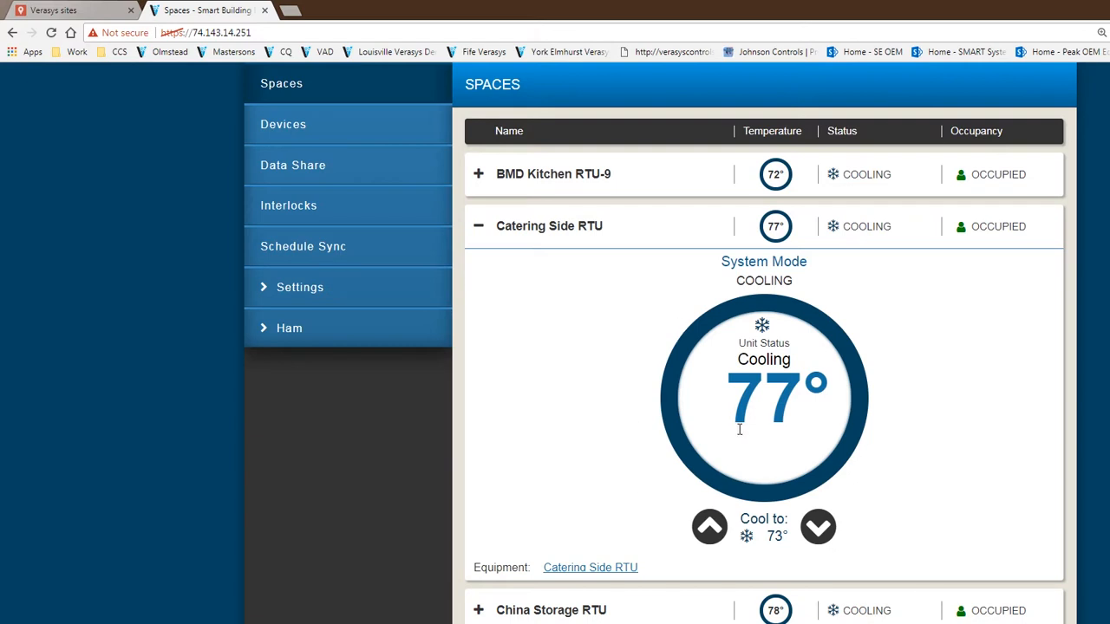
mouse_move(530, 244)
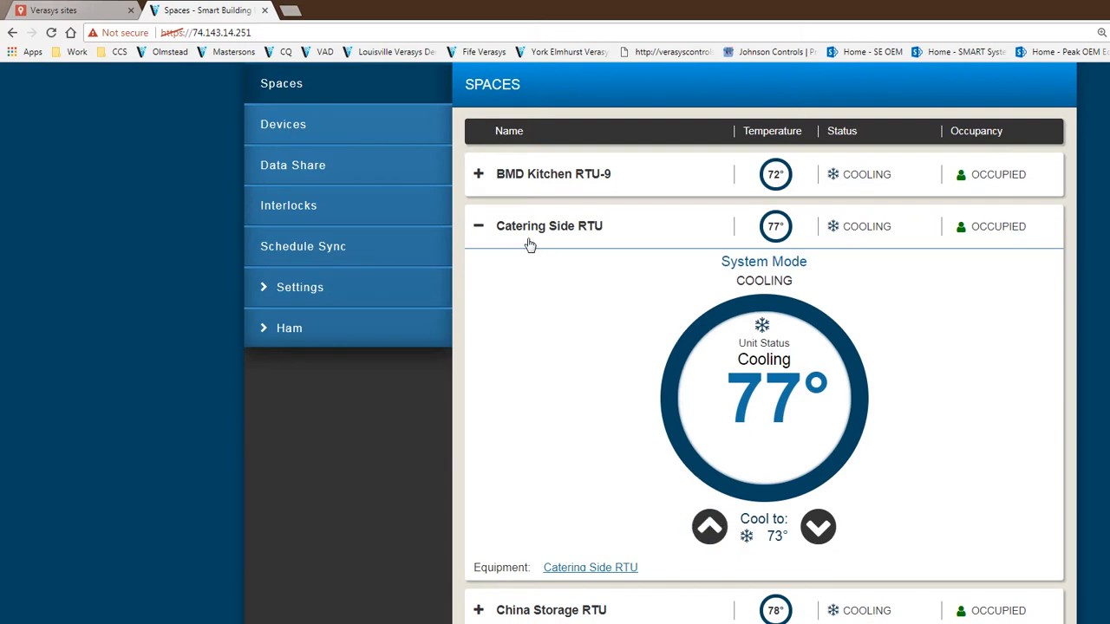
left_click(478, 226)
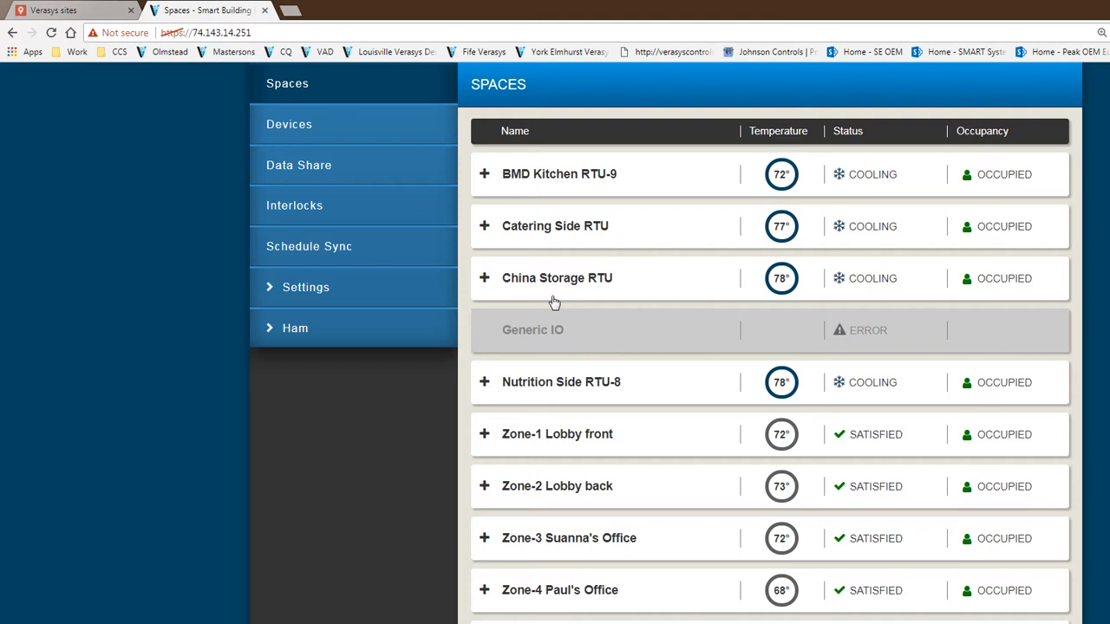
left_click(484, 173)
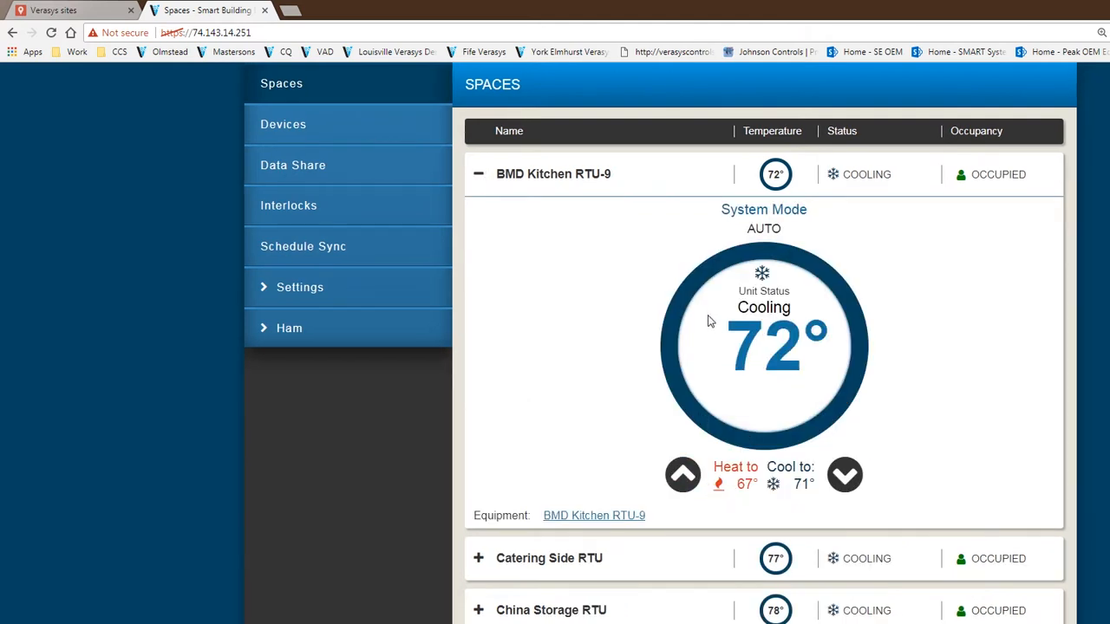
mouse_move(693, 446)
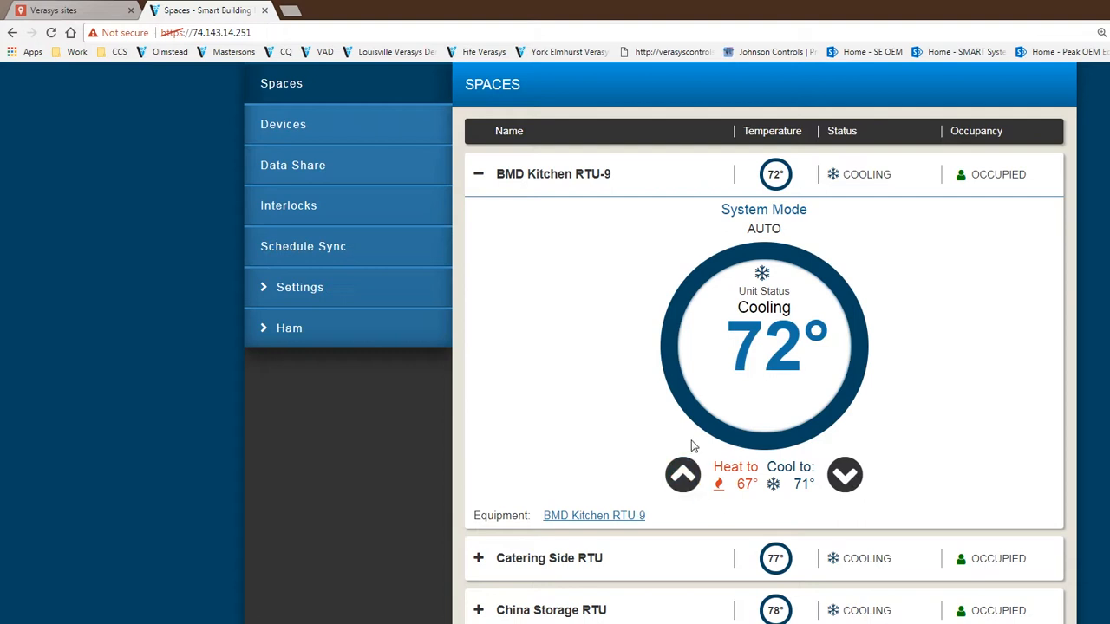
mouse_move(821, 503)
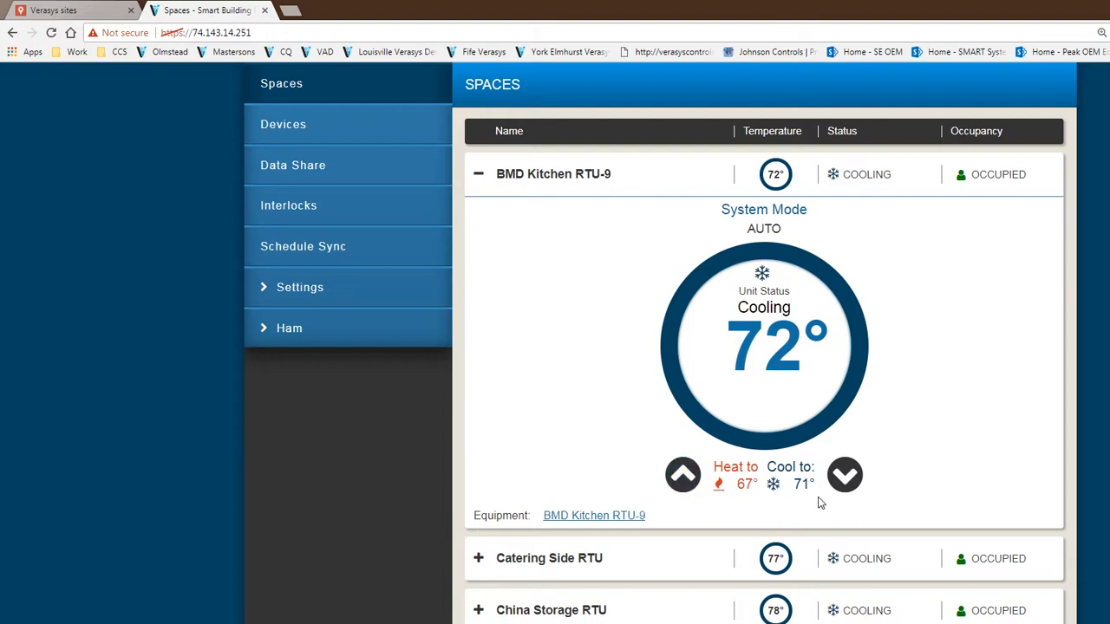
mouse_move(681, 514)
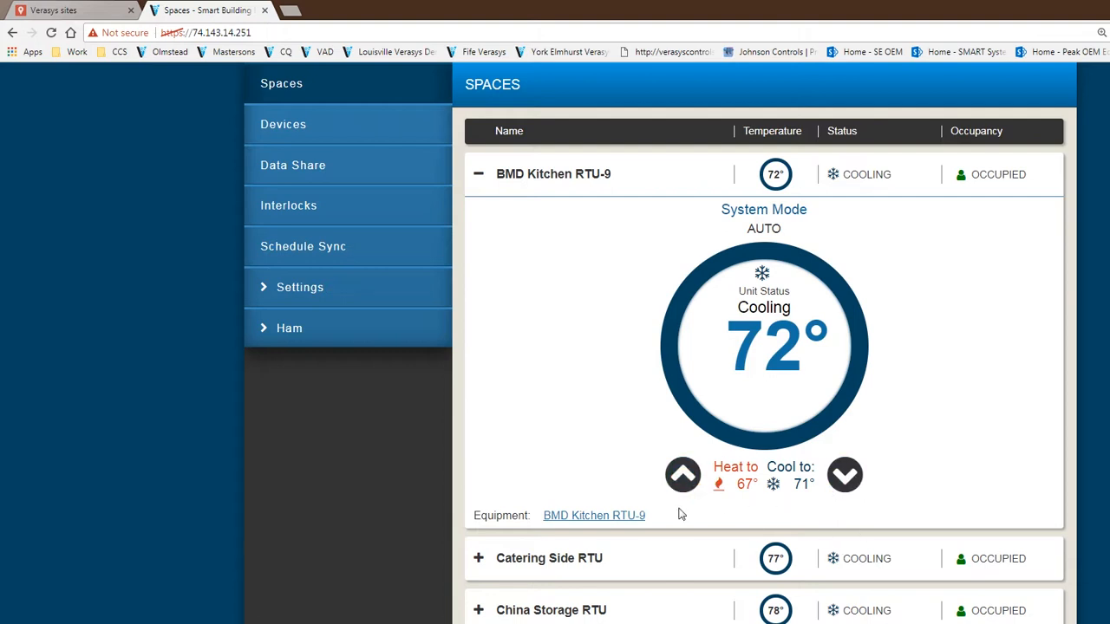
mouse_move(602, 418)
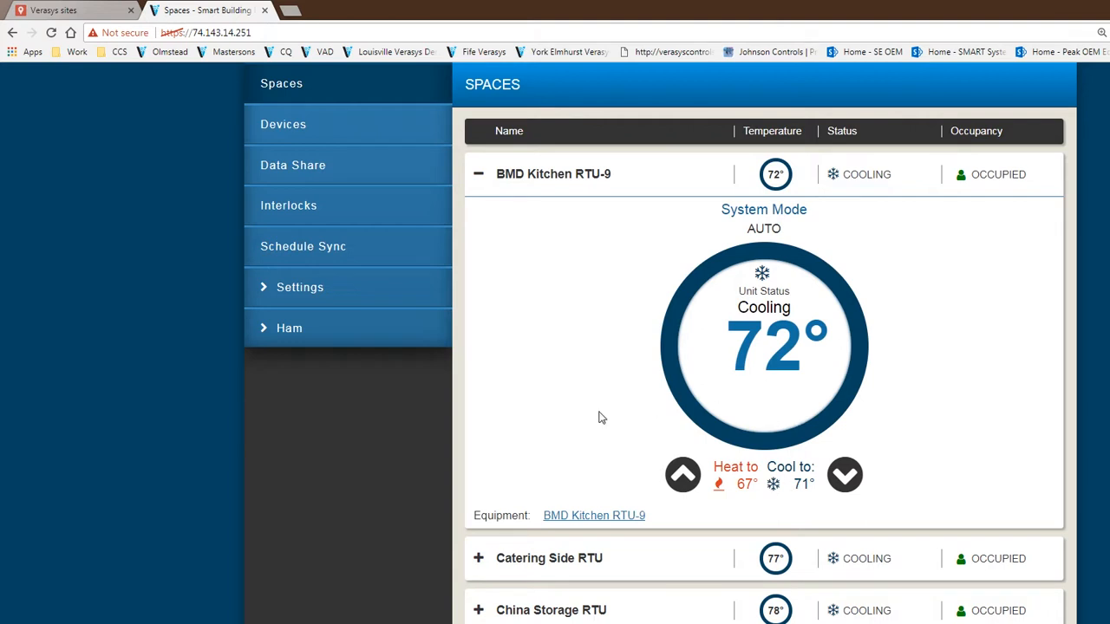
mouse_move(632, 527)
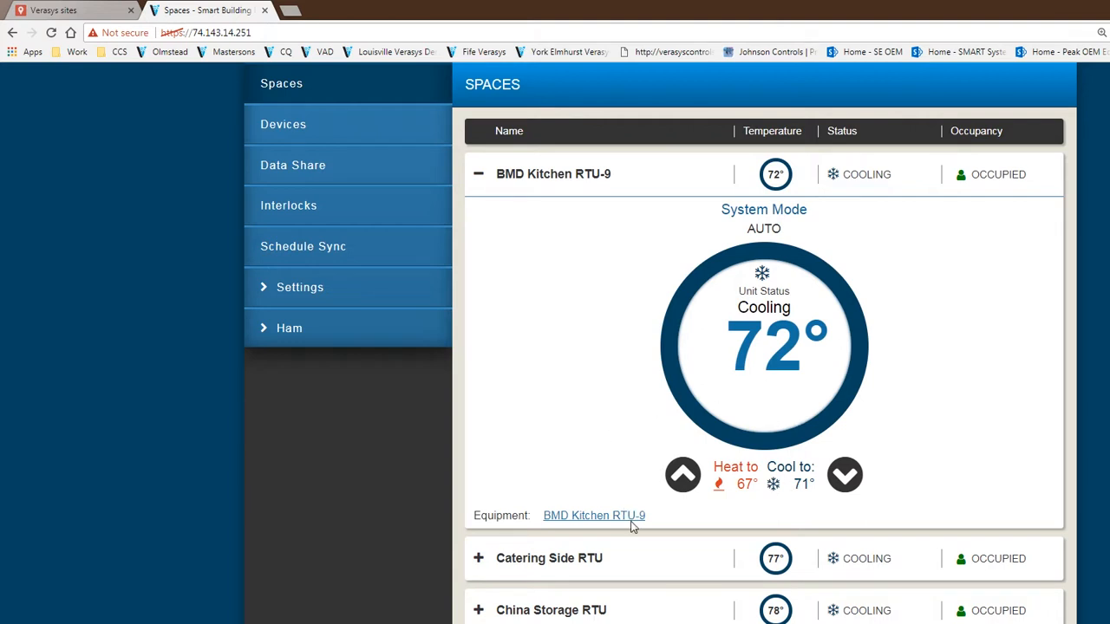
mouse_move(534, 484)
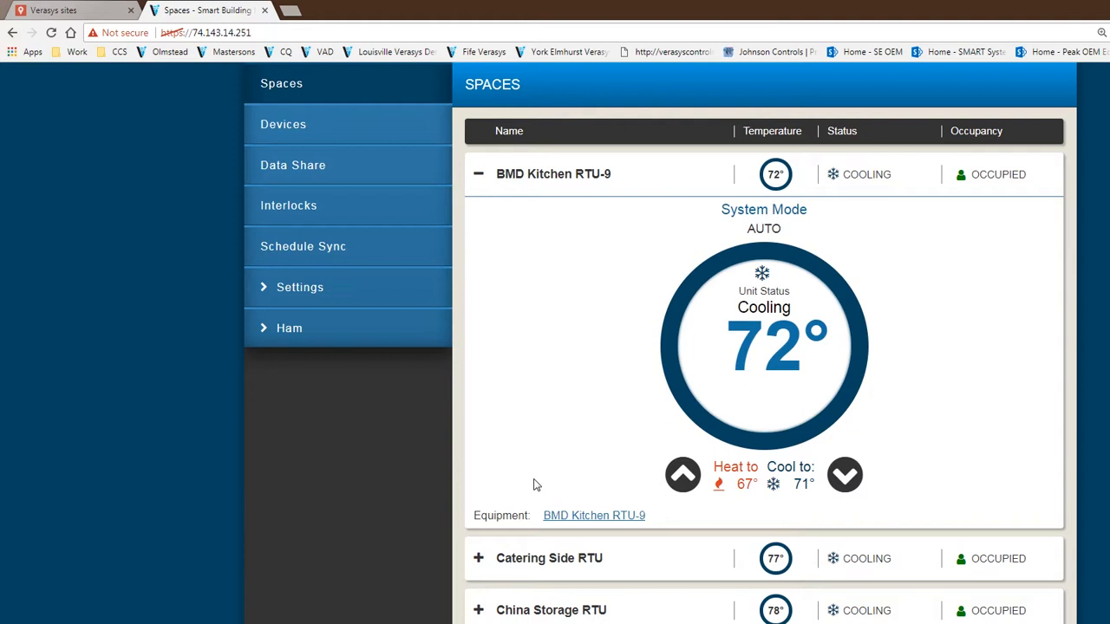
mouse_move(603, 529)
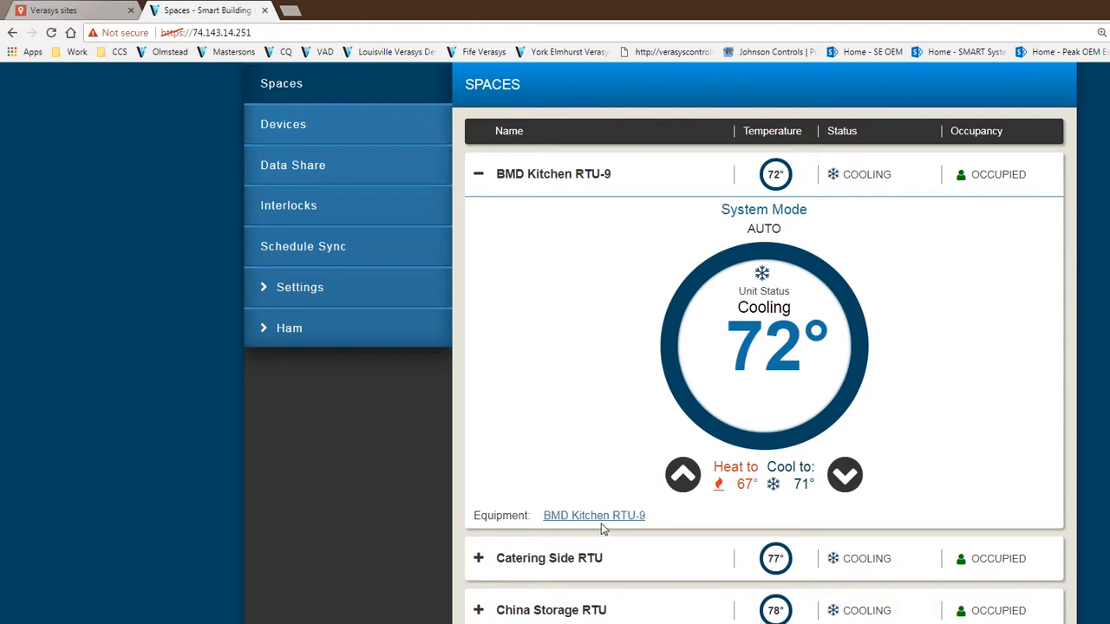
mouse_move(594, 515)
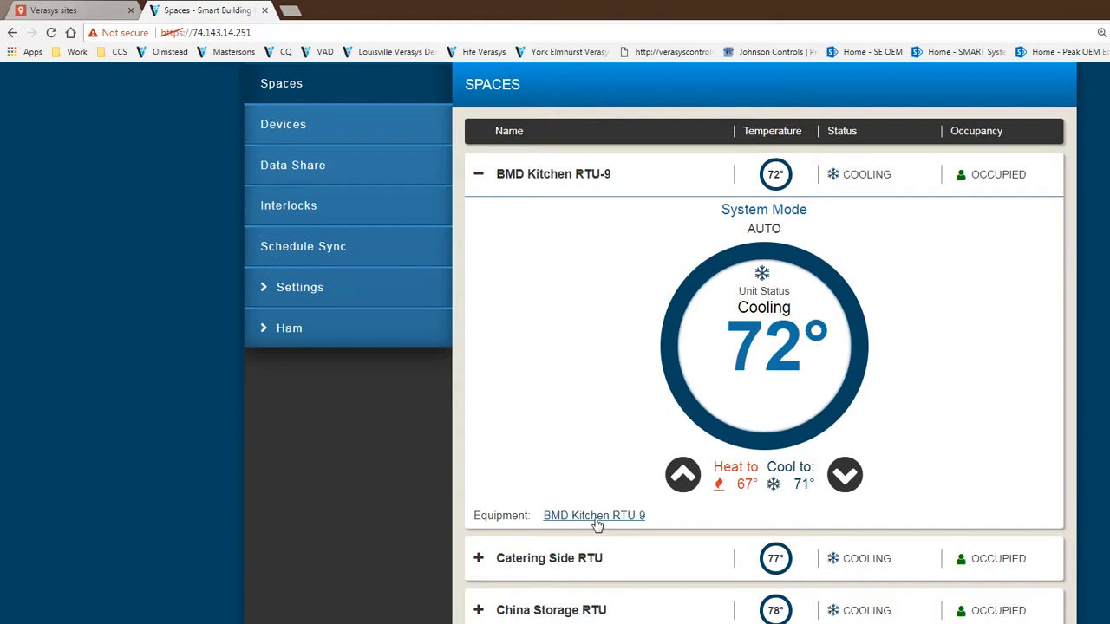
mouse_move(605, 523)
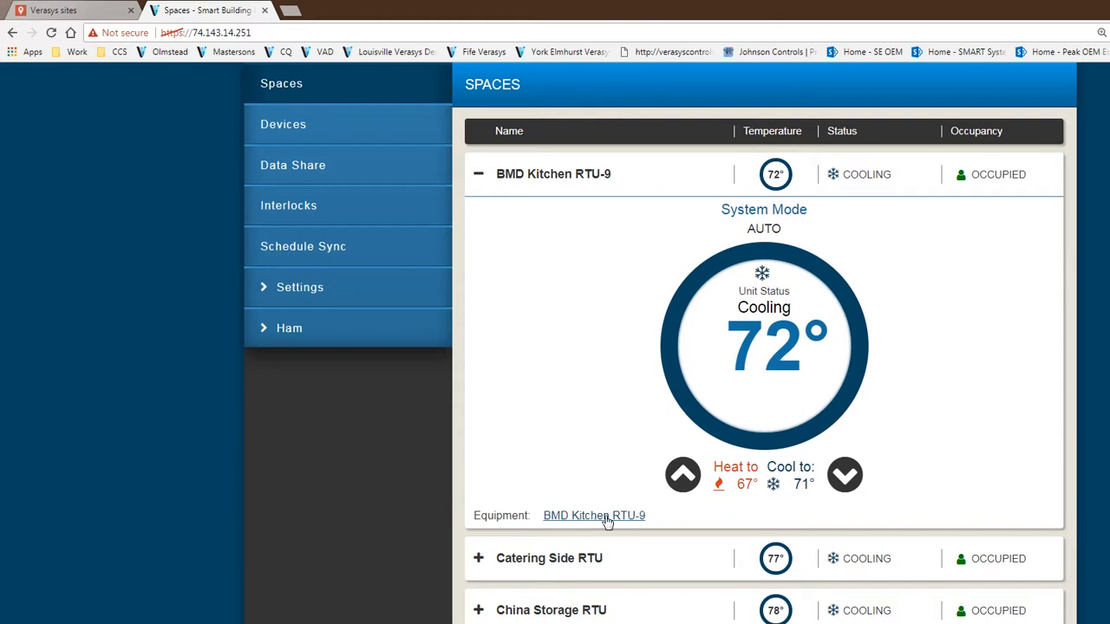
mouse_move(518, 190)
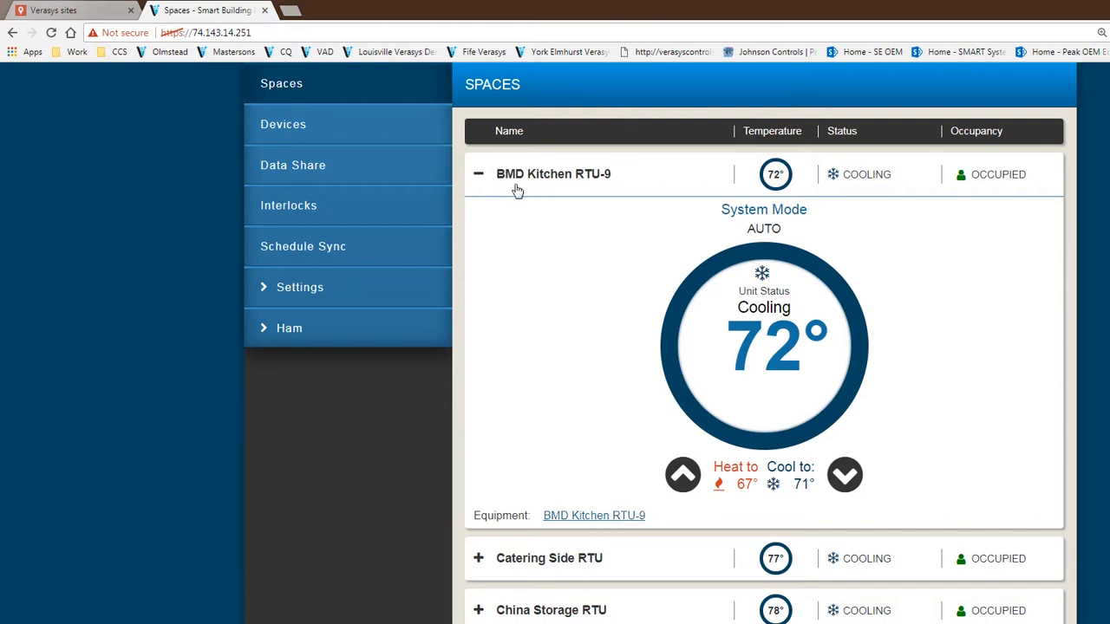
Step: Collapse BMD Kitchen RTU-9 and browse the Devices list of units and statuses
left_click(478, 174)
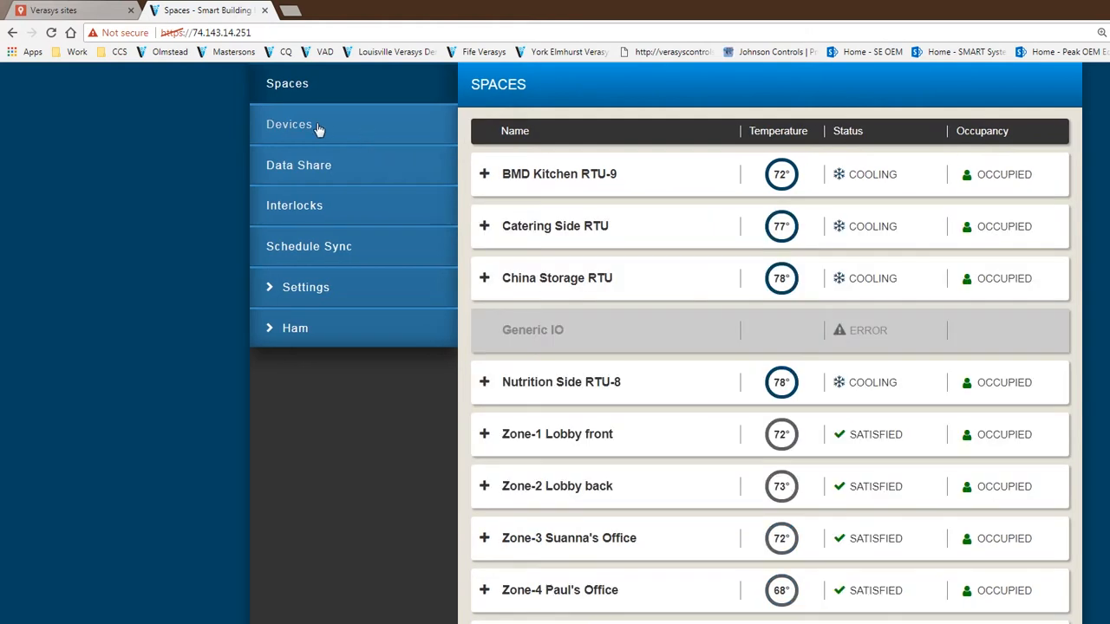
mouse_move(312, 128)
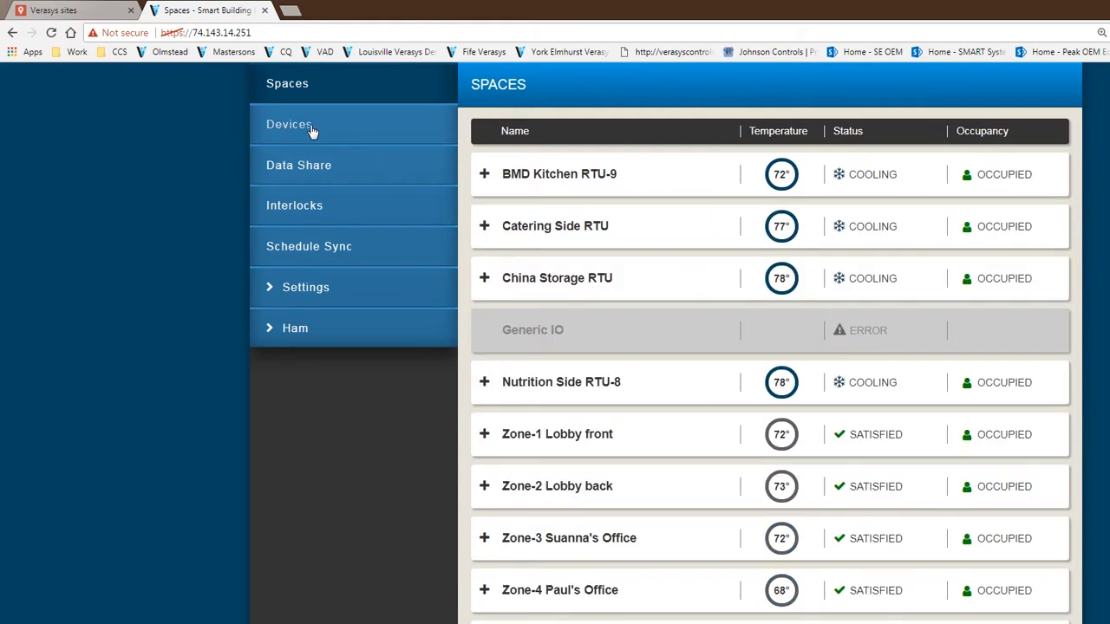
left_click(290, 124)
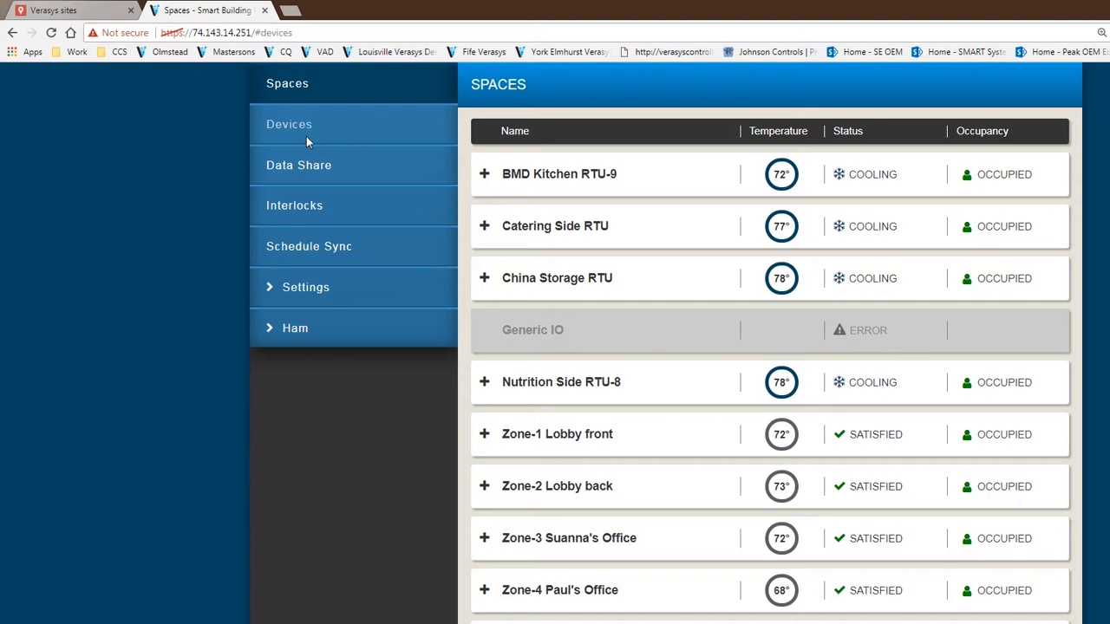
left_click(289, 125)
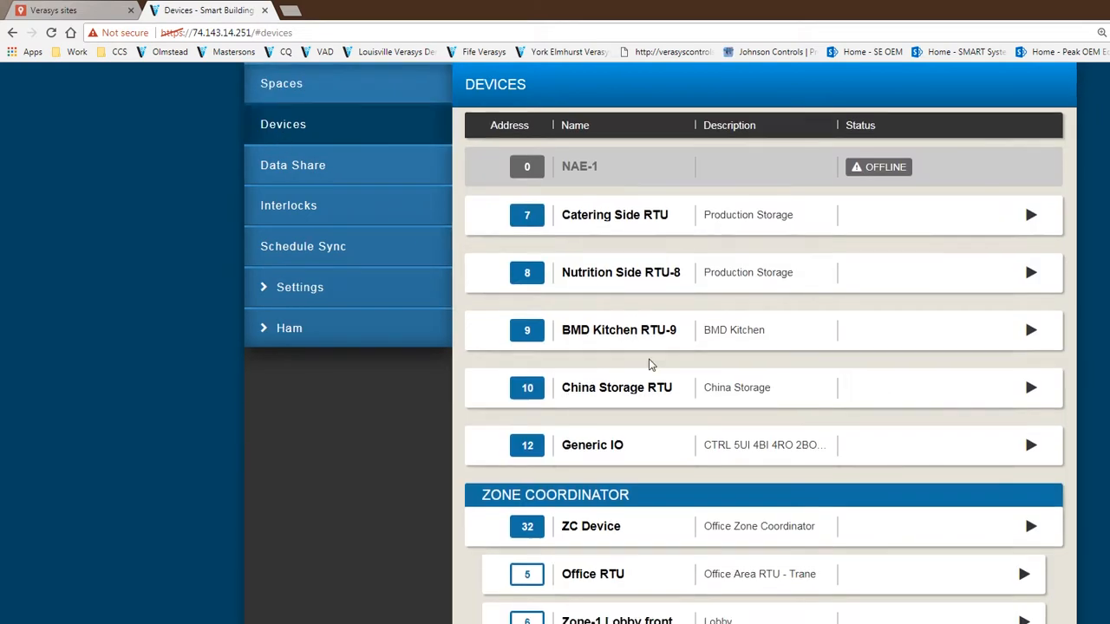
scroll("down", 3)
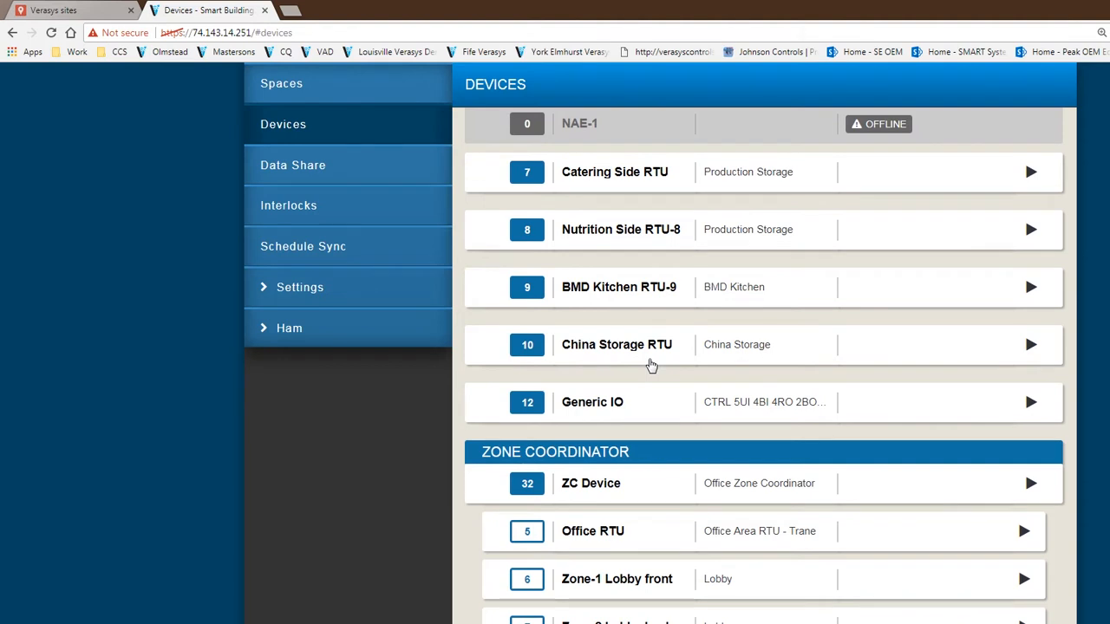
mouse_move(644, 366)
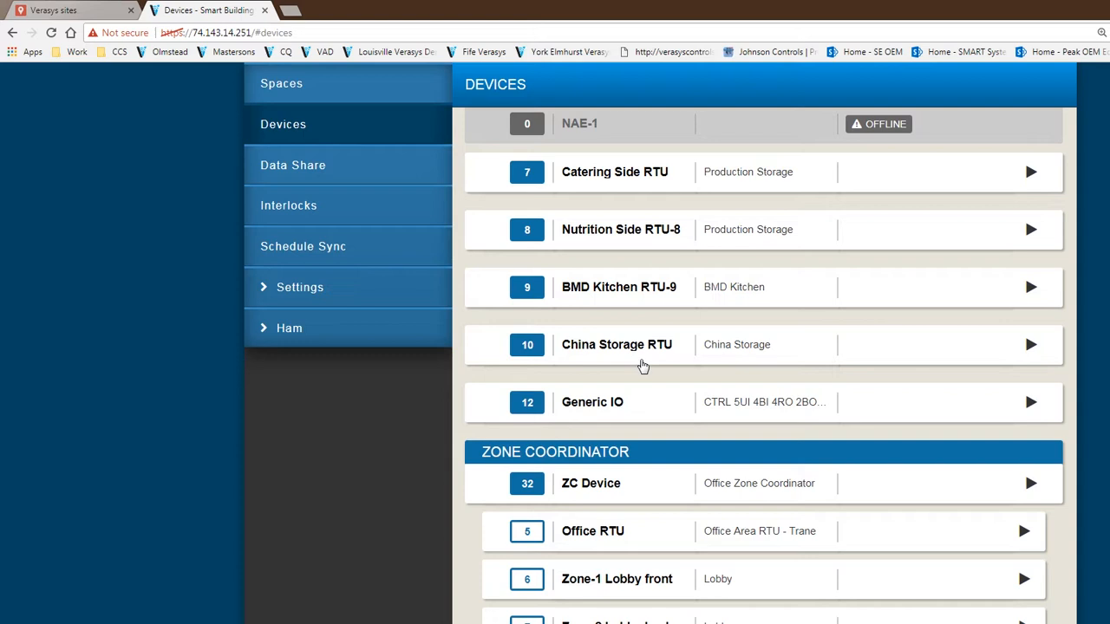
mouse_move(591, 168)
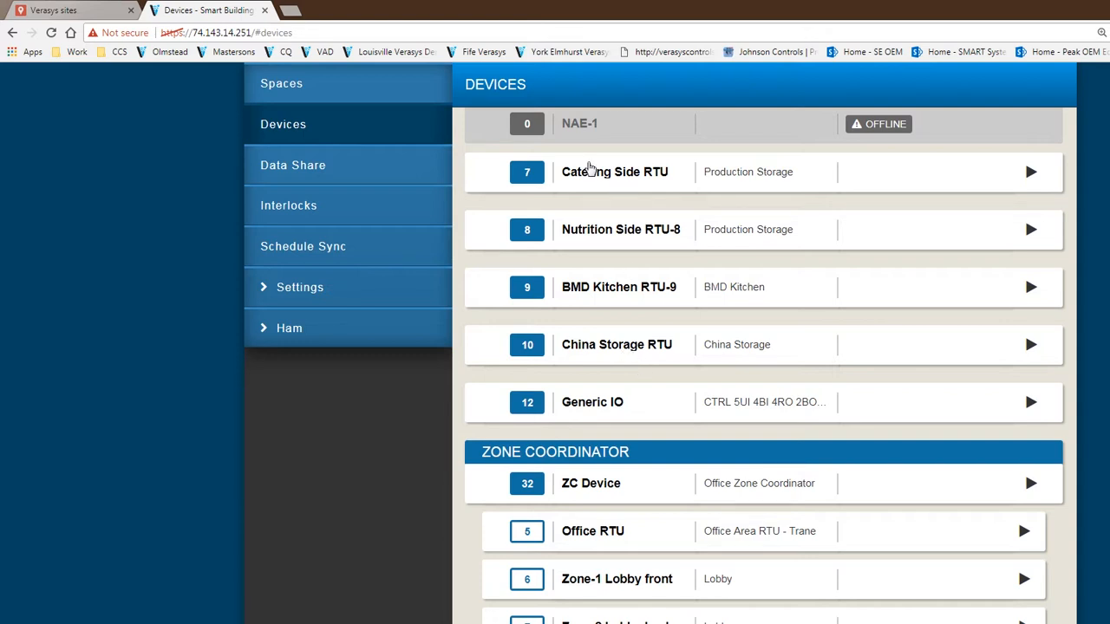
mouse_move(538, 211)
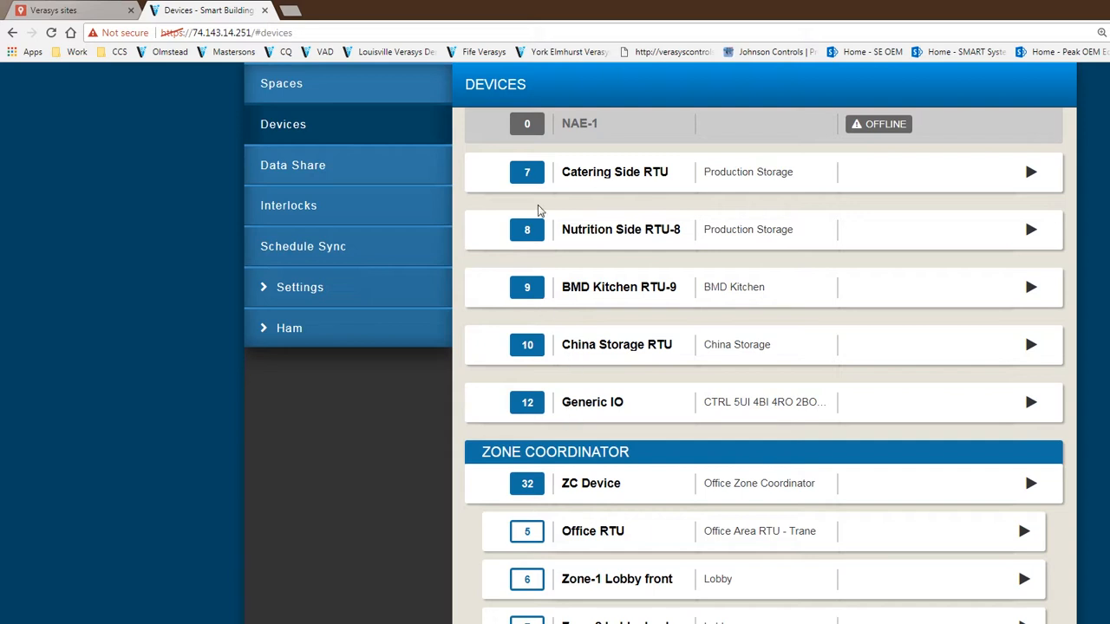
mouse_move(675, 260)
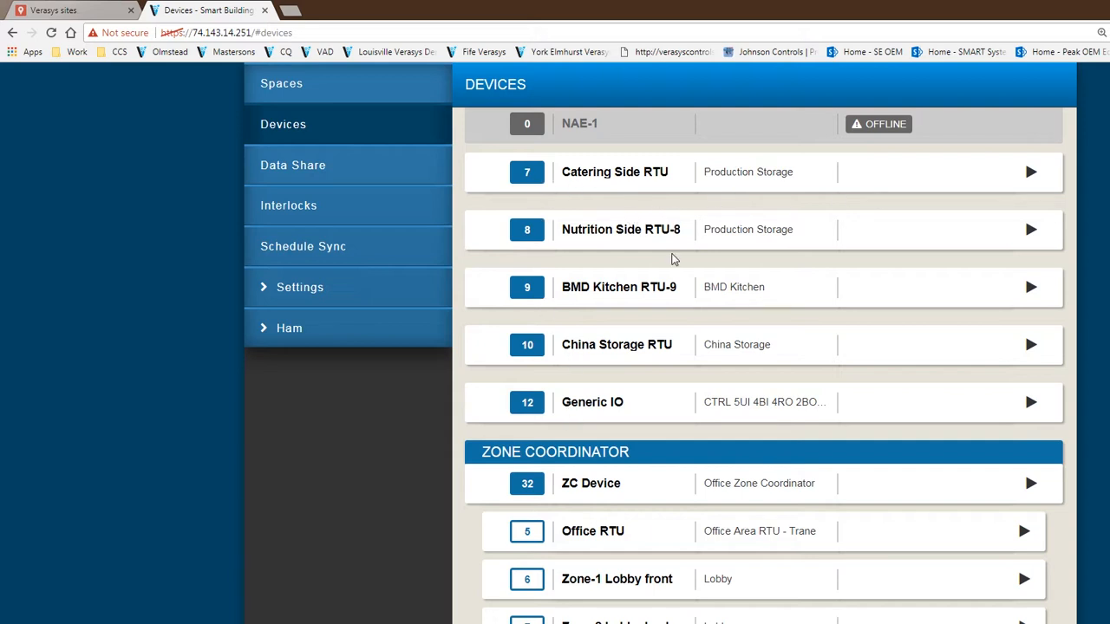
mouse_move(645, 190)
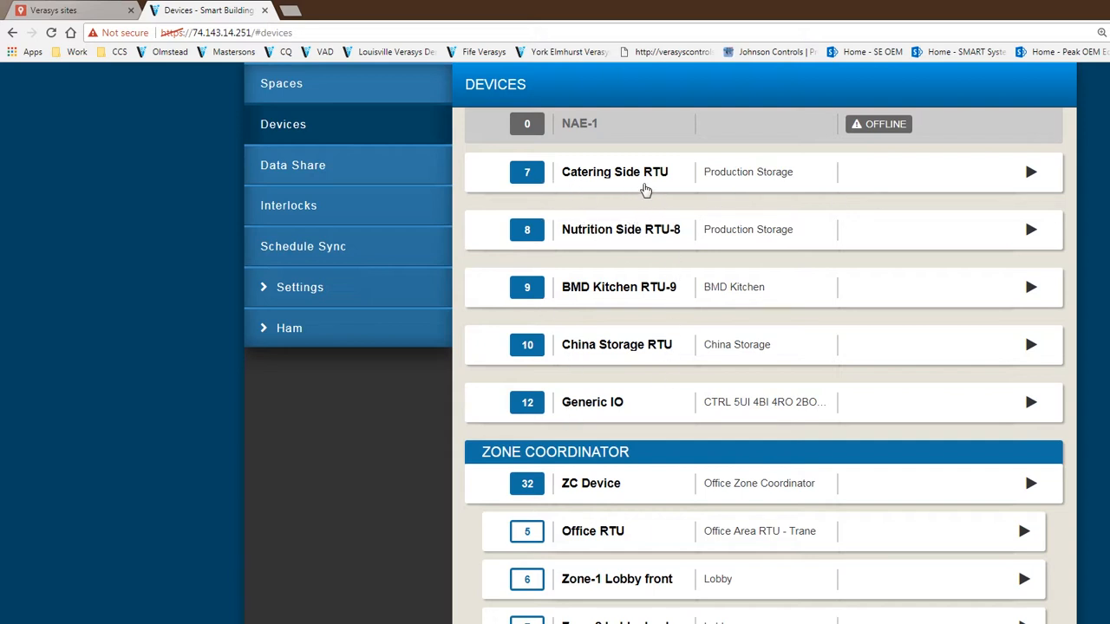
mouse_move(564, 398)
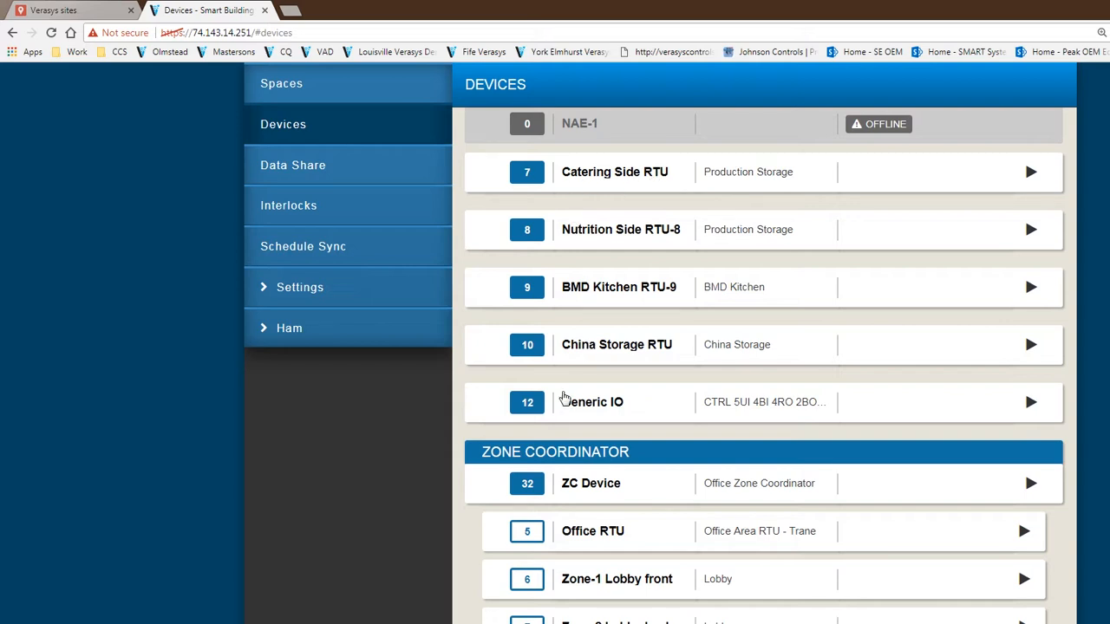
mouse_move(715, 572)
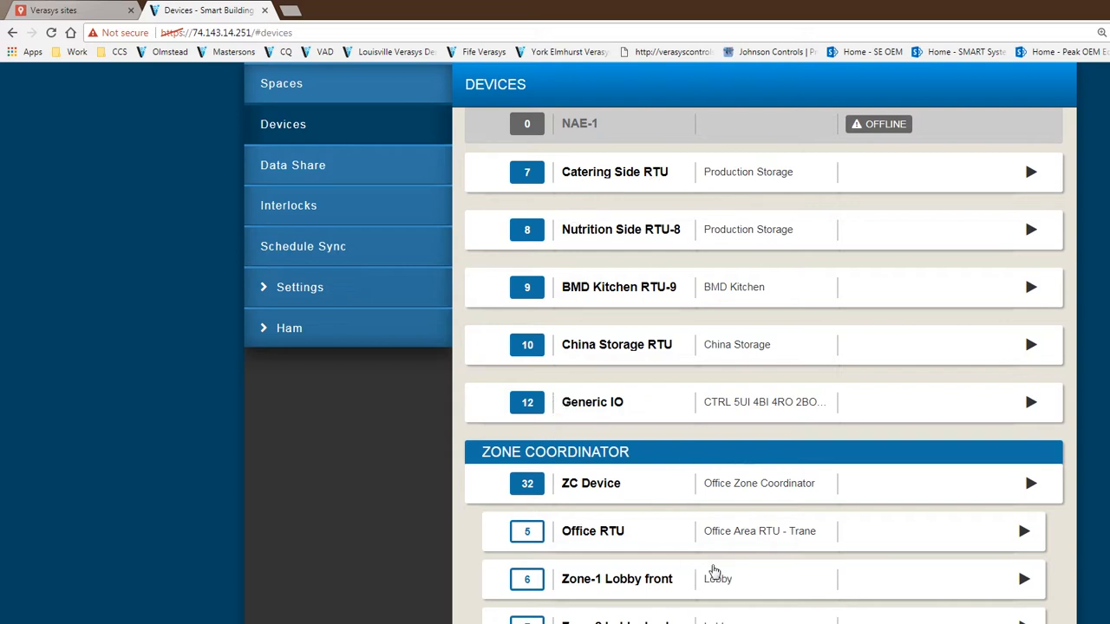
mouse_move(839, 607)
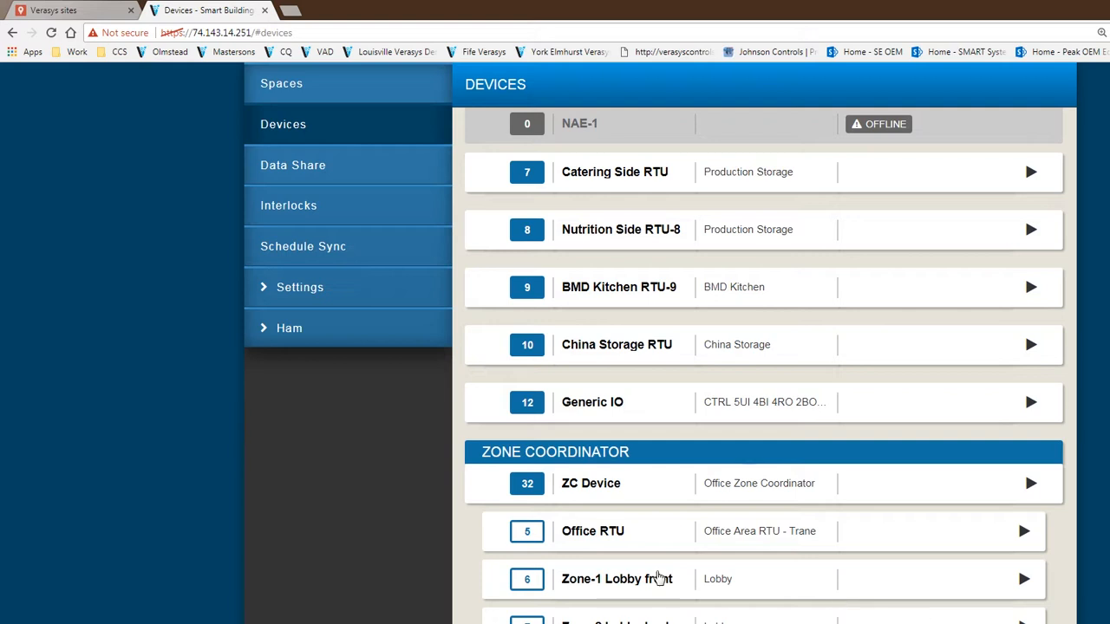
mouse_move(658, 578)
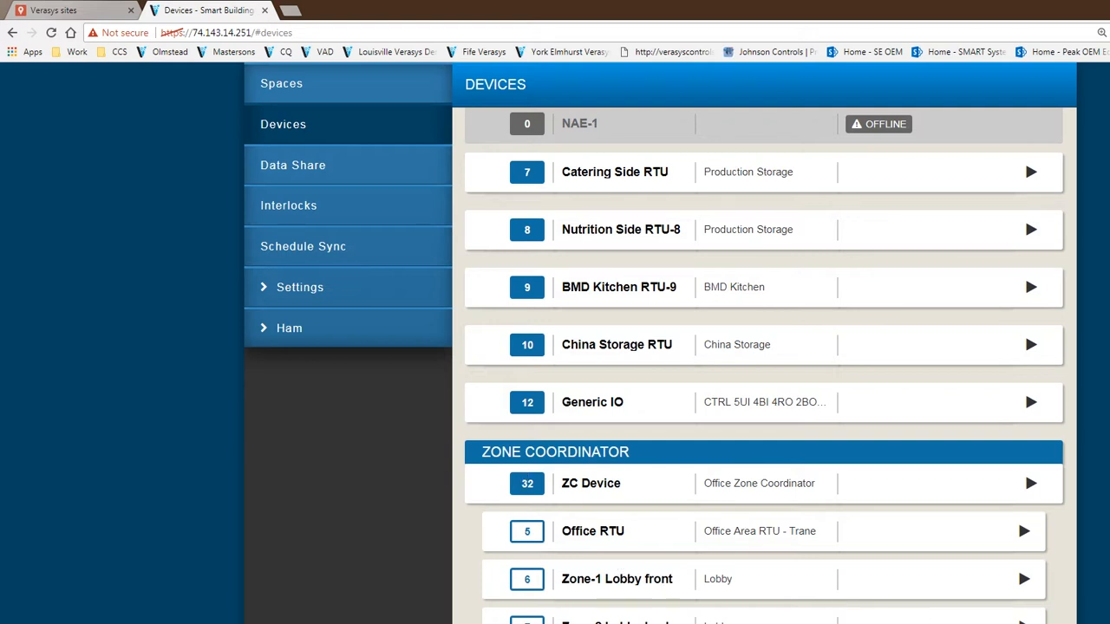
scroll("down", 3)
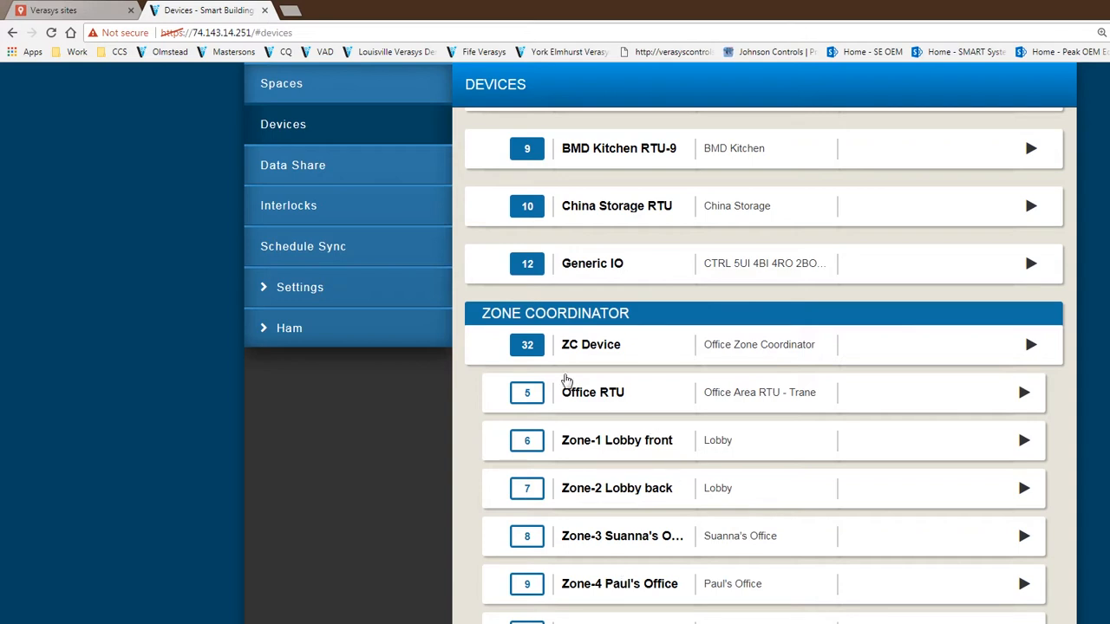
mouse_move(926, 357)
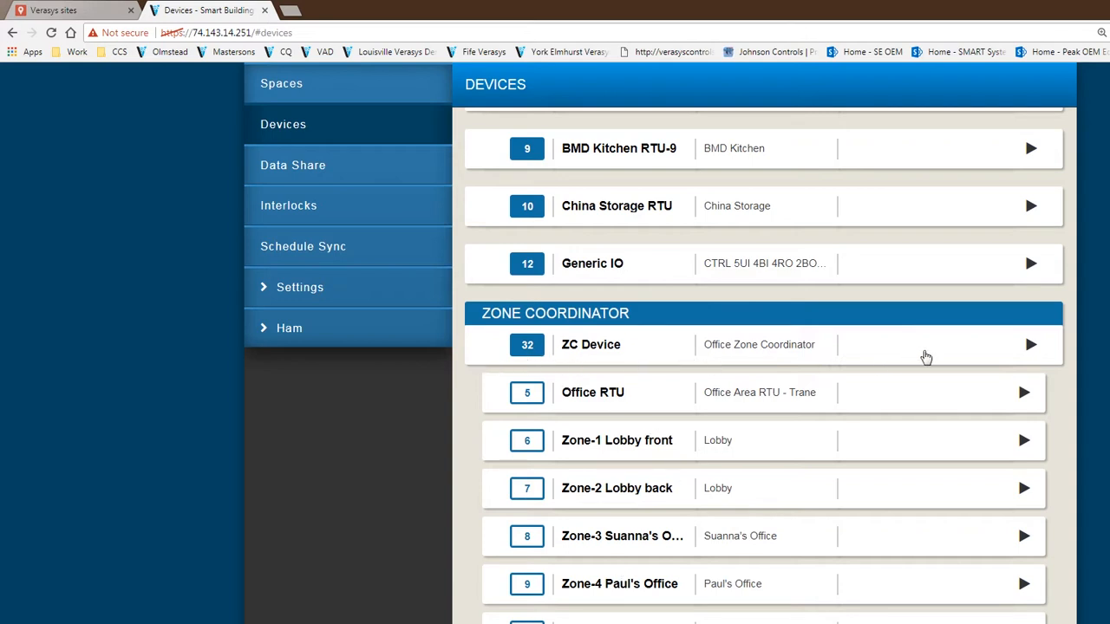
mouse_move(918, 354)
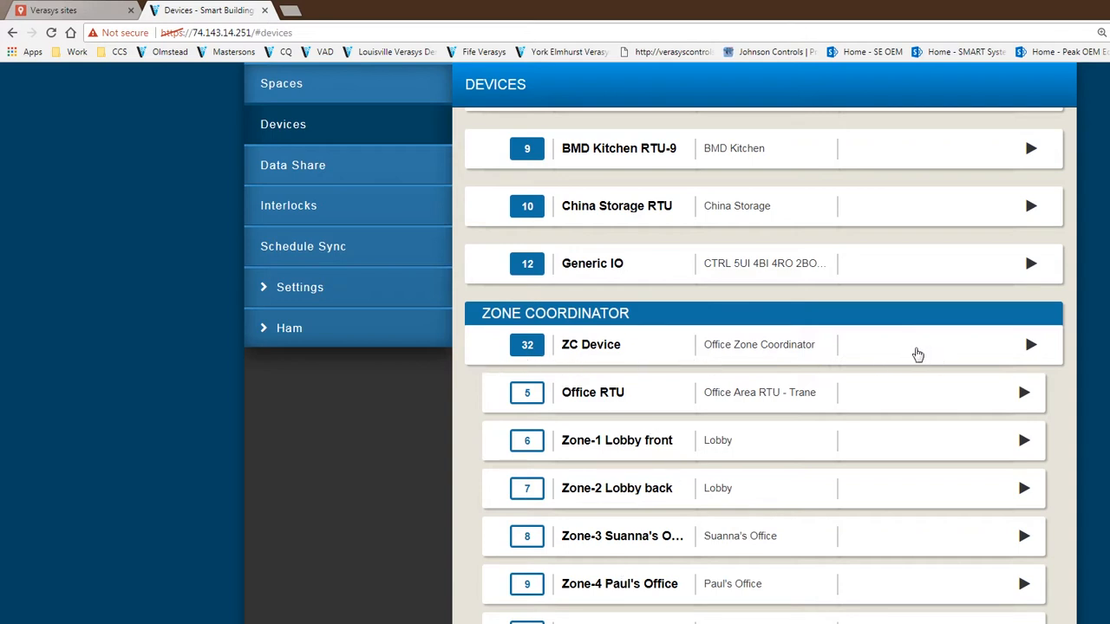
mouse_move(698, 368)
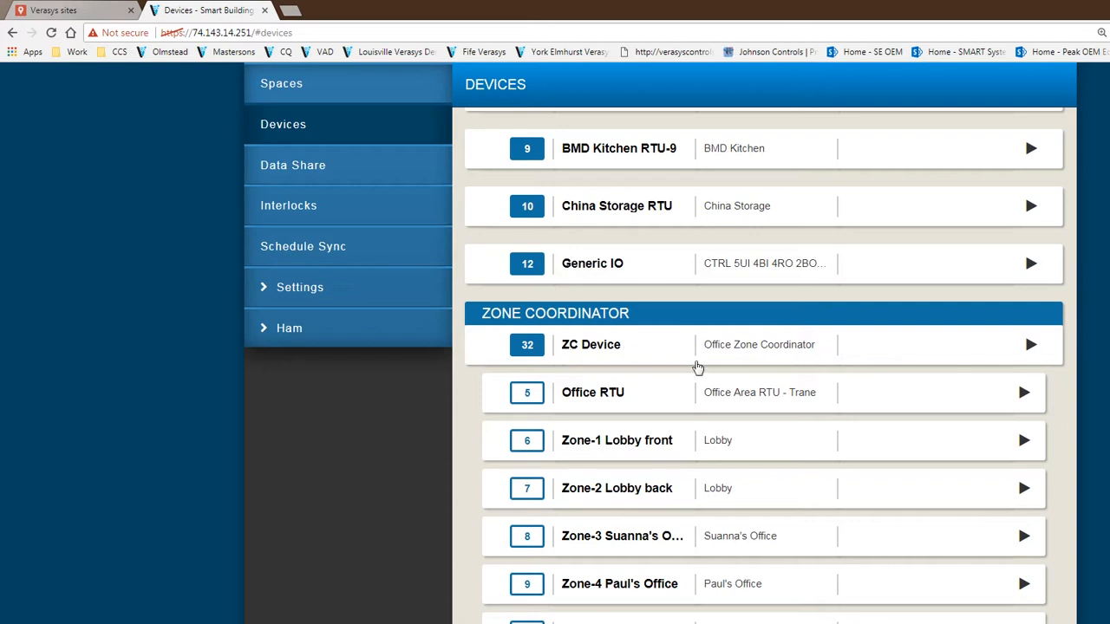
mouse_move(717, 368)
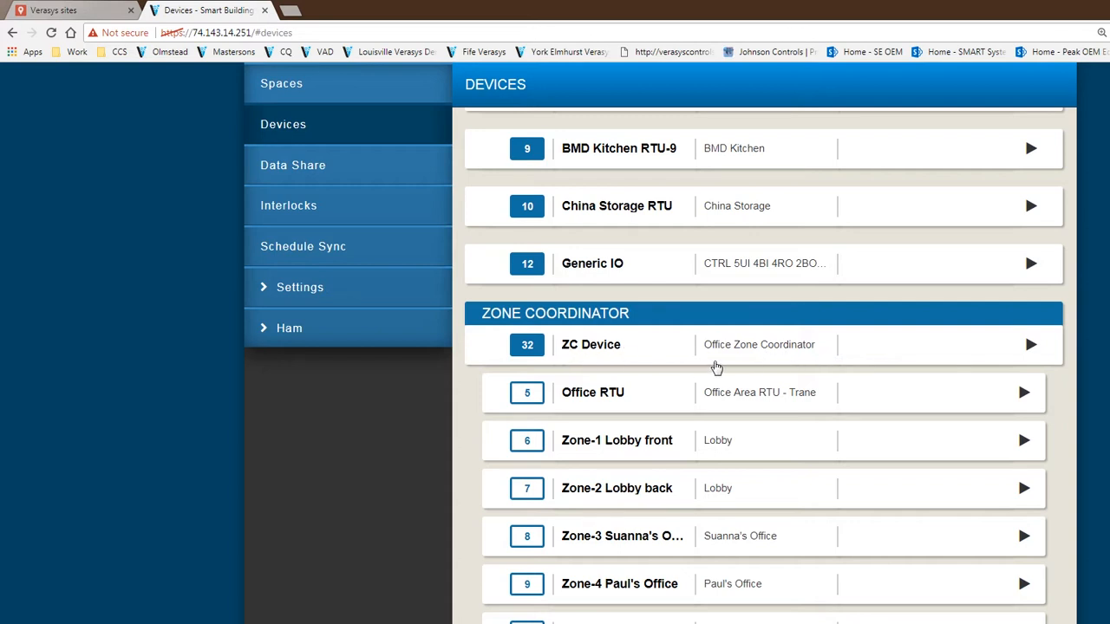
mouse_move(547, 406)
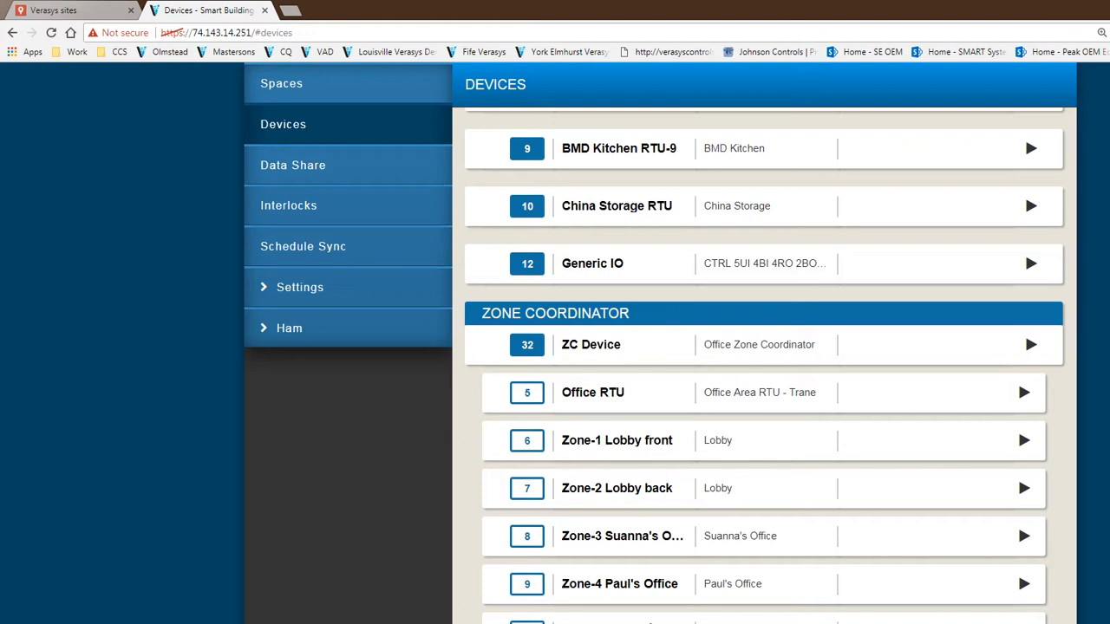
mouse_move(568, 362)
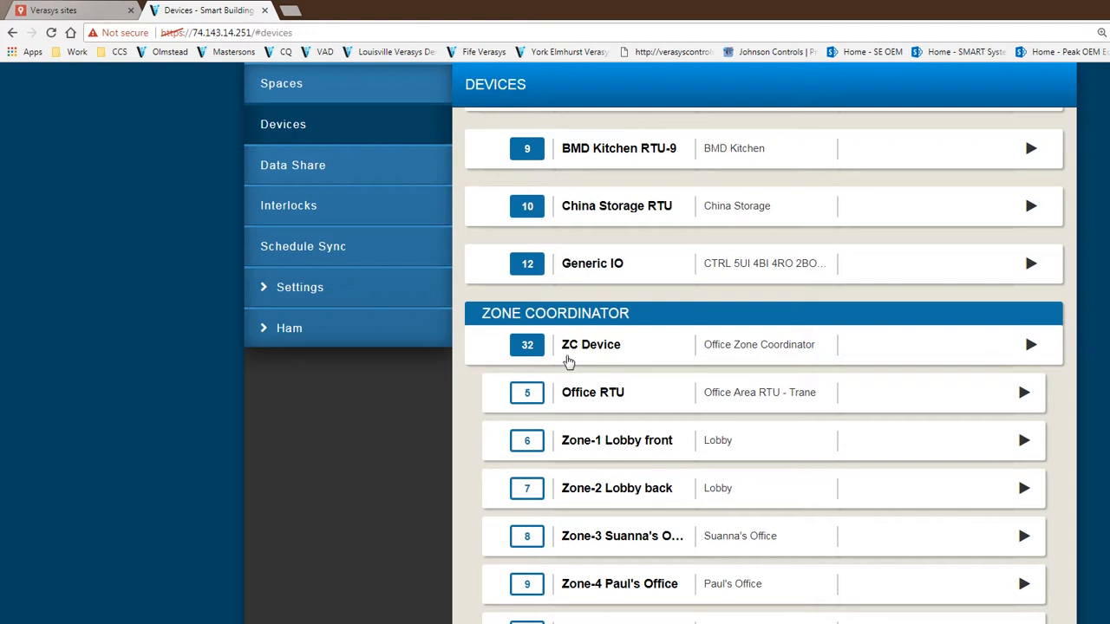
mouse_move(670, 396)
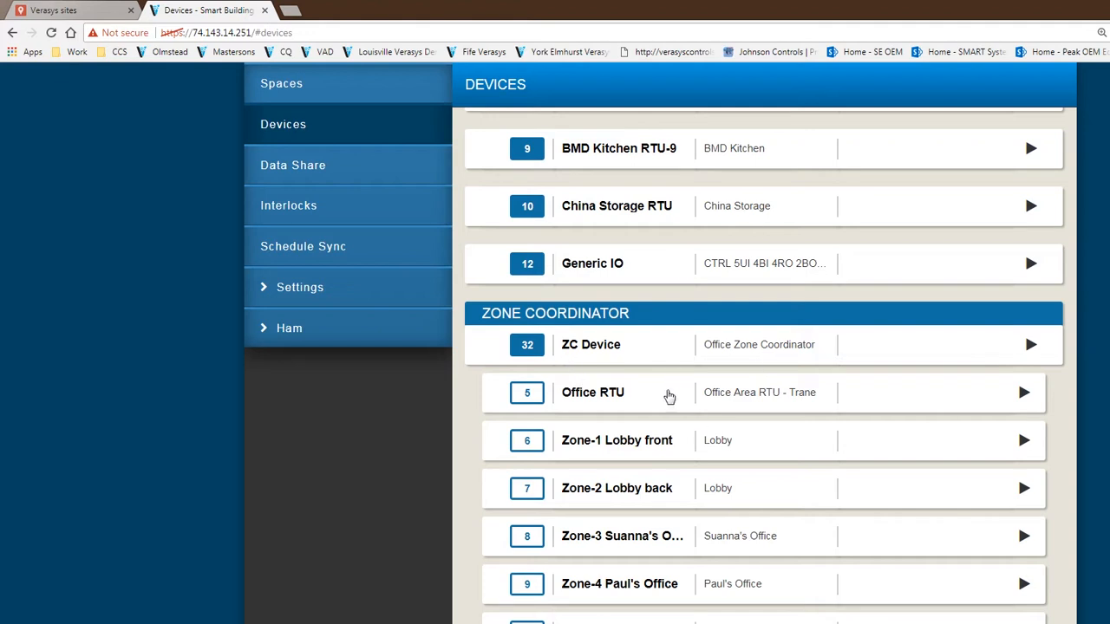
scroll("up", 3)
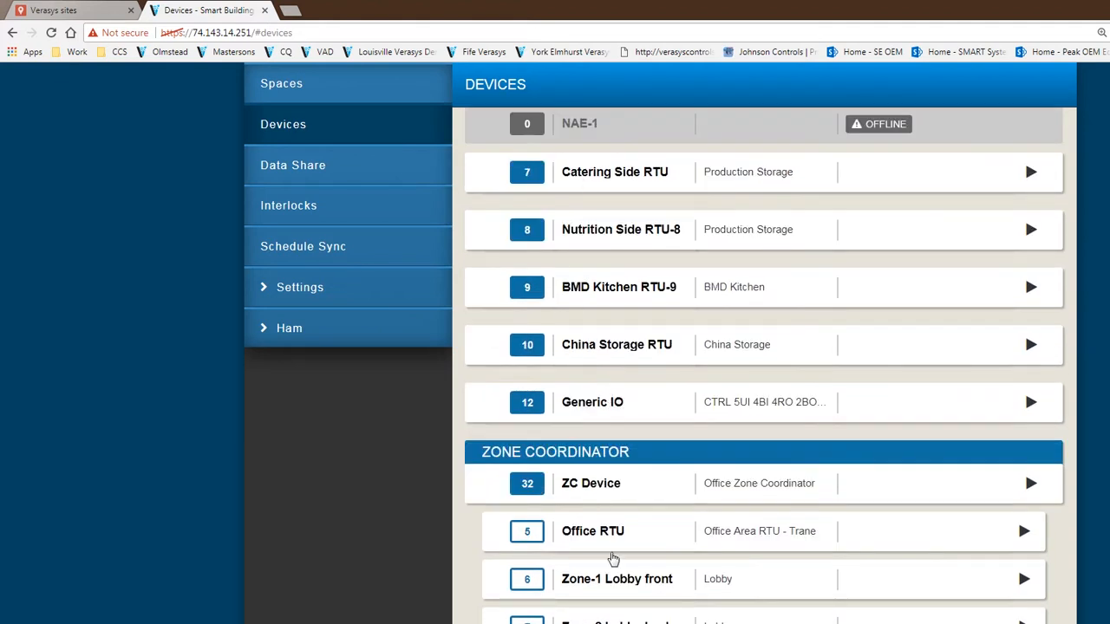
mouse_move(613, 447)
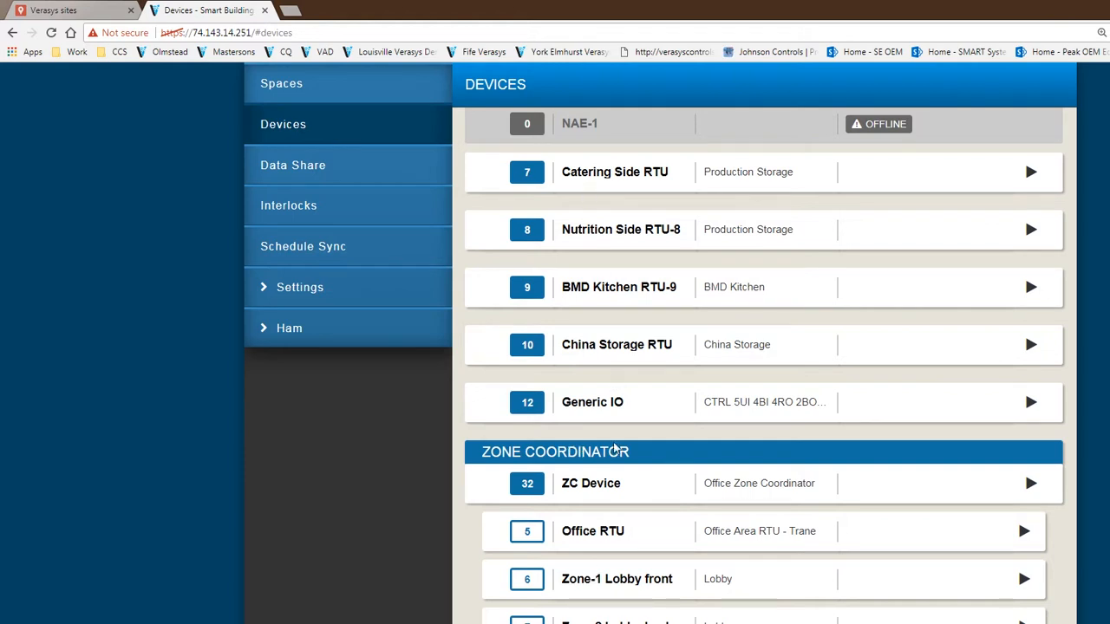
mouse_move(607, 506)
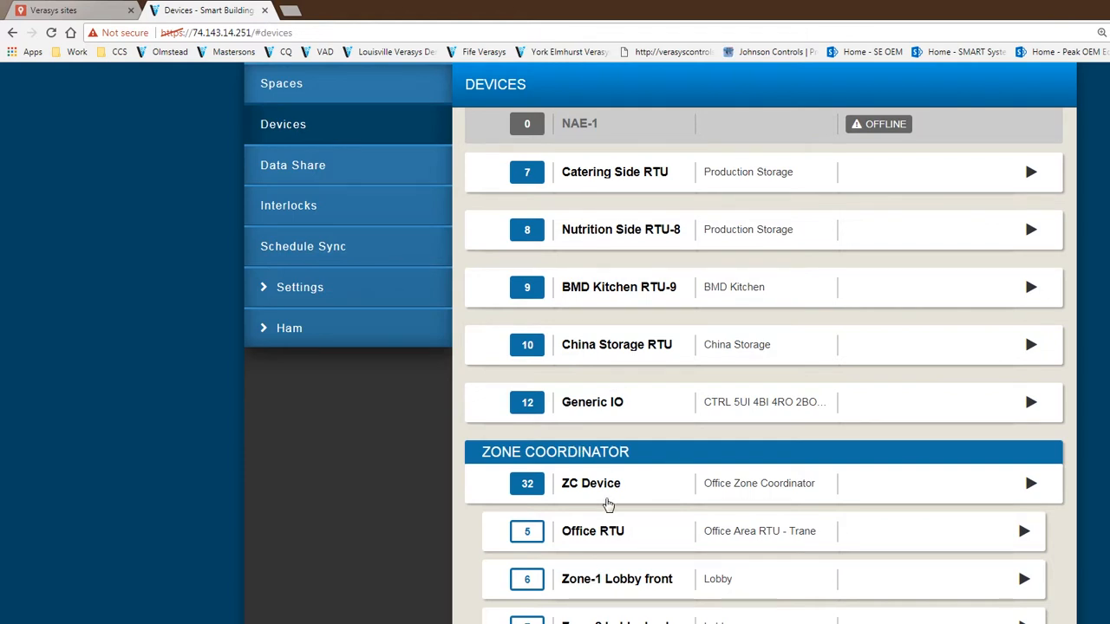
mouse_move(837, 434)
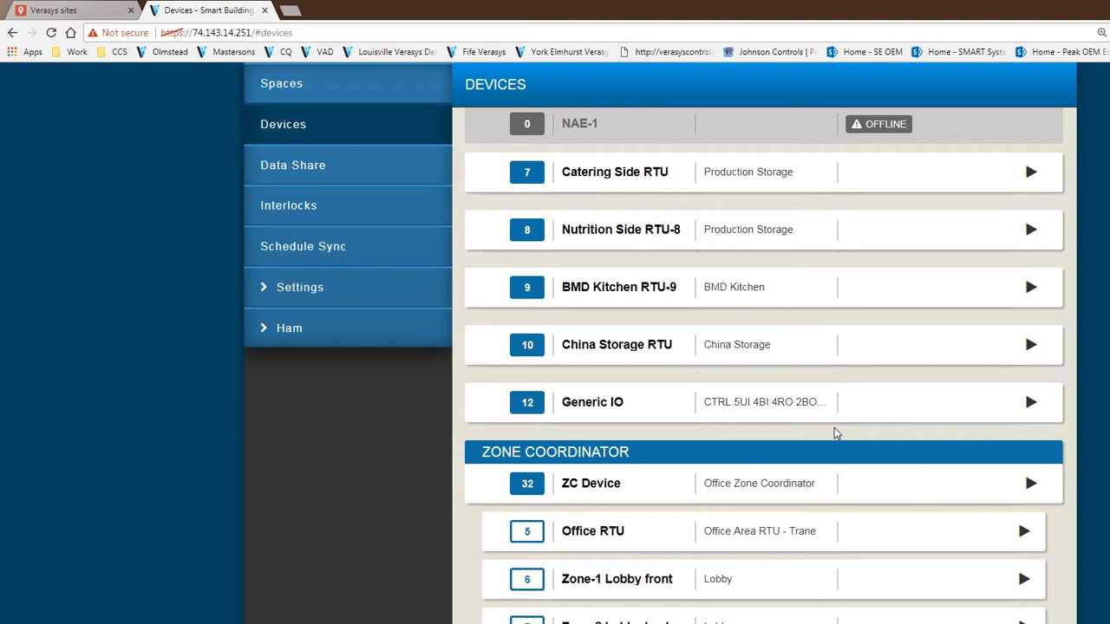
mouse_move(786, 408)
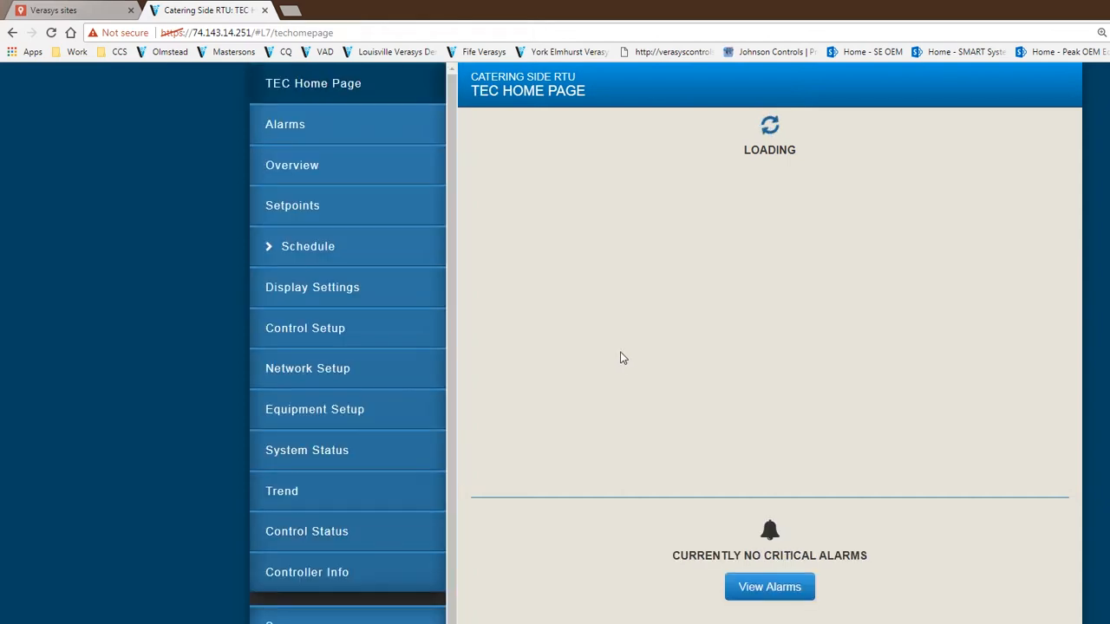
mouse_move(965, 146)
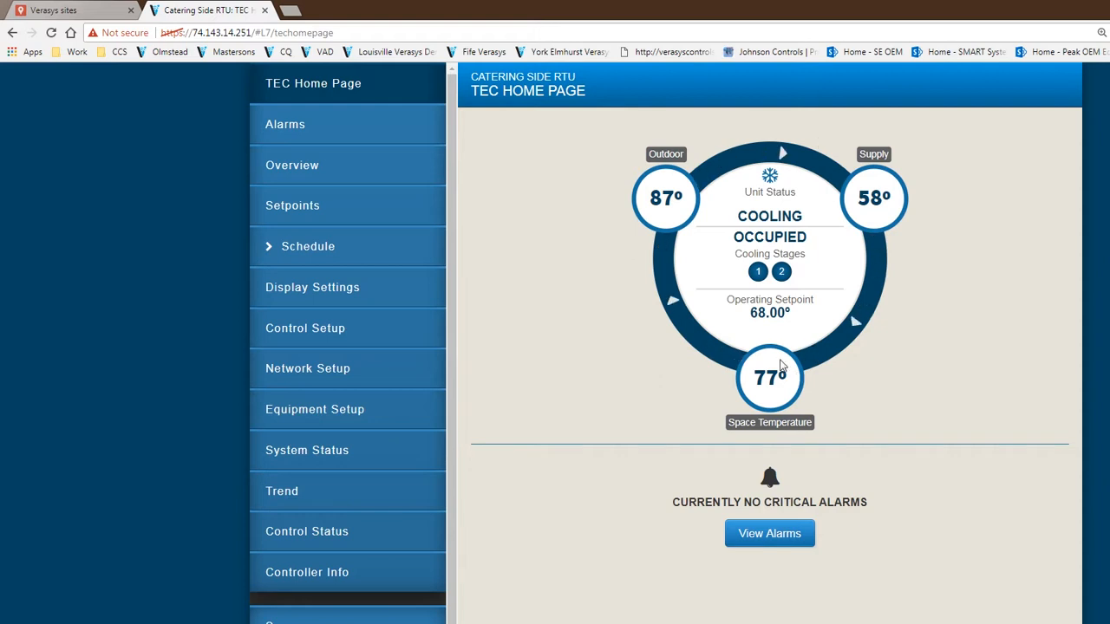
mouse_move(685, 187)
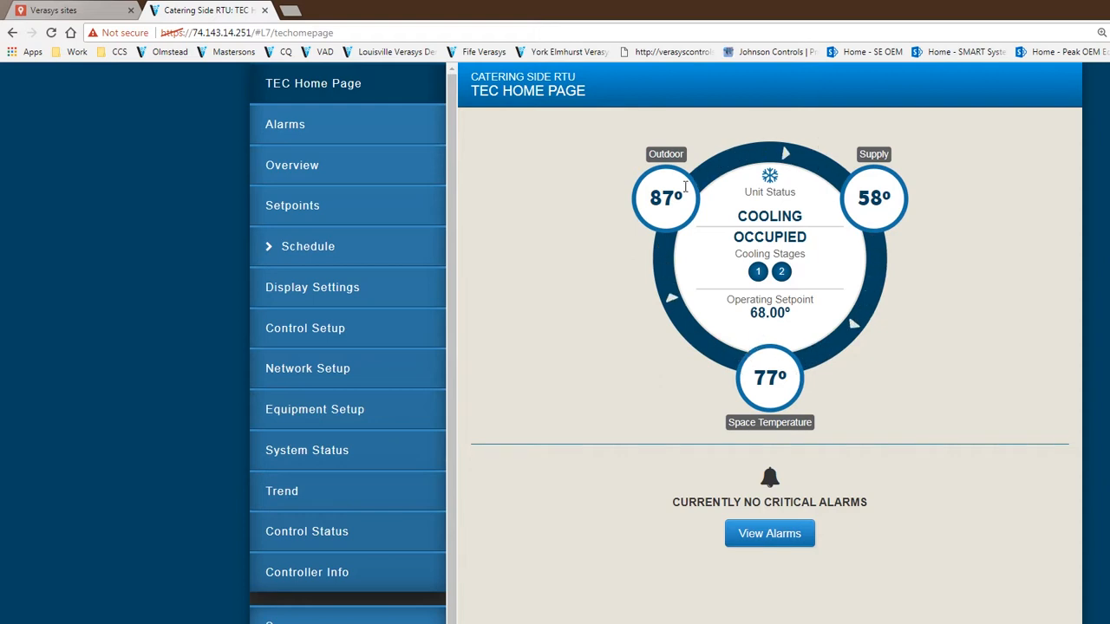
mouse_move(831, 403)
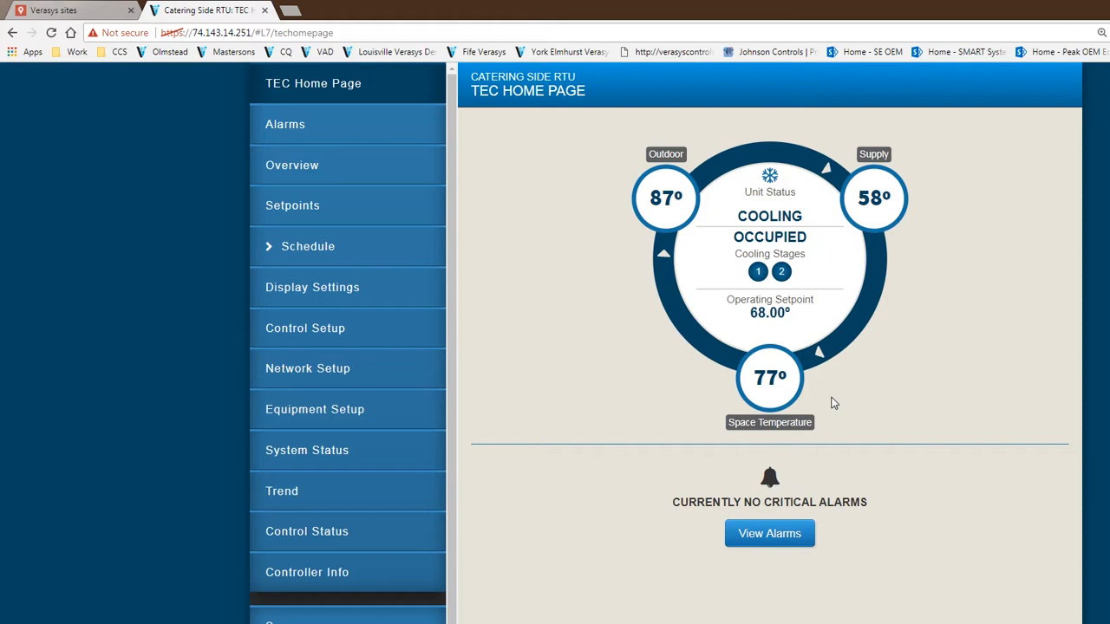
mouse_move(806, 299)
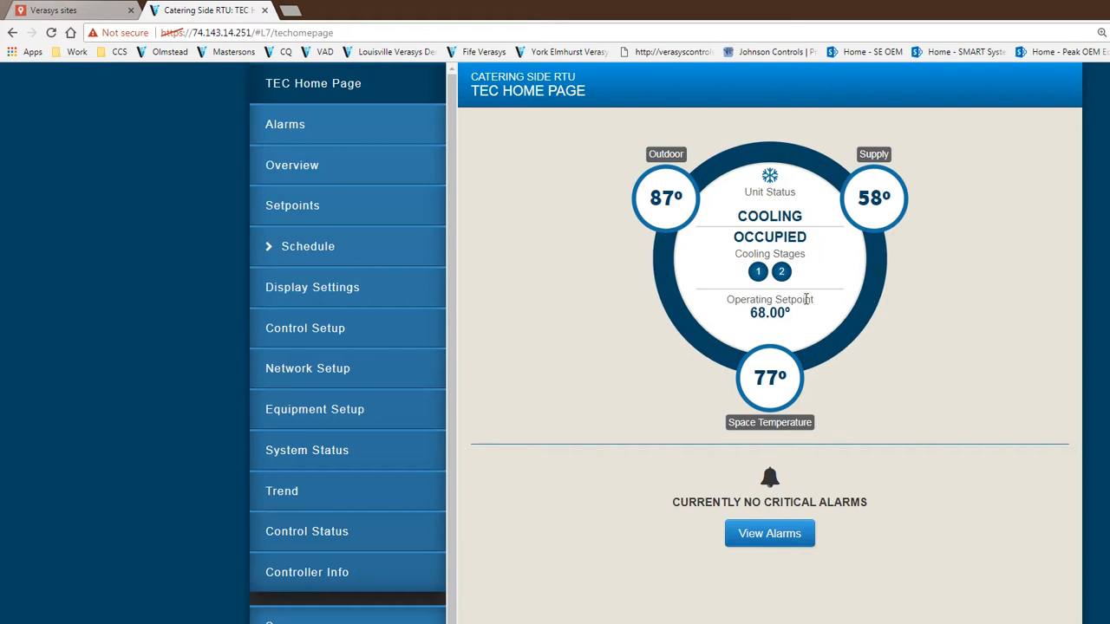
mouse_move(902, 400)
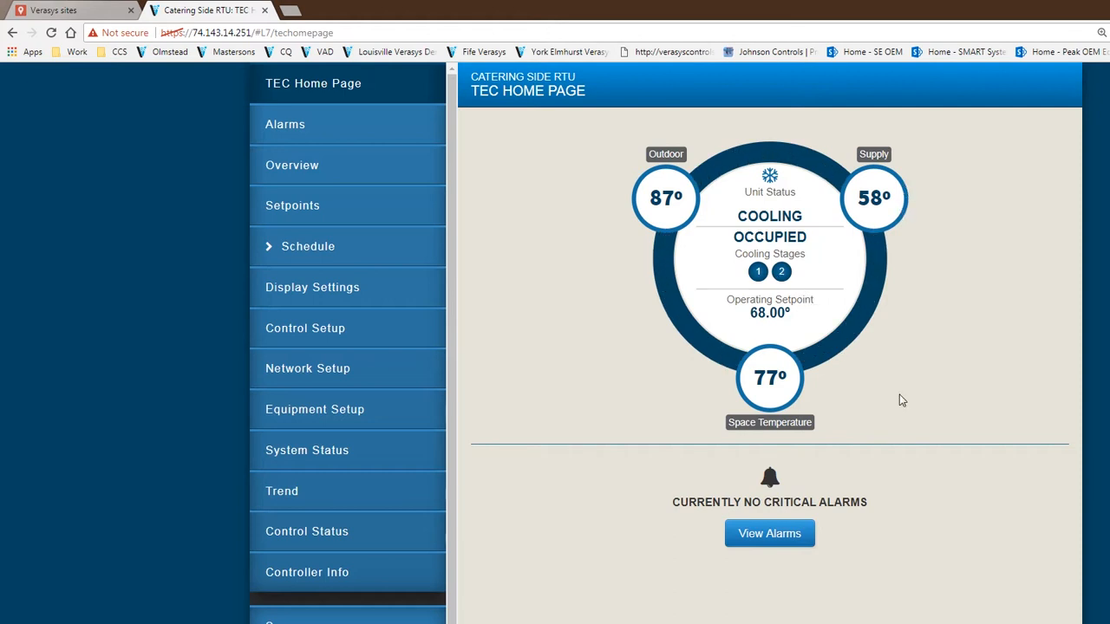
mouse_move(617, 375)
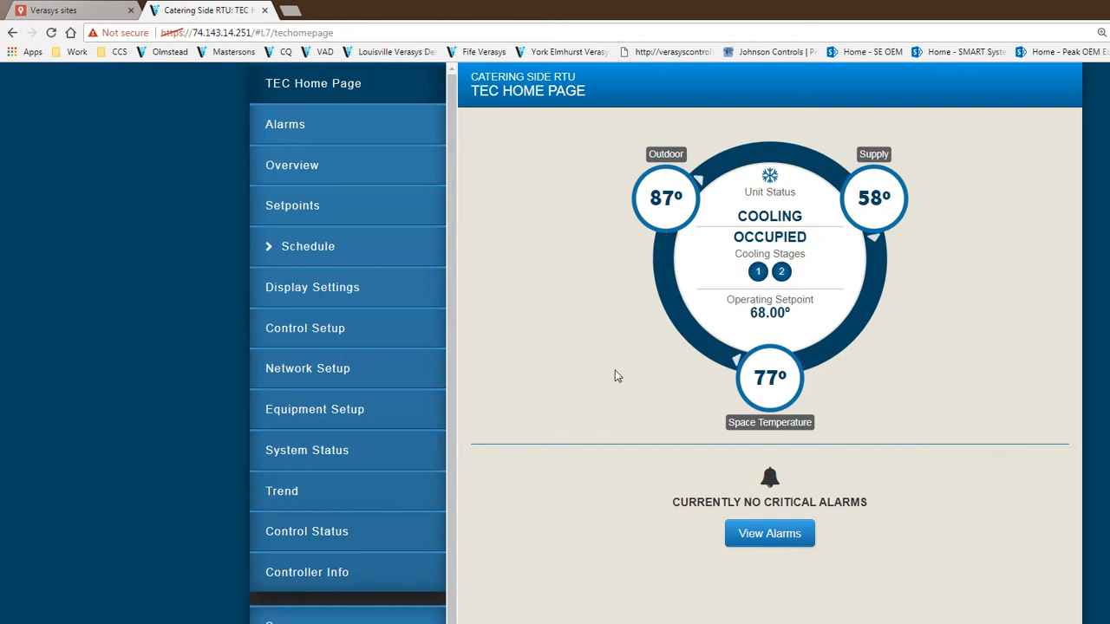
mouse_move(499, 282)
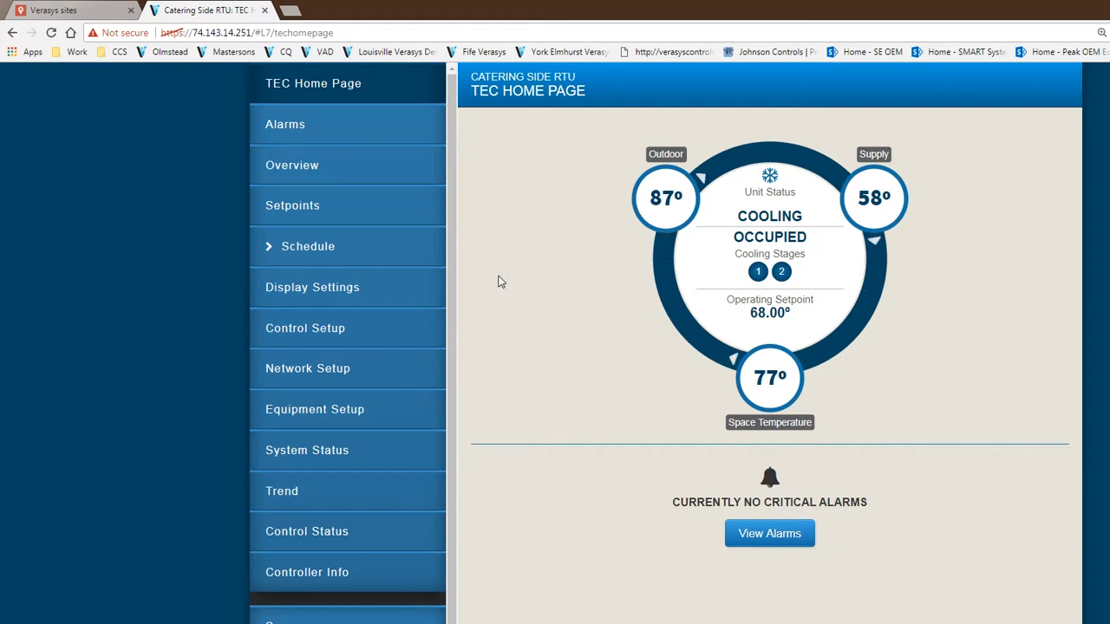
mouse_move(490, 108)
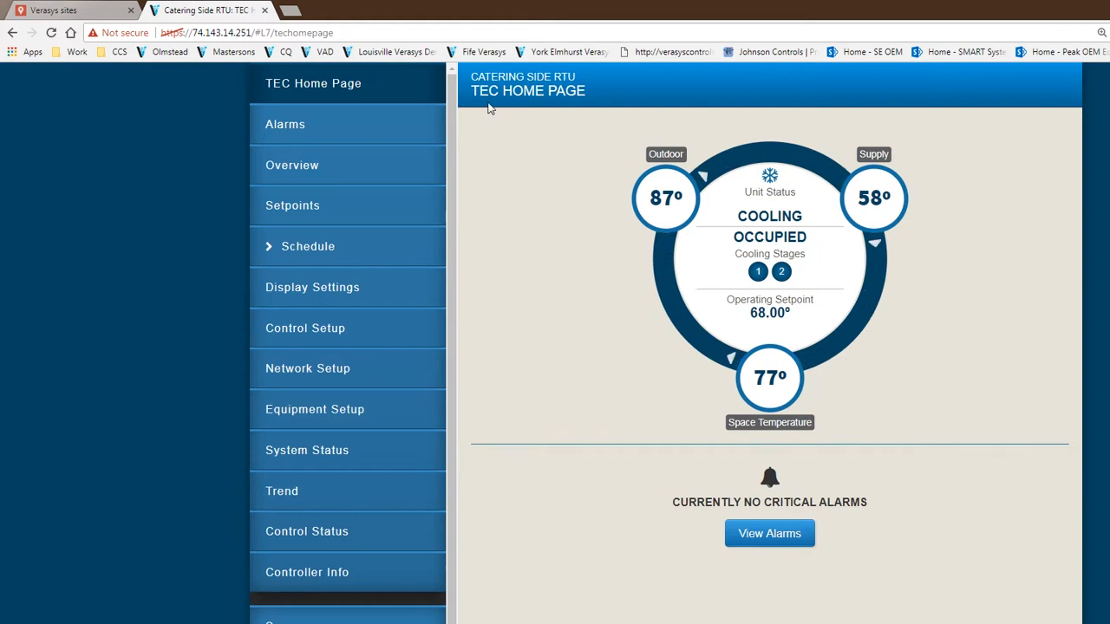
mouse_move(459, 166)
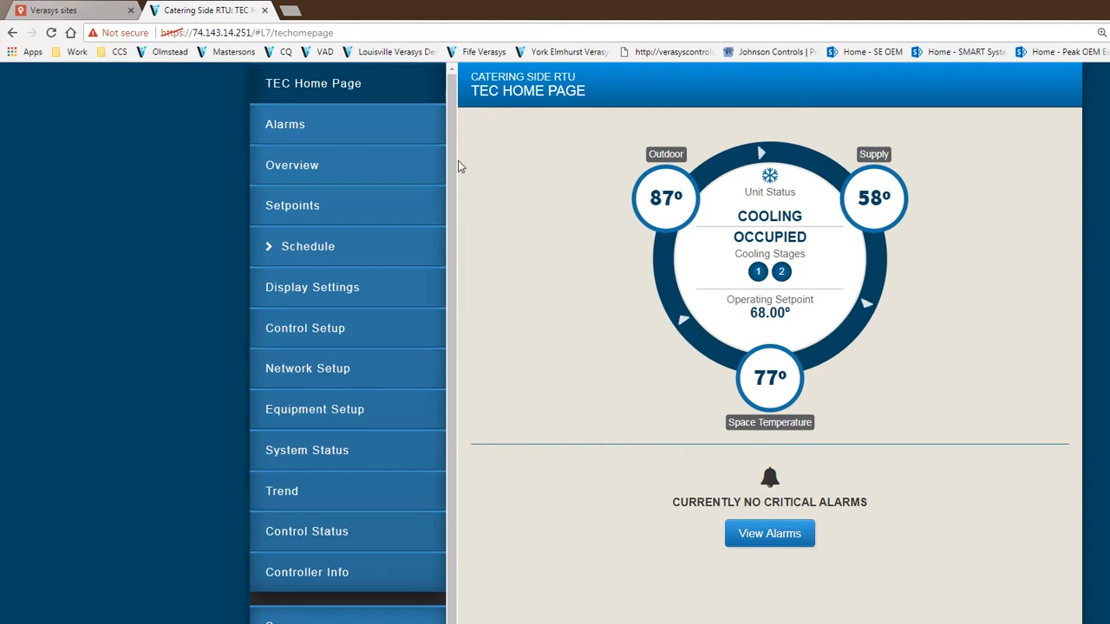
Step: Show Catering Side RTU setpoints: occupied cooling 73.0 °F, occupied heating 71.0 °F
left_click(292, 205)
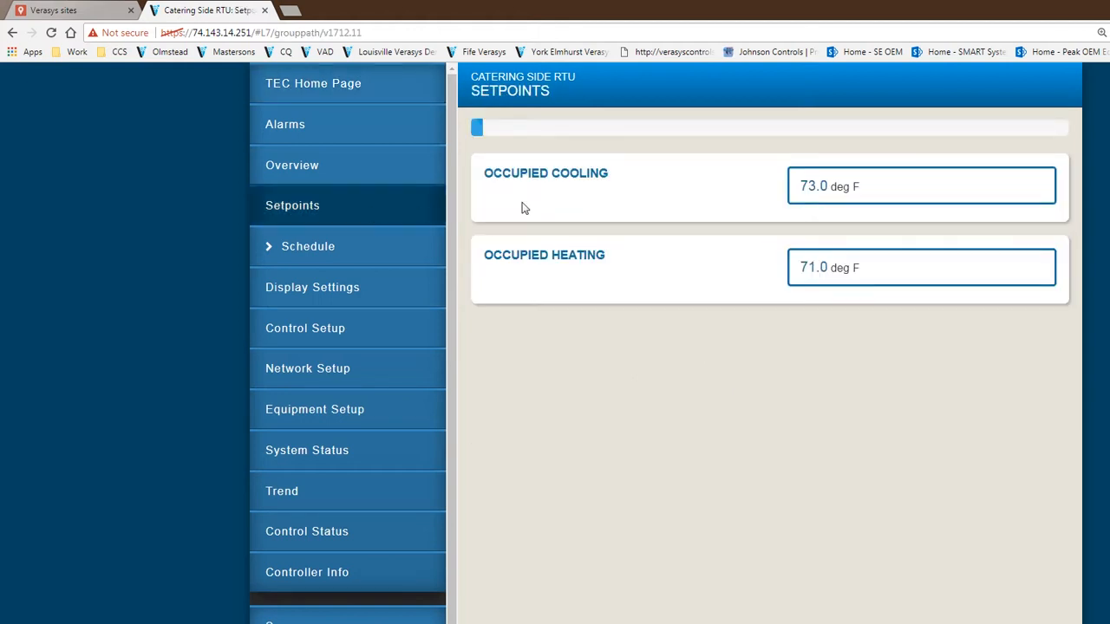
Step: Review the setpoints list, then move to the RTU's Control Setup page
scroll("down", 3)
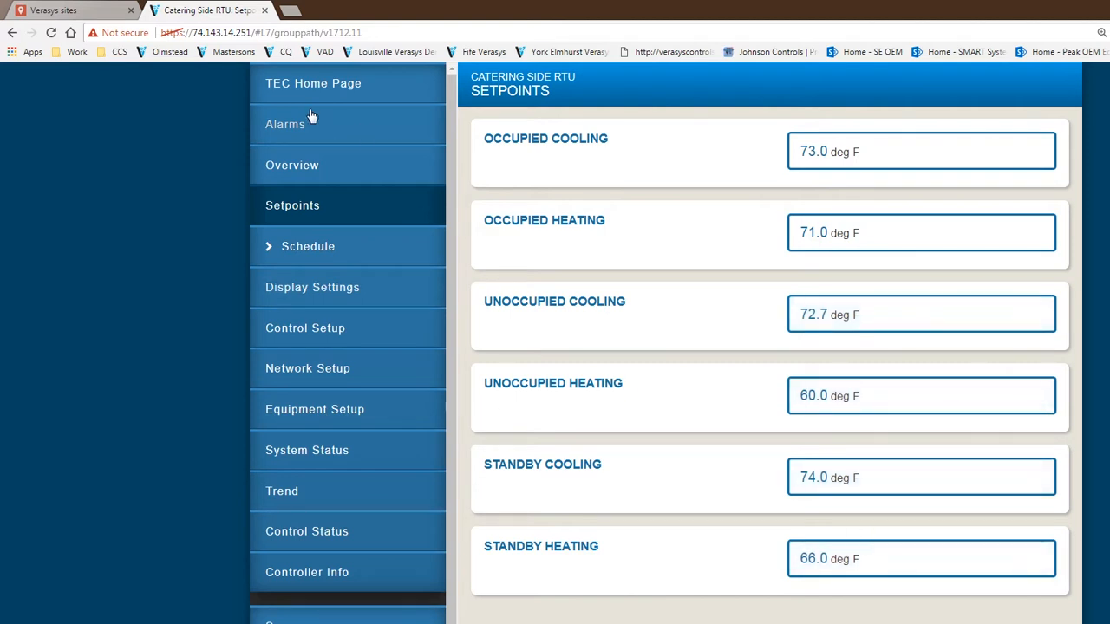
mouse_move(274, 337)
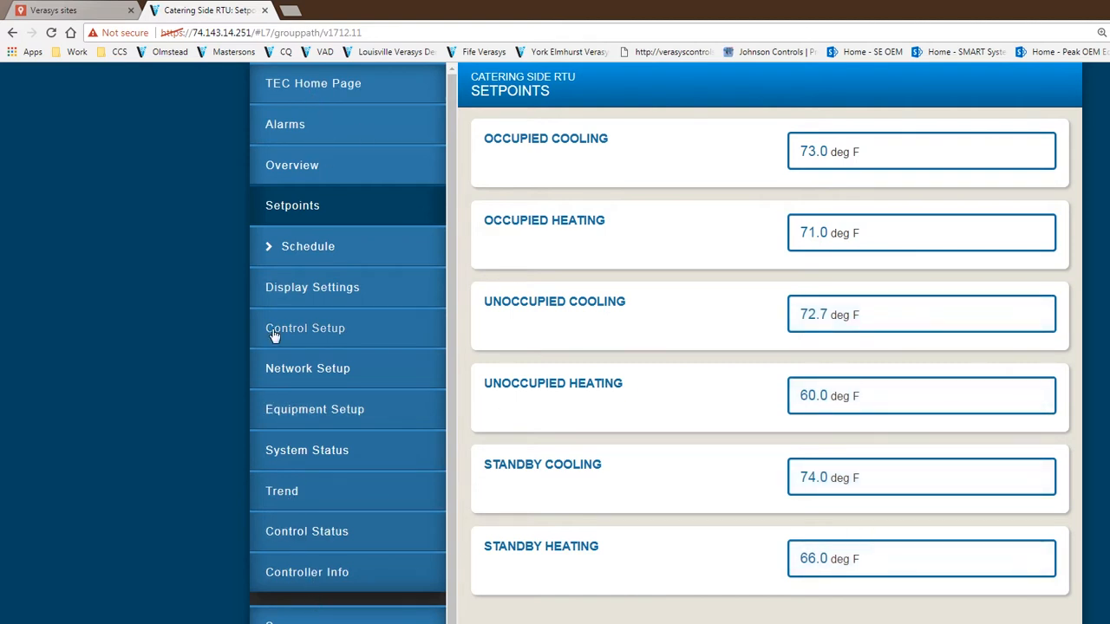
mouse_move(318, 540)
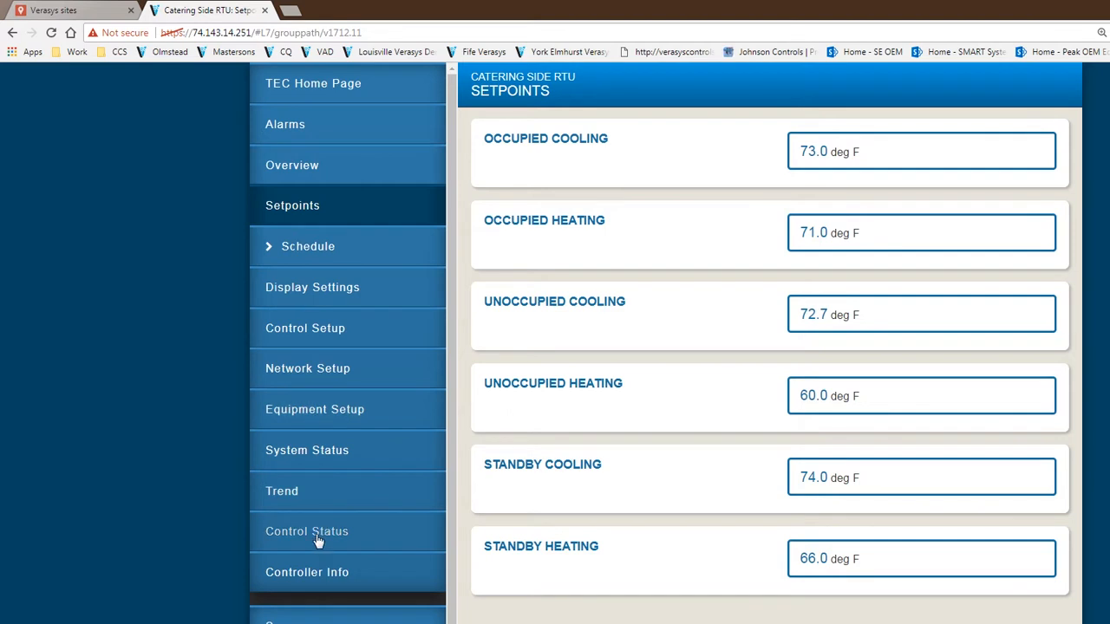
mouse_move(276, 94)
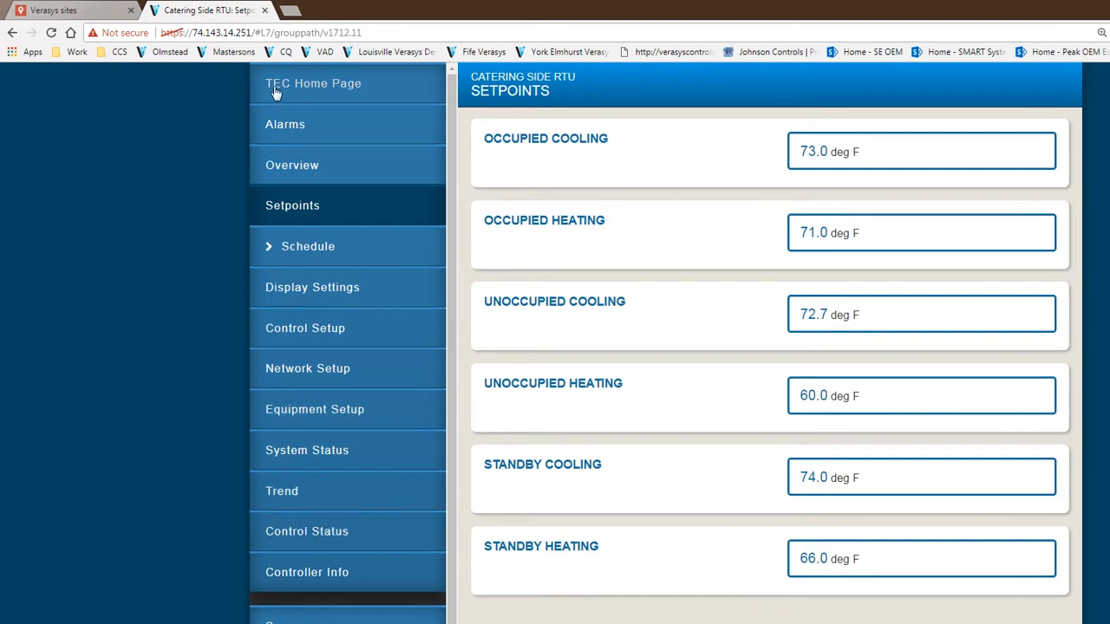
mouse_move(363, 239)
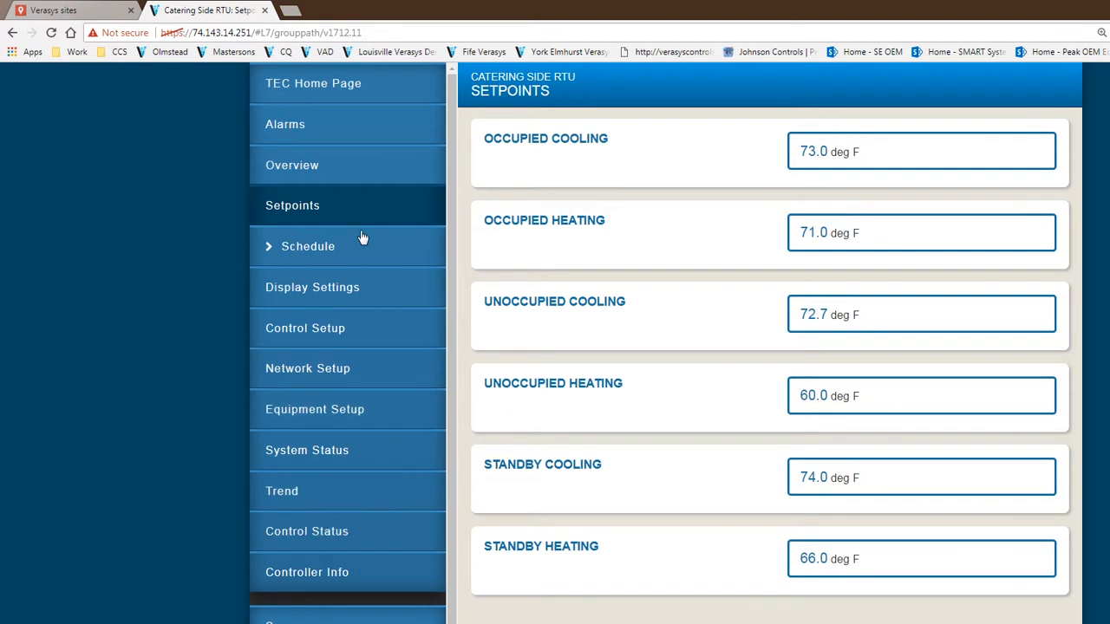
left_click(305, 328)
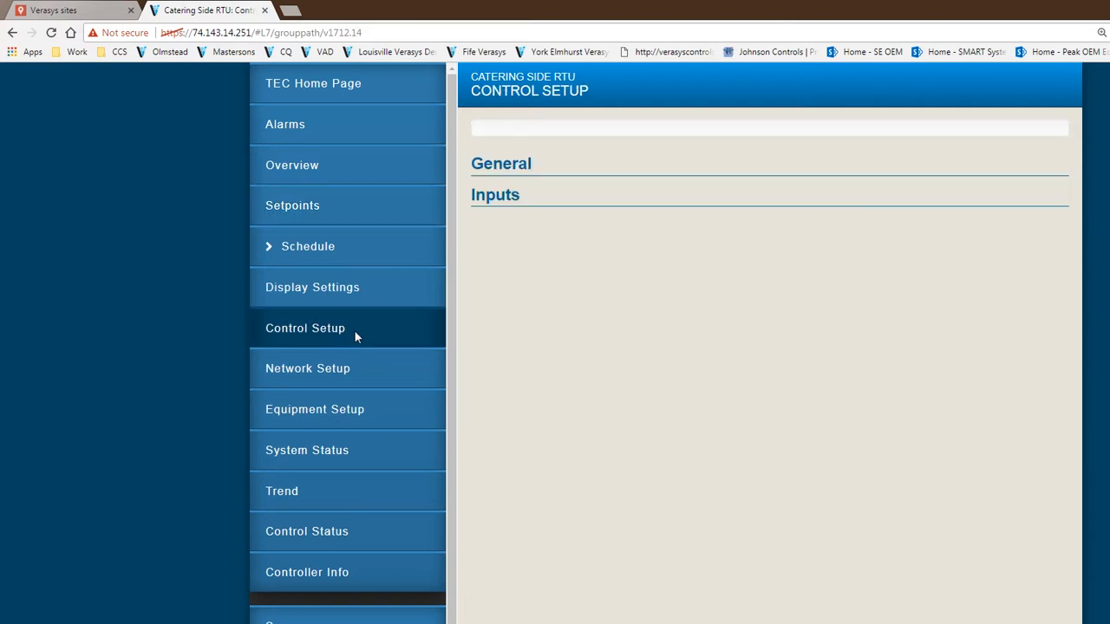
Step: Expand General and inspect the Control Mode choices, leaving it at Cooling
left_click(500, 163)
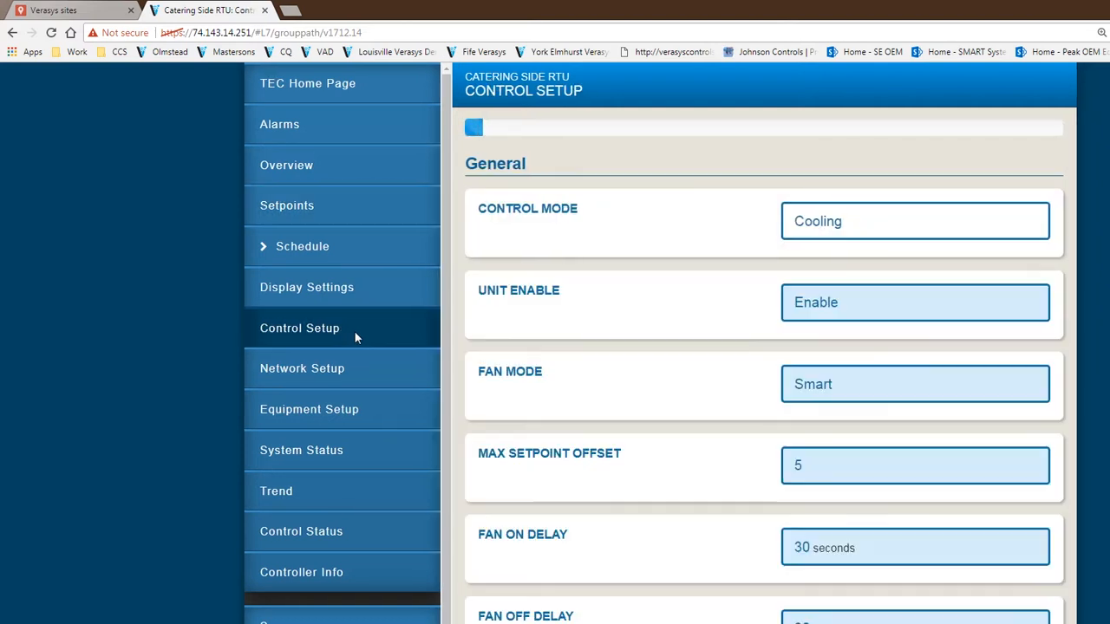
scroll("up", 3)
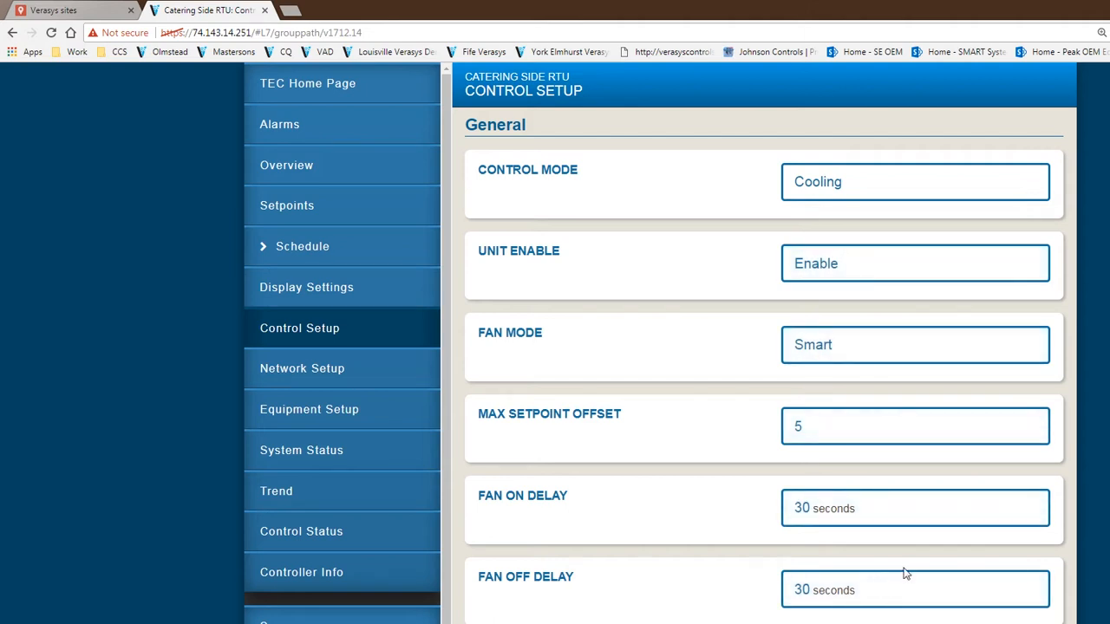
left_click(915, 181)
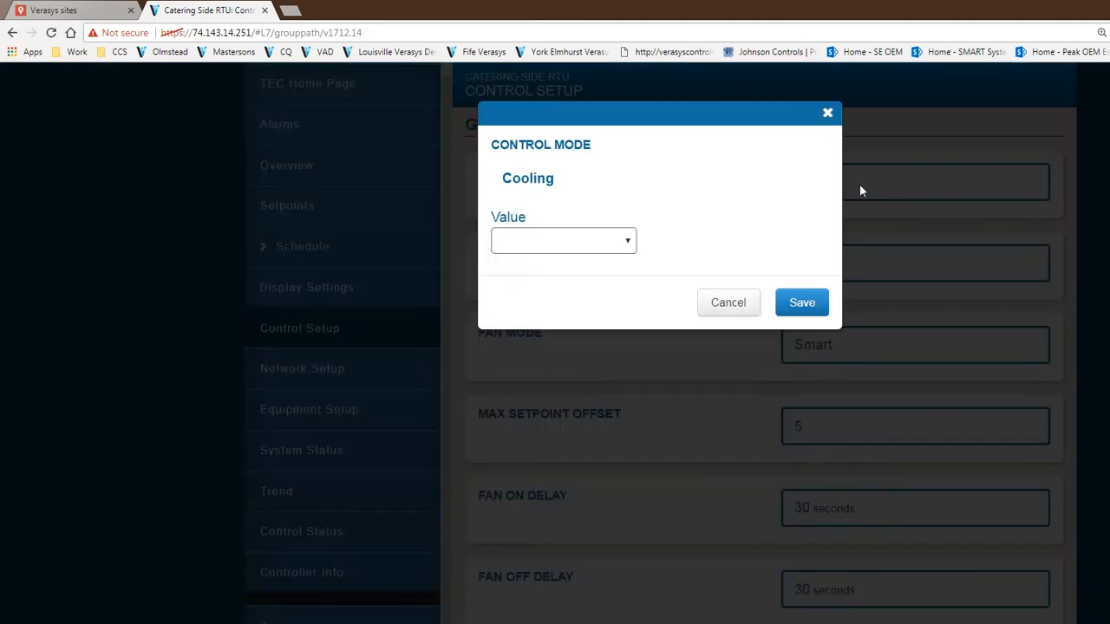
left_click(564, 241)
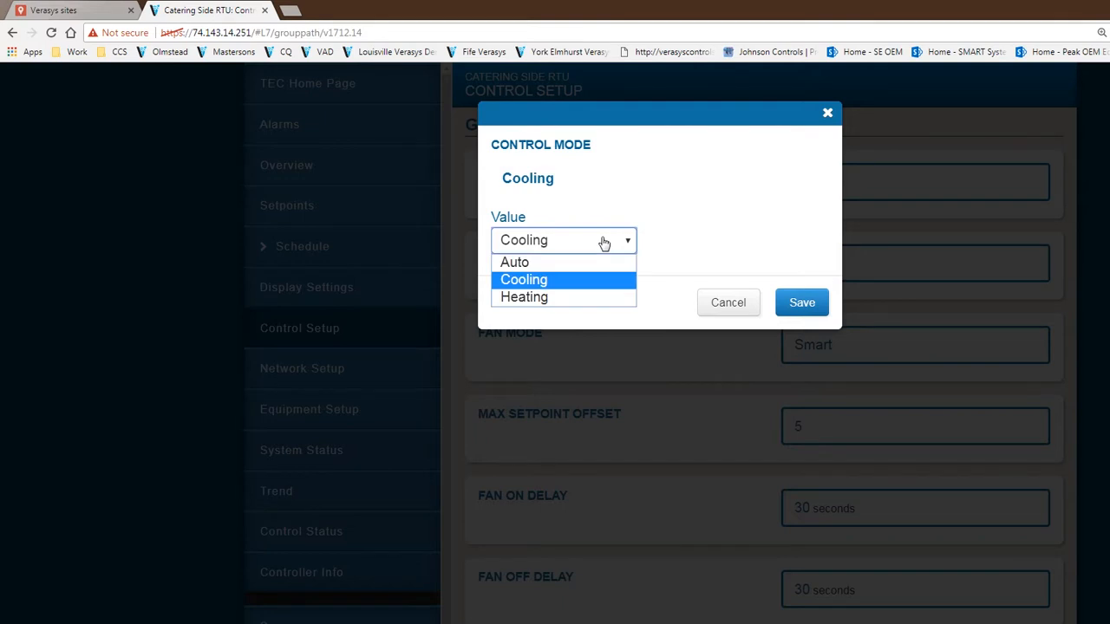
mouse_move(568, 284)
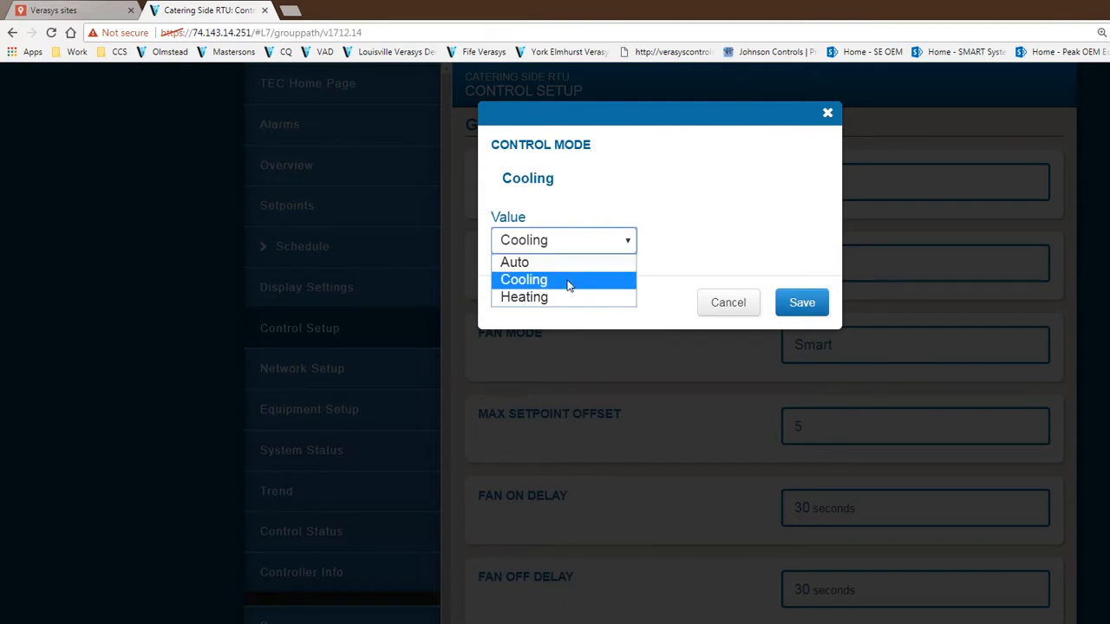
mouse_move(611, 291)
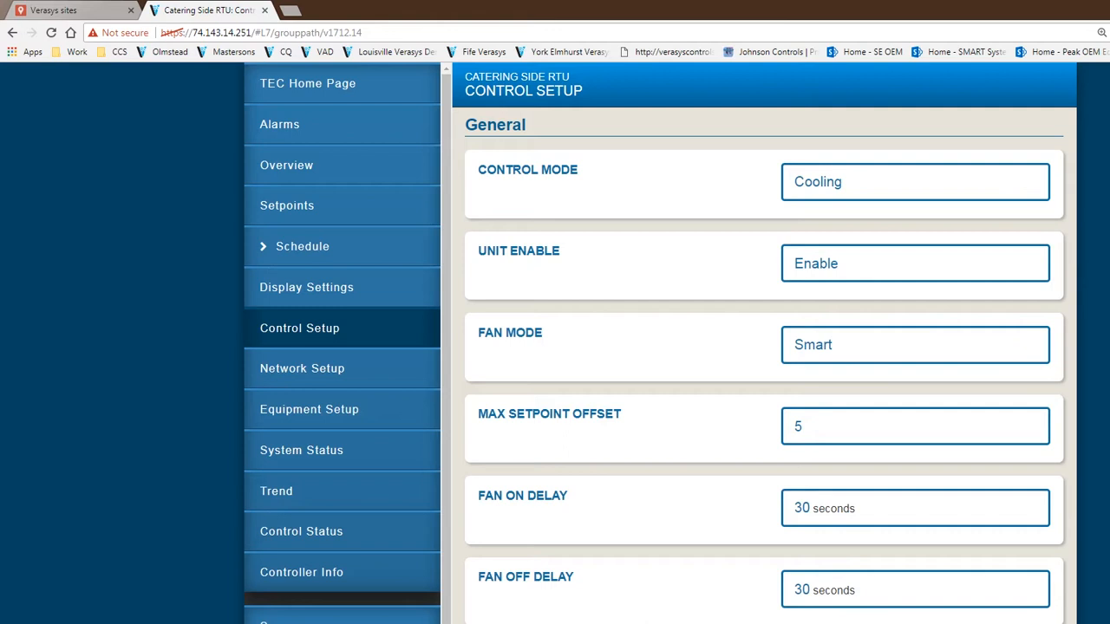
Step: Scroll the control settings and show Network Setup: BACnet, instance 10,007, address 7
scroll("down", 3)
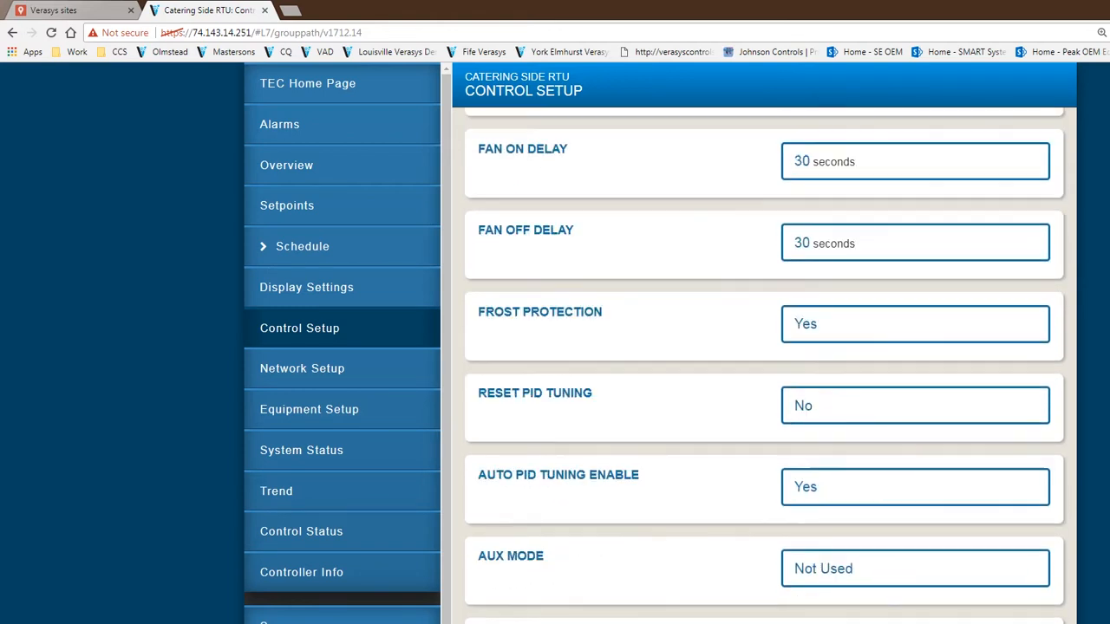
scroll("down", 3)
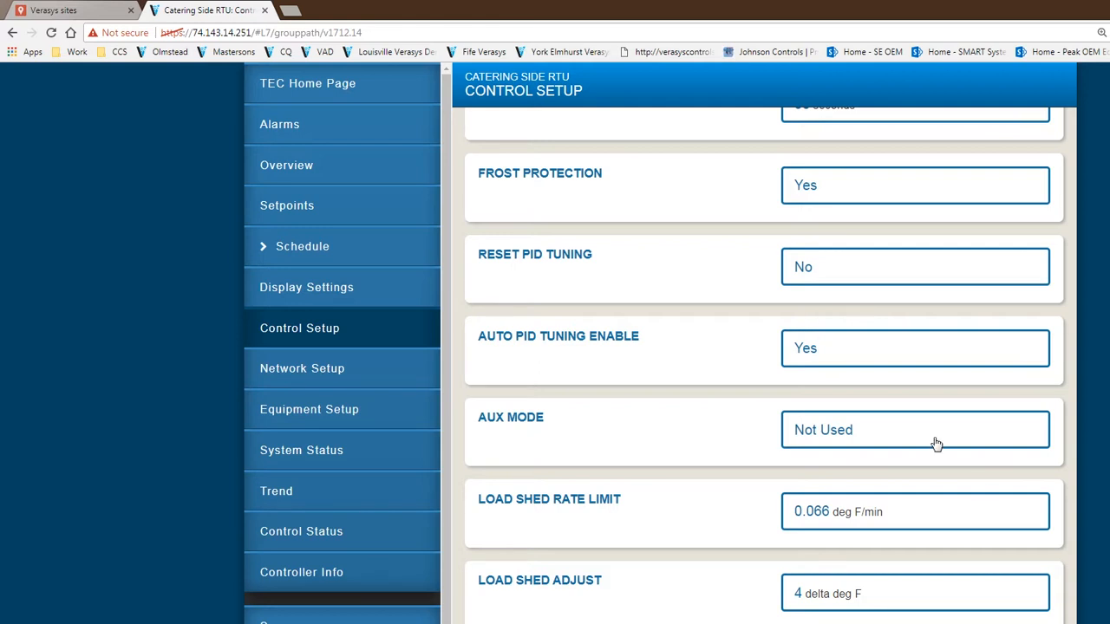
mouse_move(831, 585)
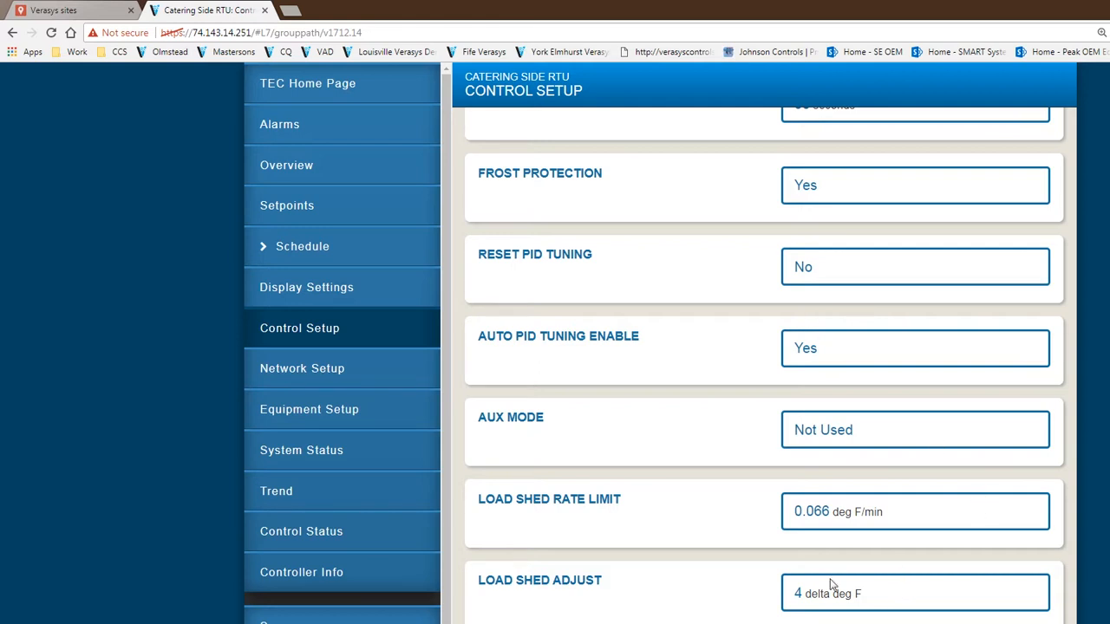
mouse_move(645, 598)
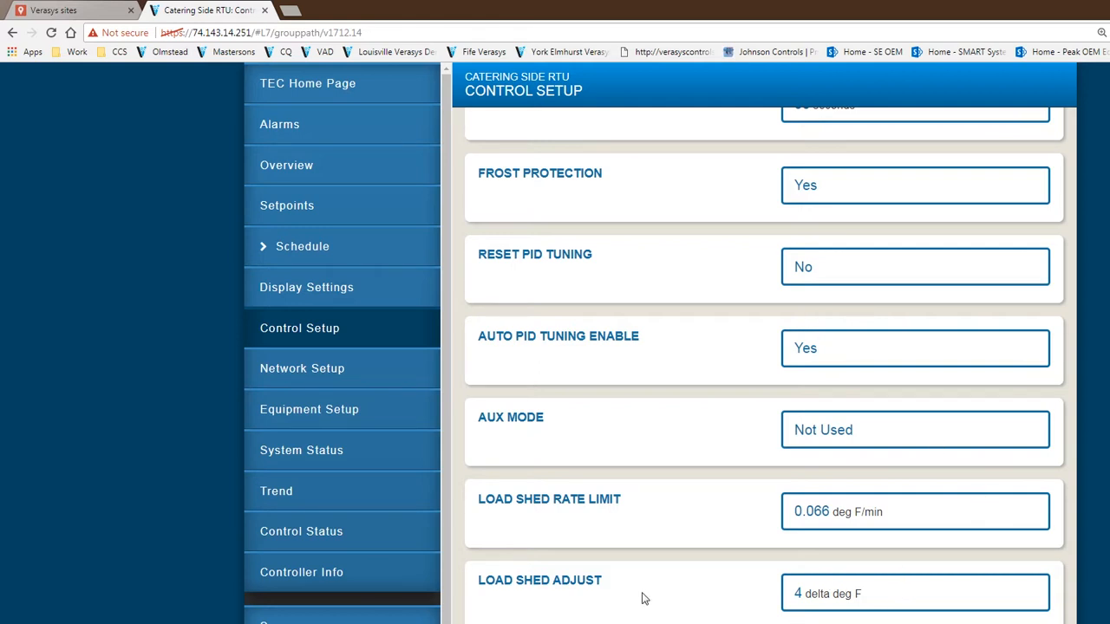
mouse_move(301, 369)
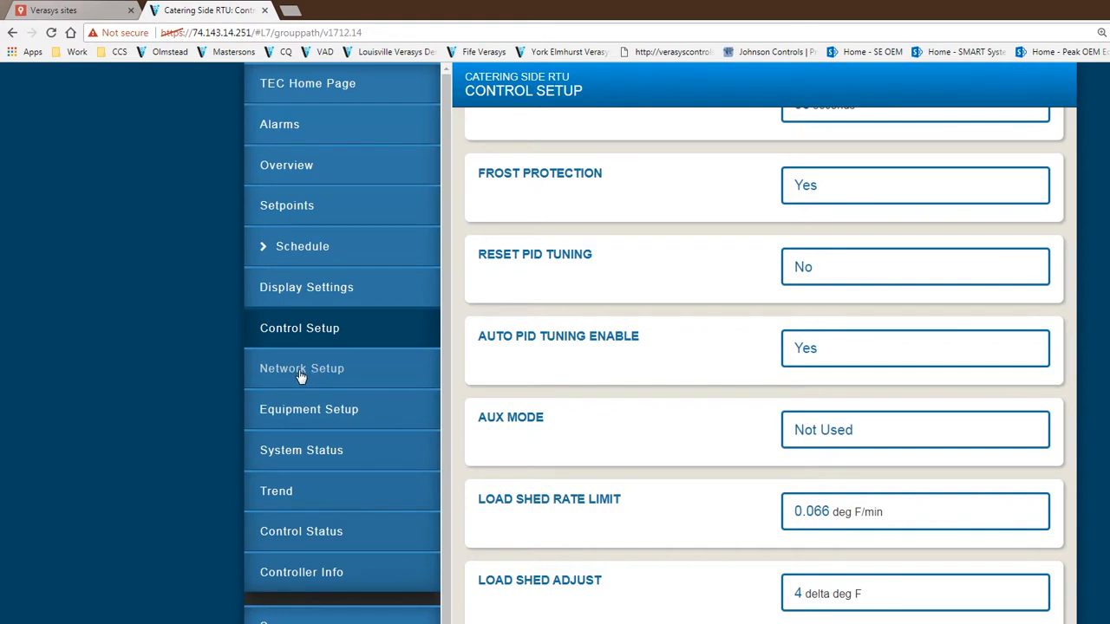
left_click(301, 368)
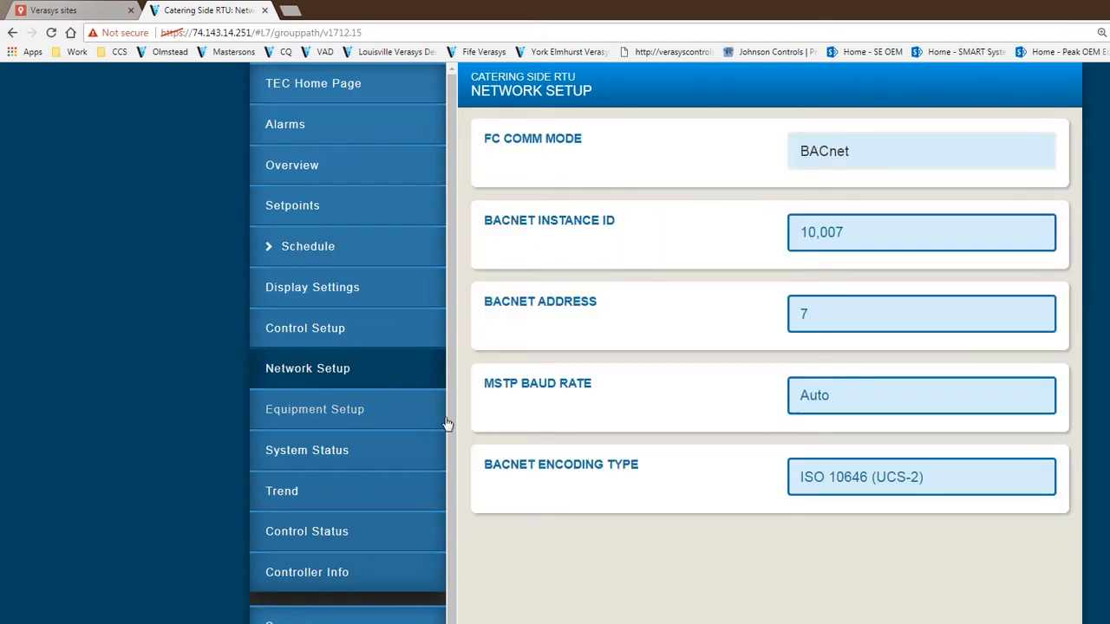
mouse_move(781, 568)
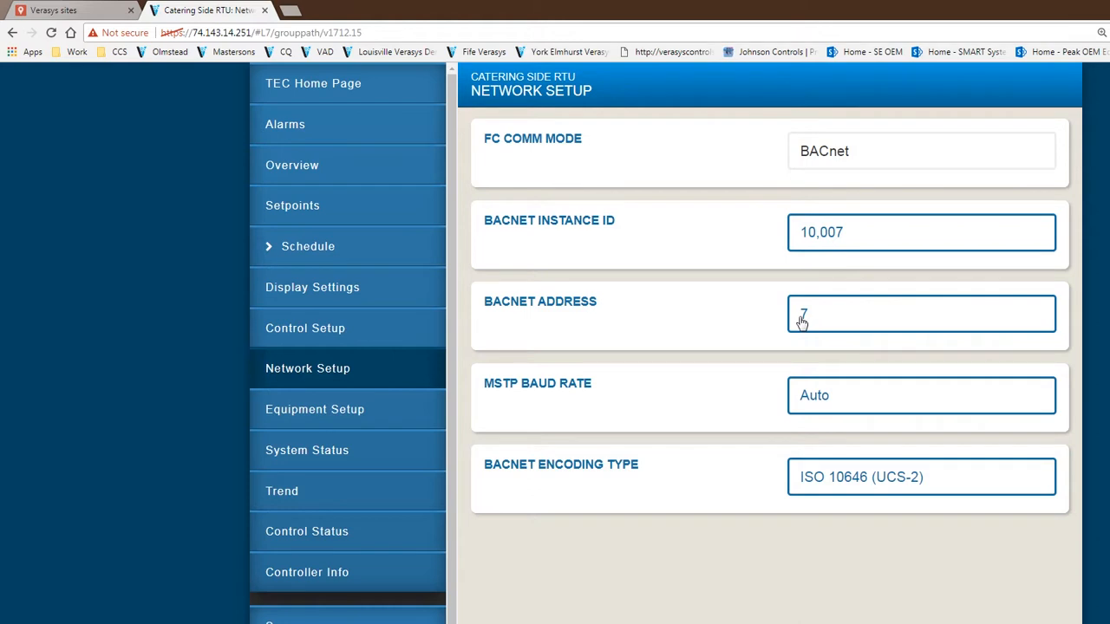
mouse_move(797, 362)
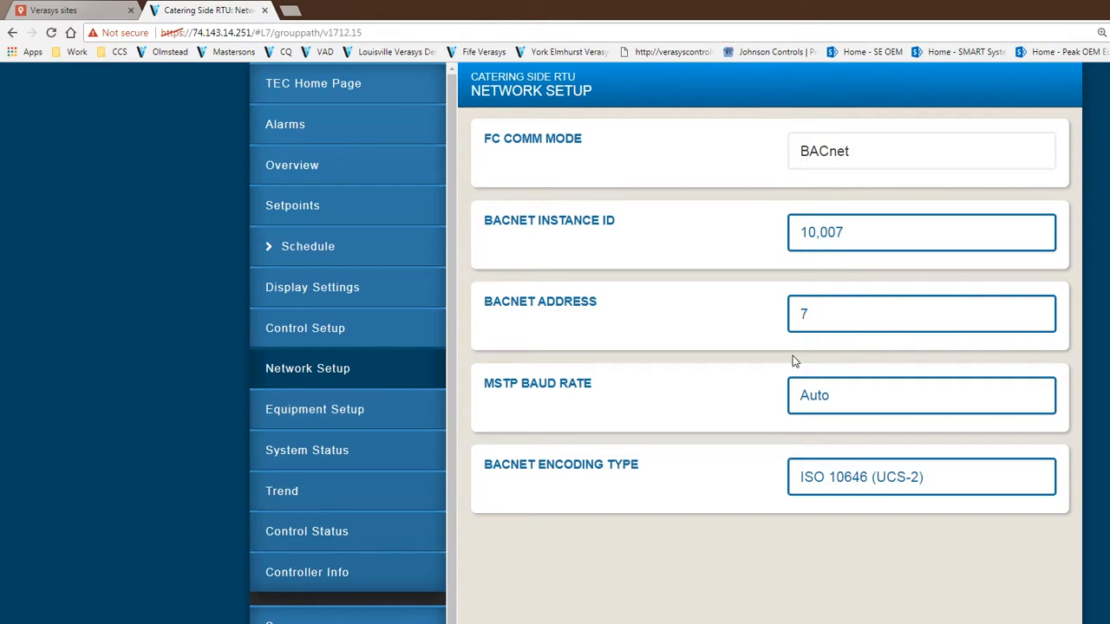
mouse_move(615, 512)
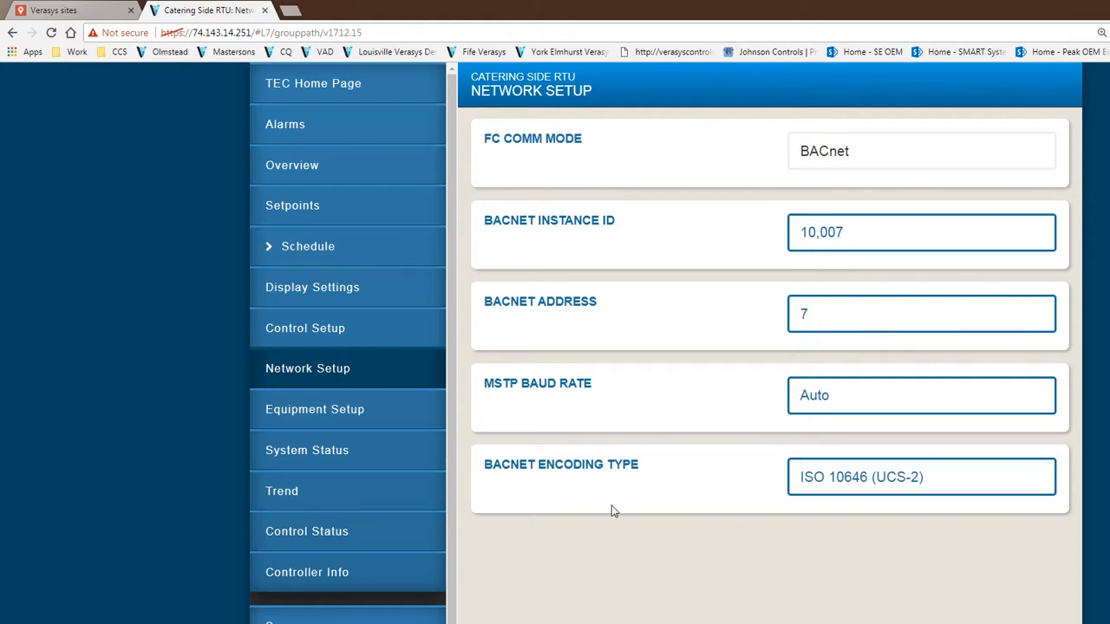
mouse_move(356, 421)
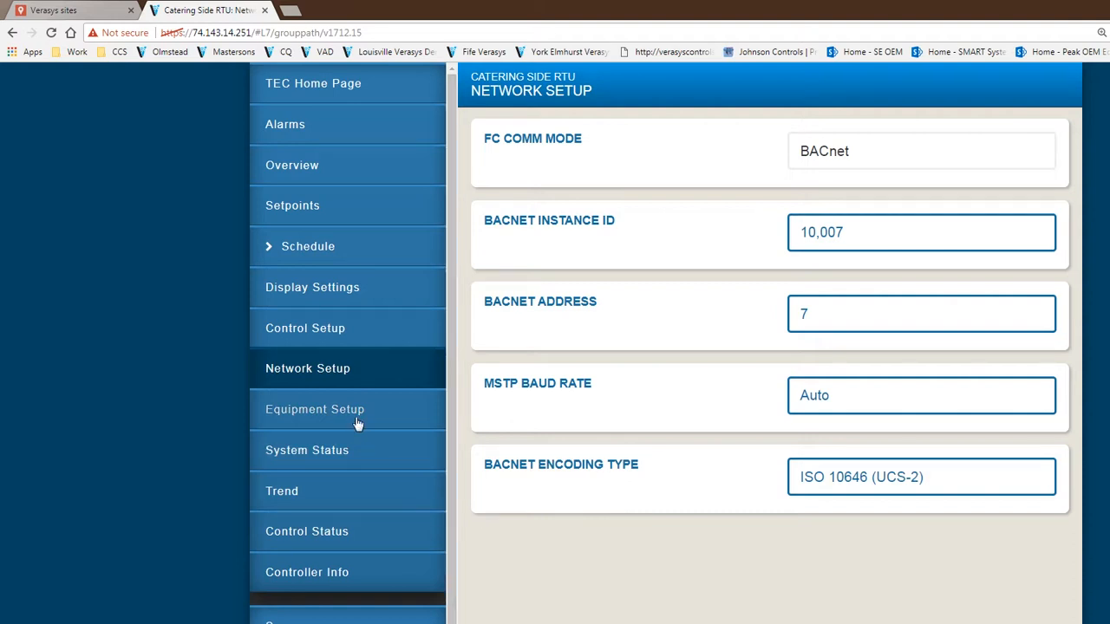
Step: Show Equipment Setup: two-stage compressors, one heating stage, 180-second minimums
left_click(315, 409)
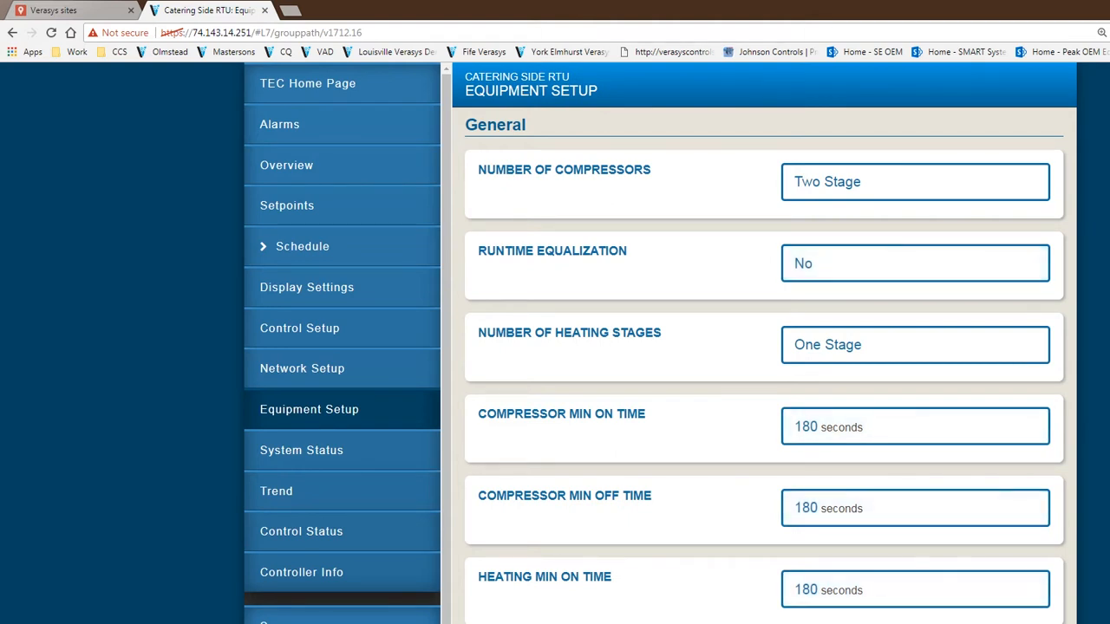
mouse_move(373, 269)
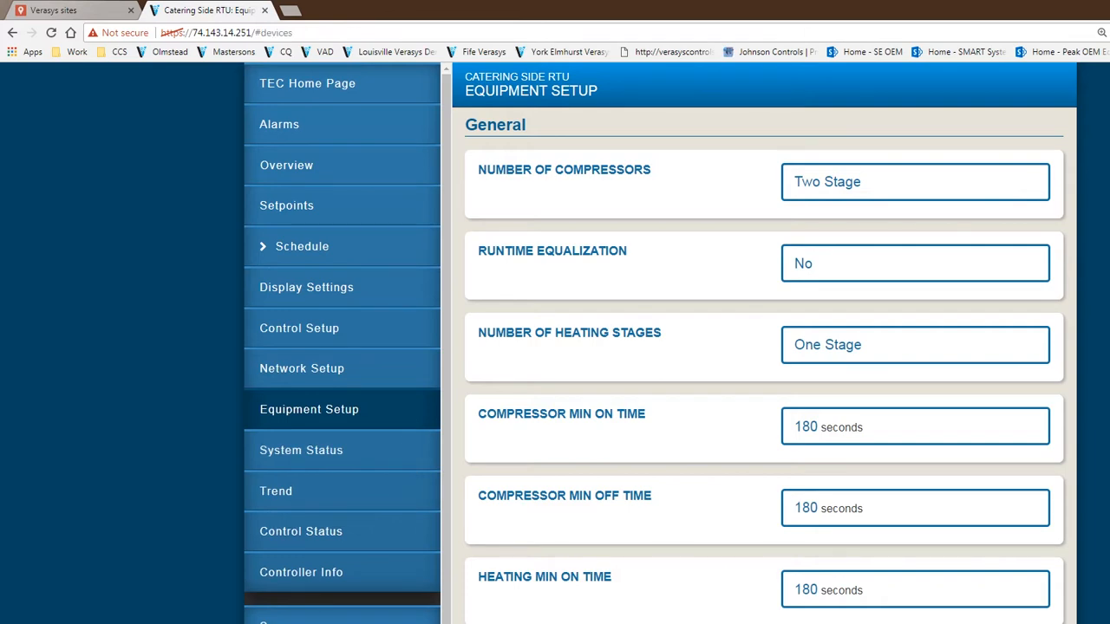
Step: Return to the site Devices list and scroll to the Zone Coordinator's zones
left_click(12, 32)
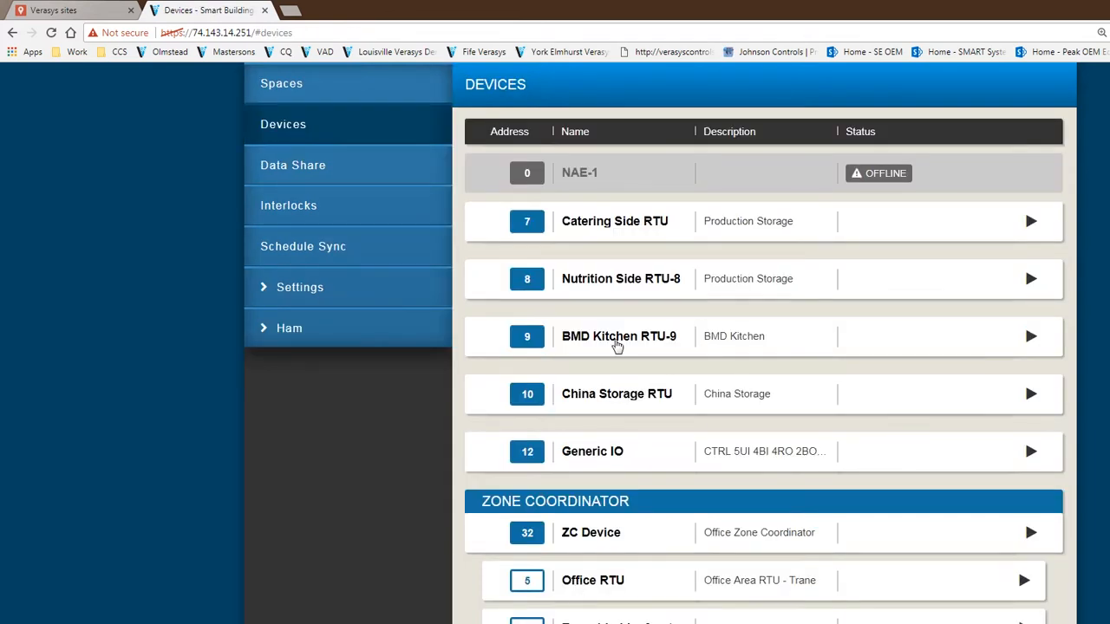
mouse_move(622, 366)
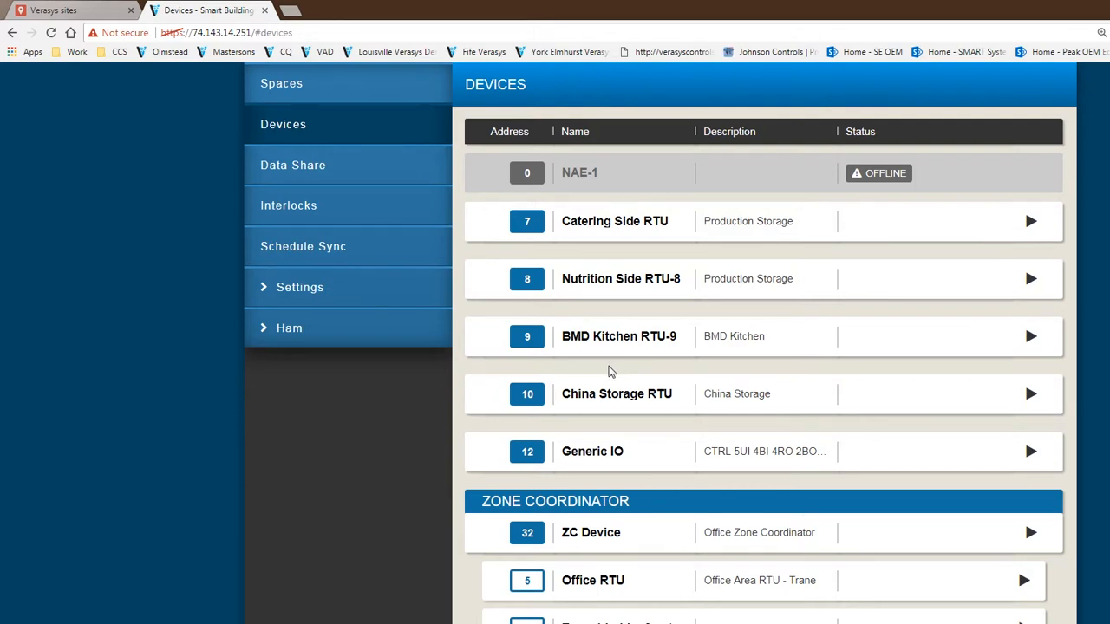
mouse_move(594, 380)
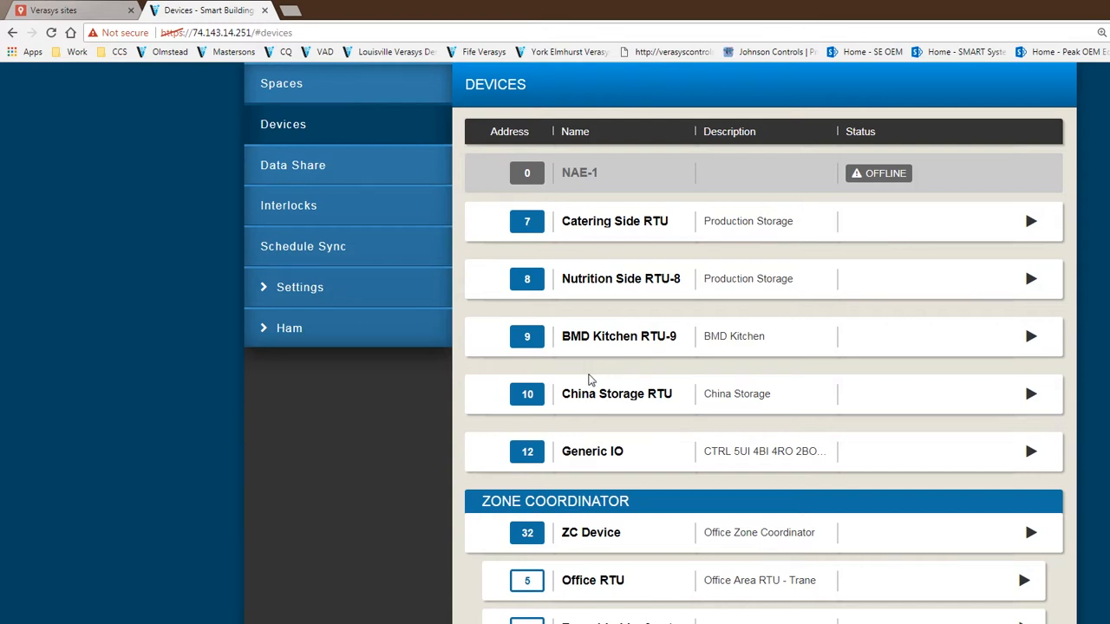
mouse_move(562, 392)
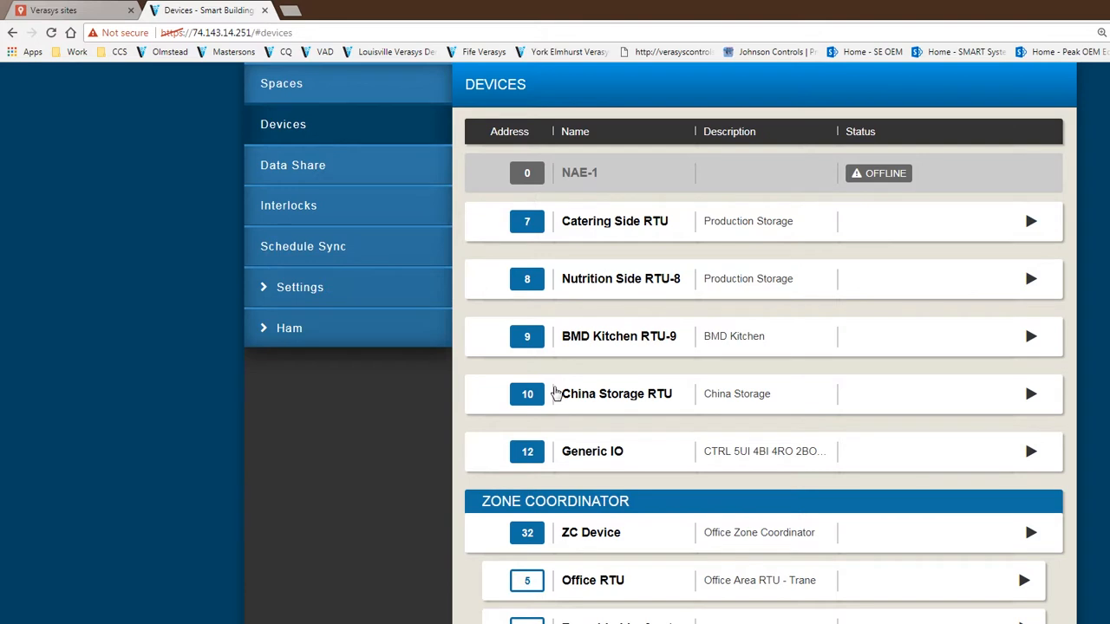
mouse_move(776, 620)
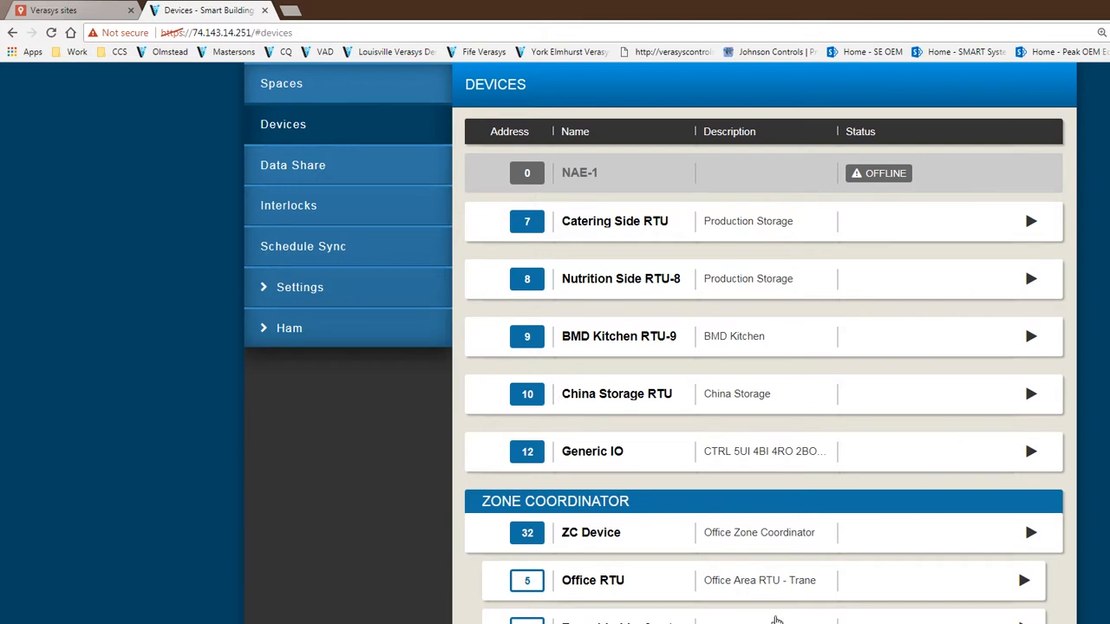
scroll("down", 3)
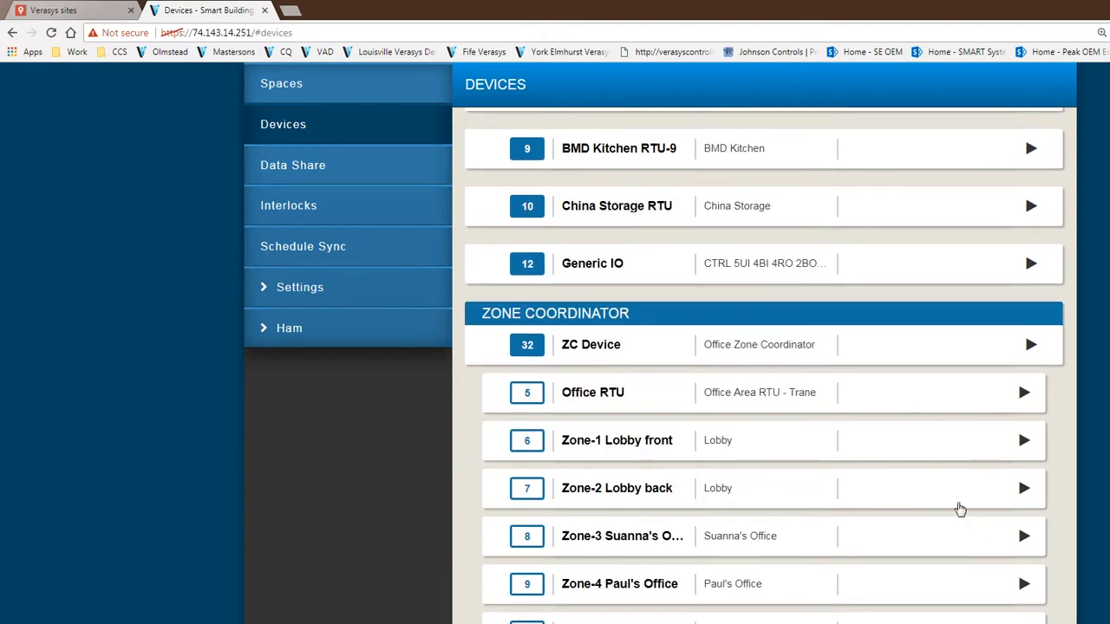
mouse_move(512, 299)
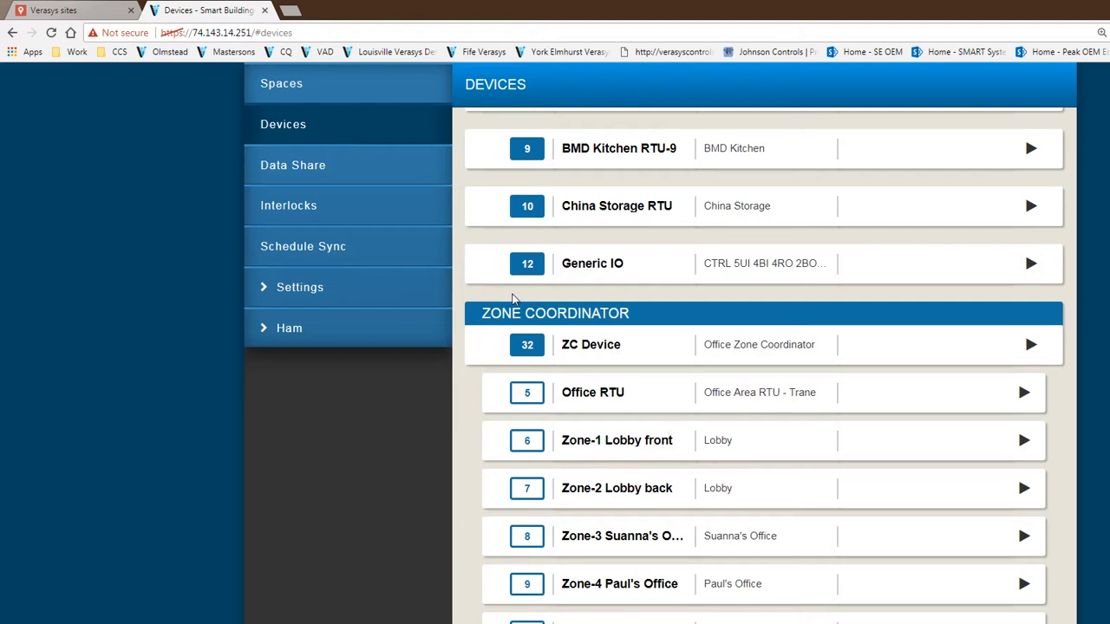
mouse_move(516, 299)
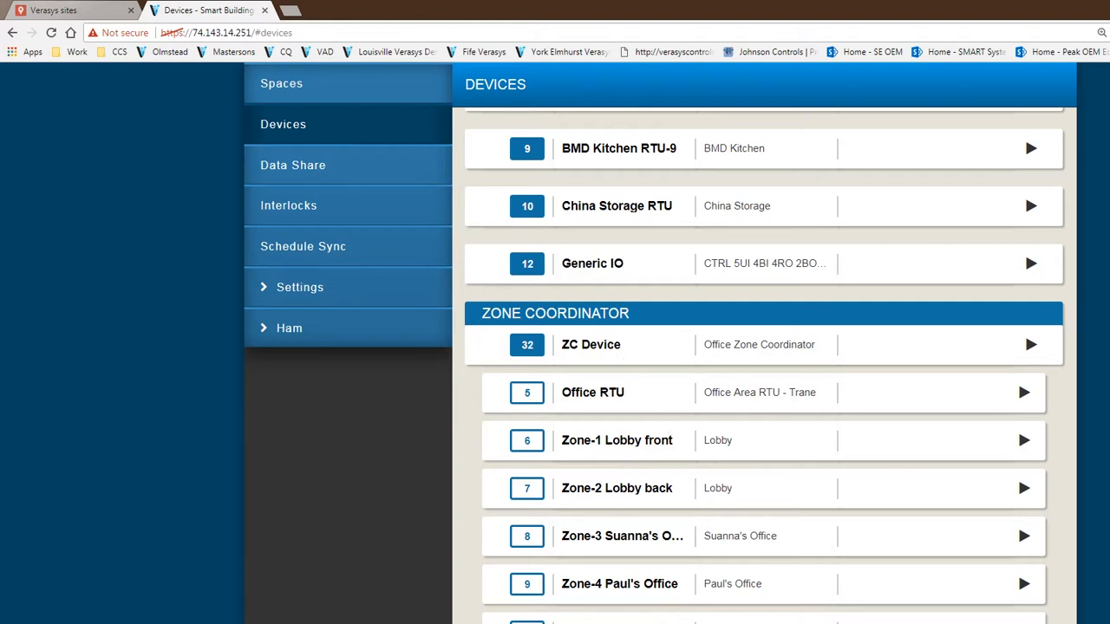
mouse_move(610, 382)
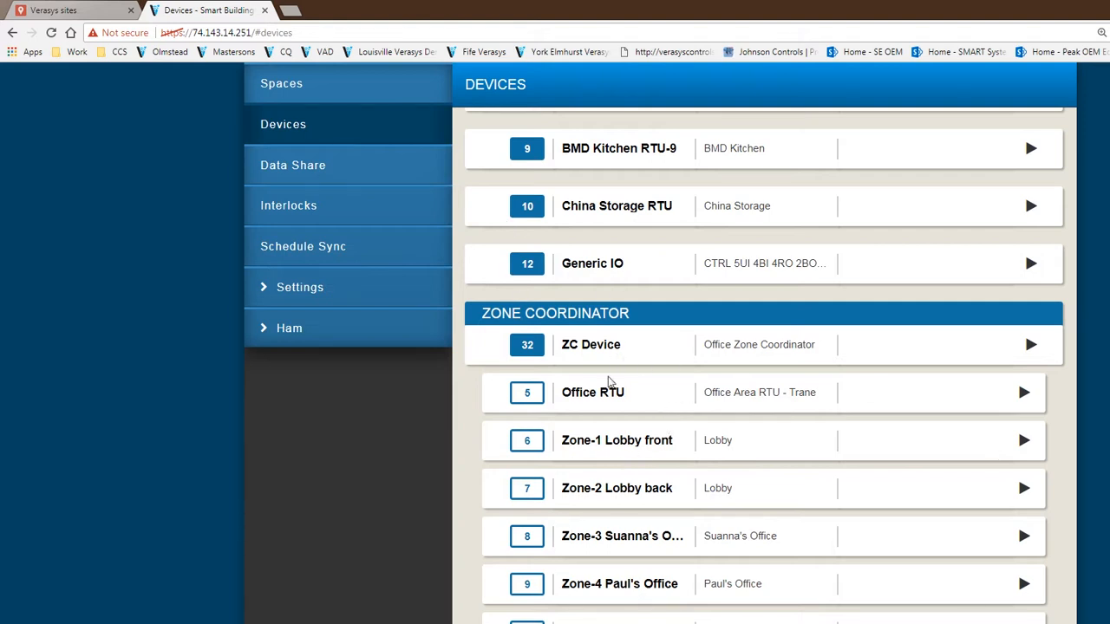
mouse_move(645, 511)
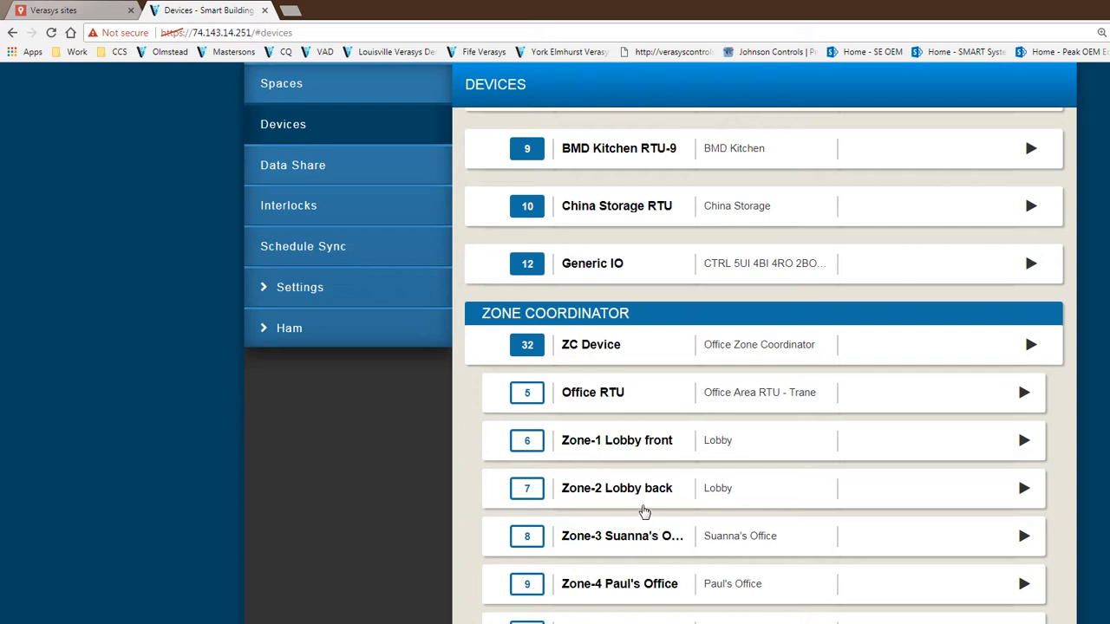
mouse_move(621, 497)
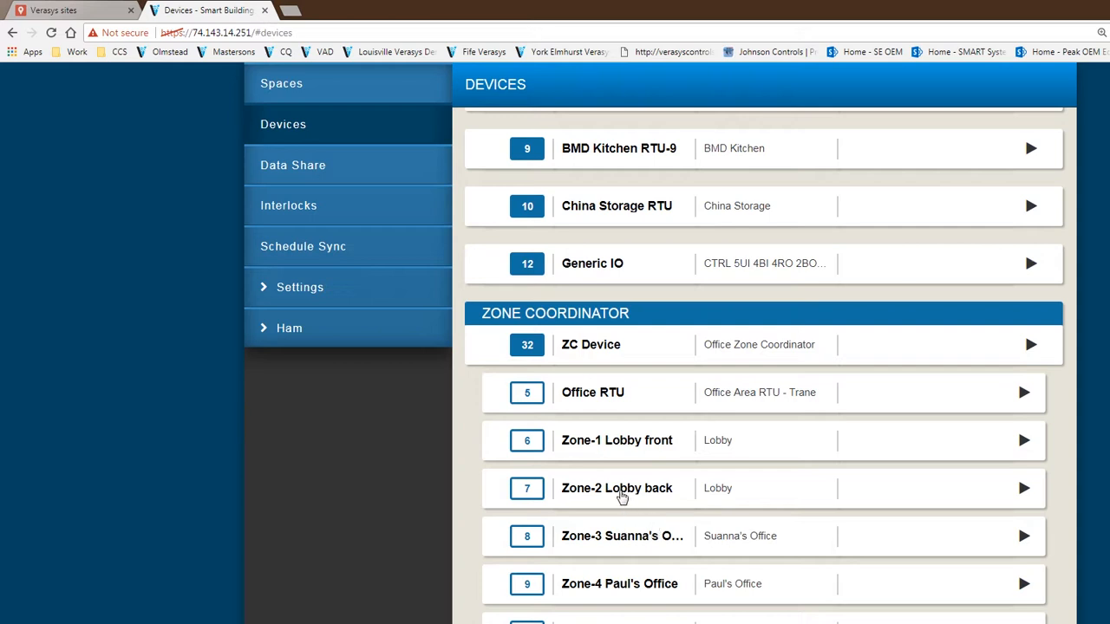
mouse_move(597, 483)
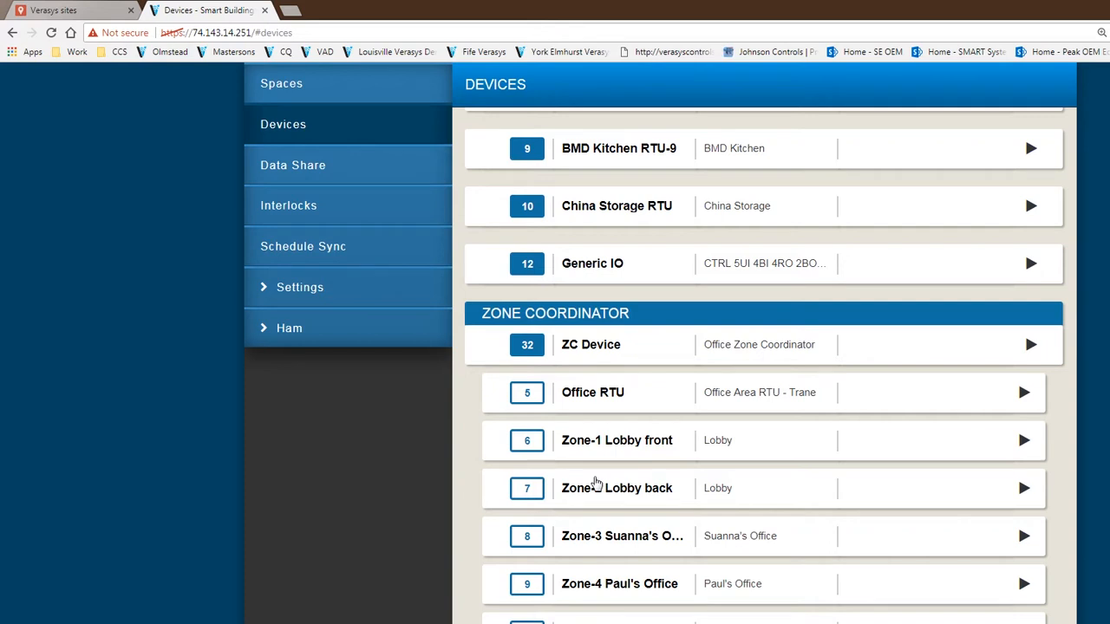
mouse_move(653, 354)
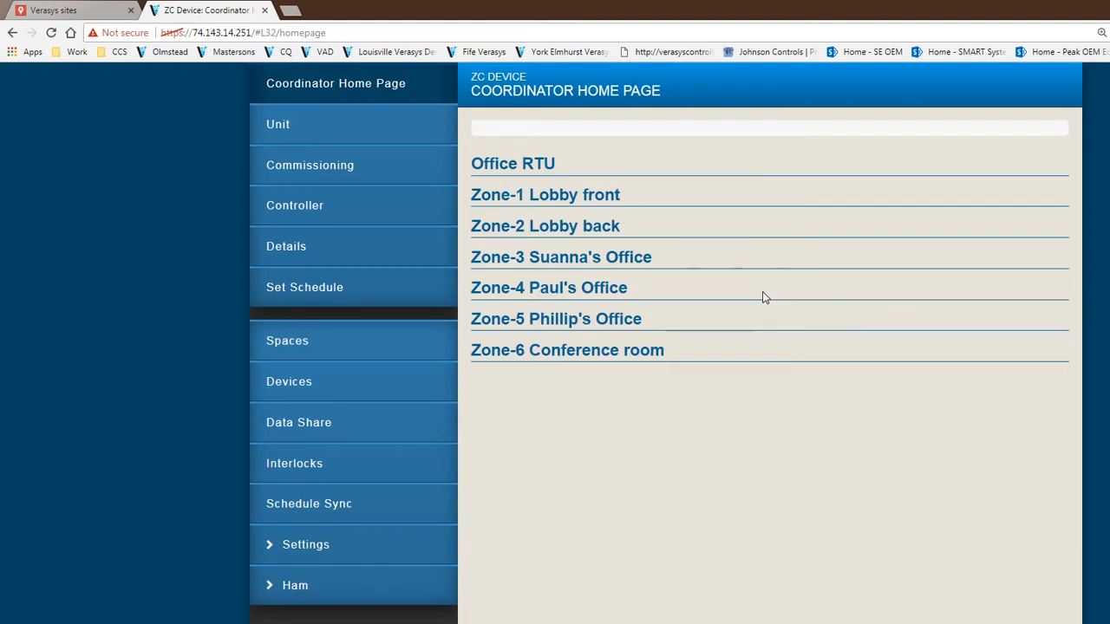
Step: Scroll through Office RTU (fan-only) and each zone's temperature, all voting Satisfied
left_click(513, 163)
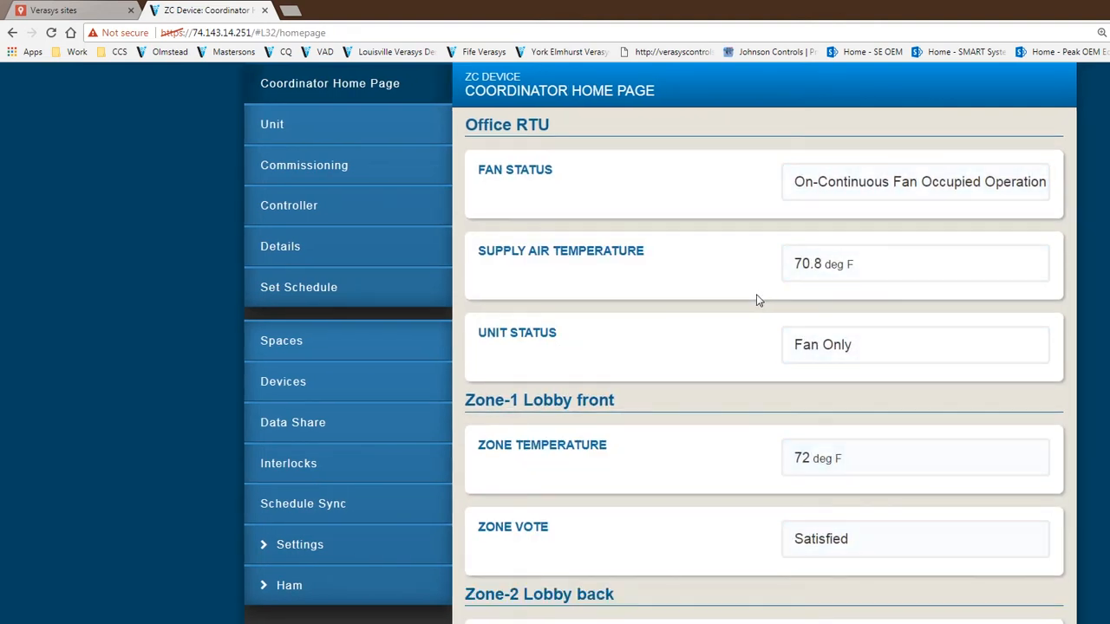
mouse_move(653, 263)
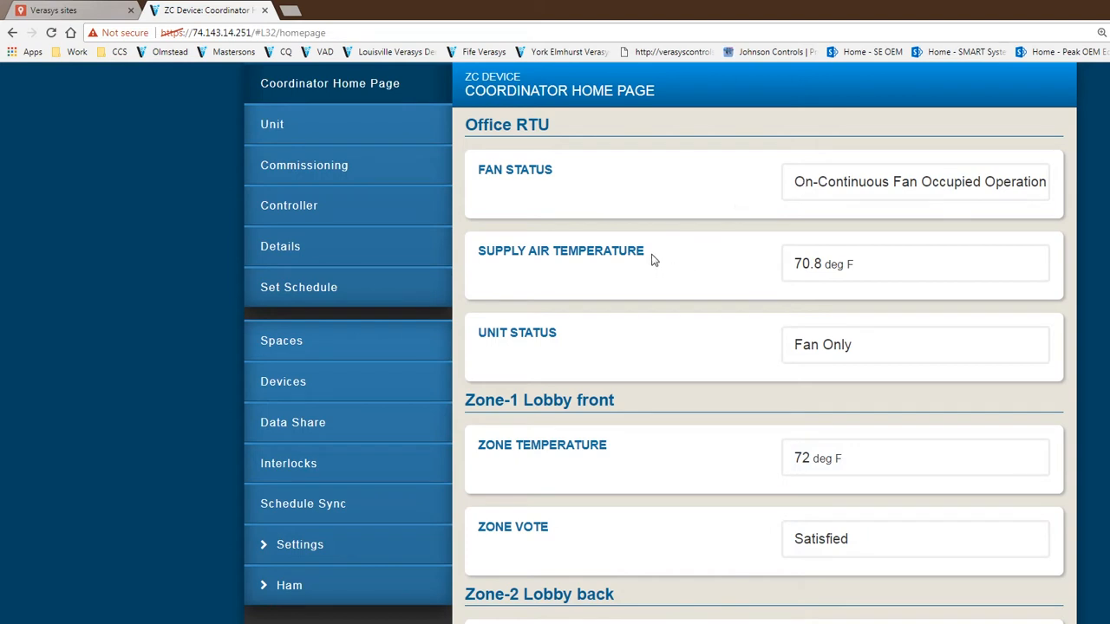
mouse_move(919, 294)
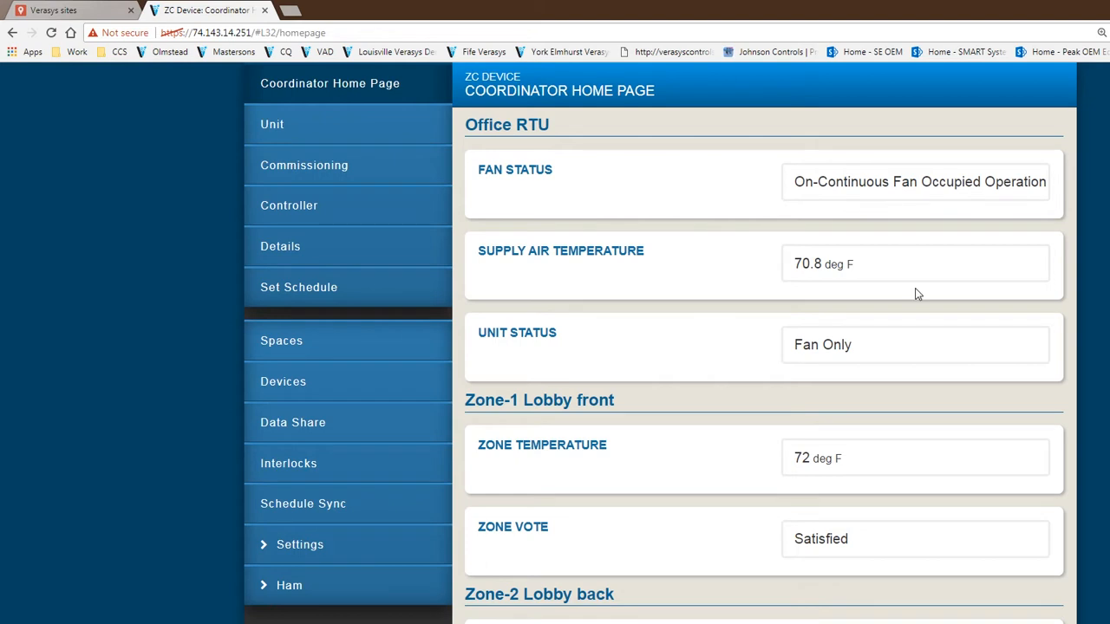
mouse_move(835, 371)
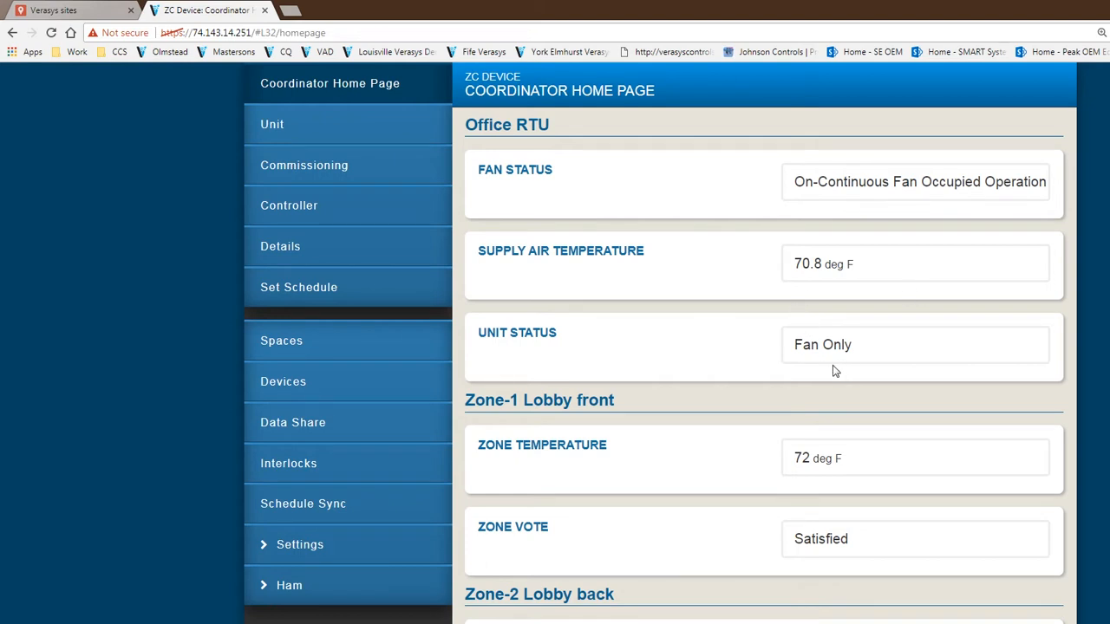
mouse_move(863, 365)
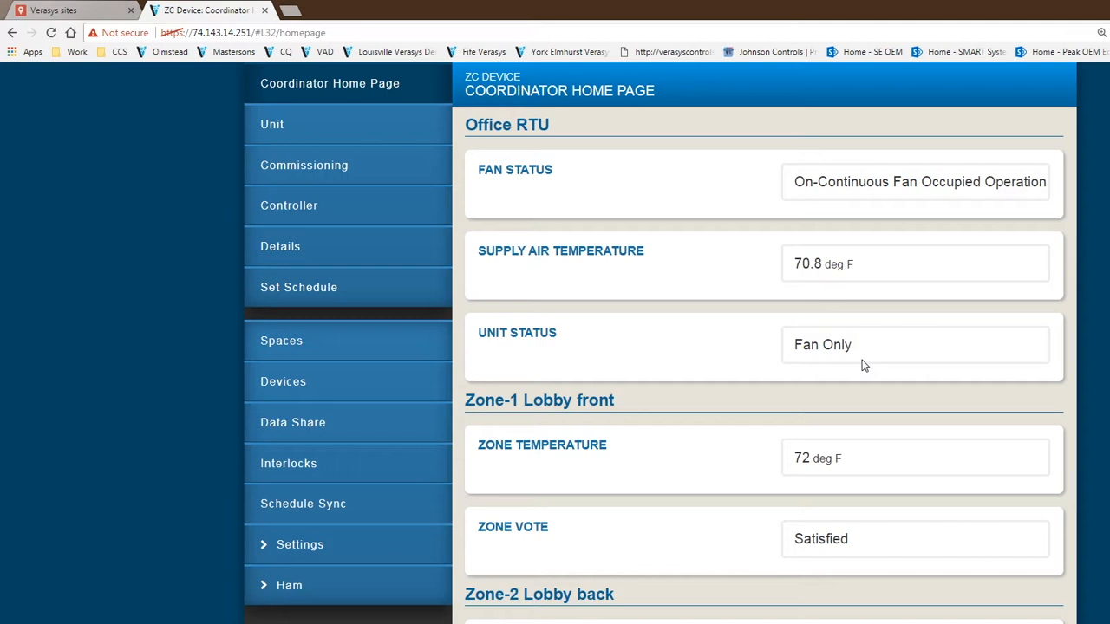
scroll("down", 3)
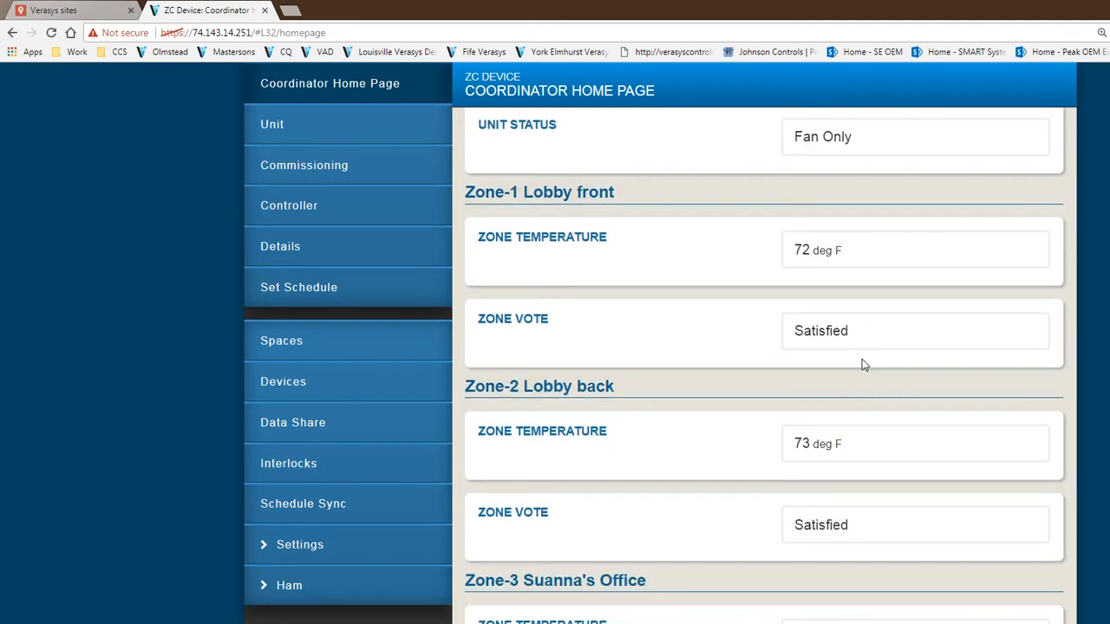
mouse_move(848, 351)
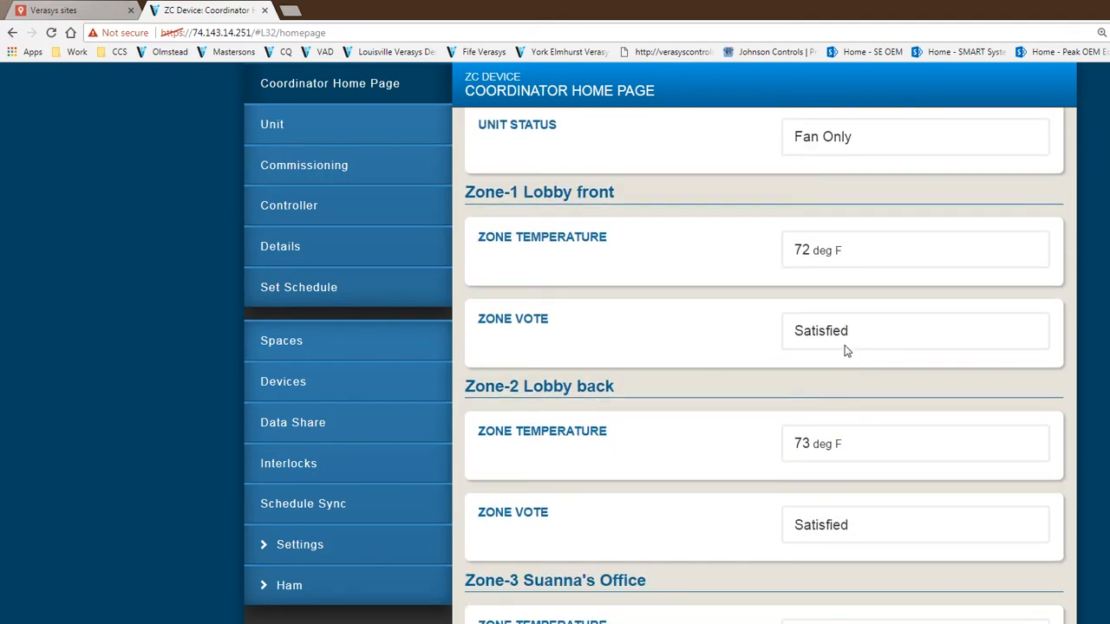
mouse_move(694, 305)
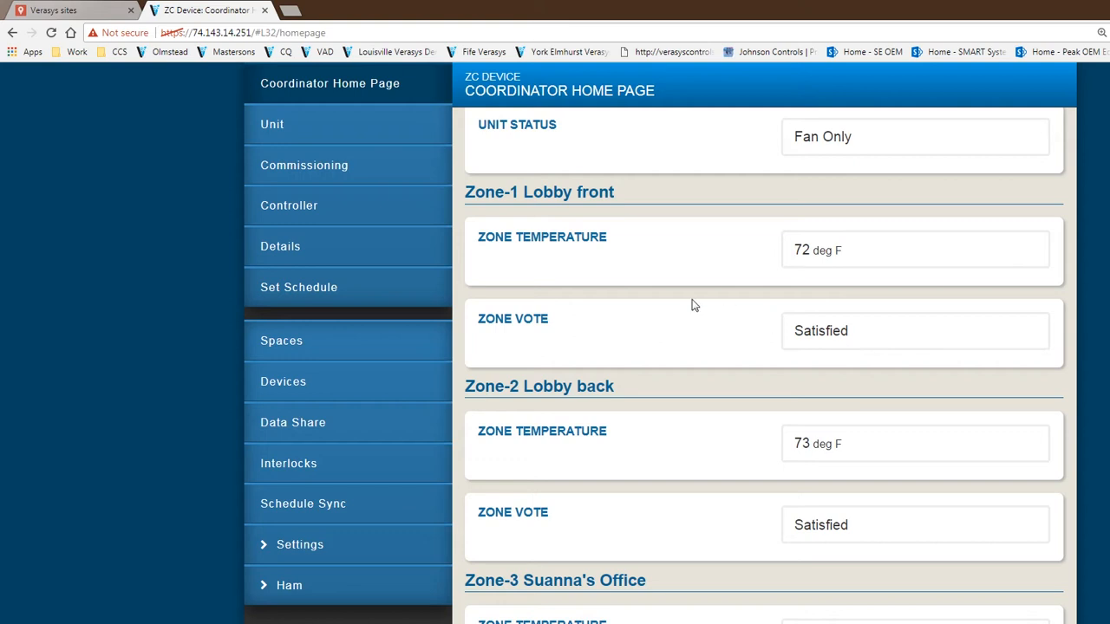
mouse_move(828, 301)
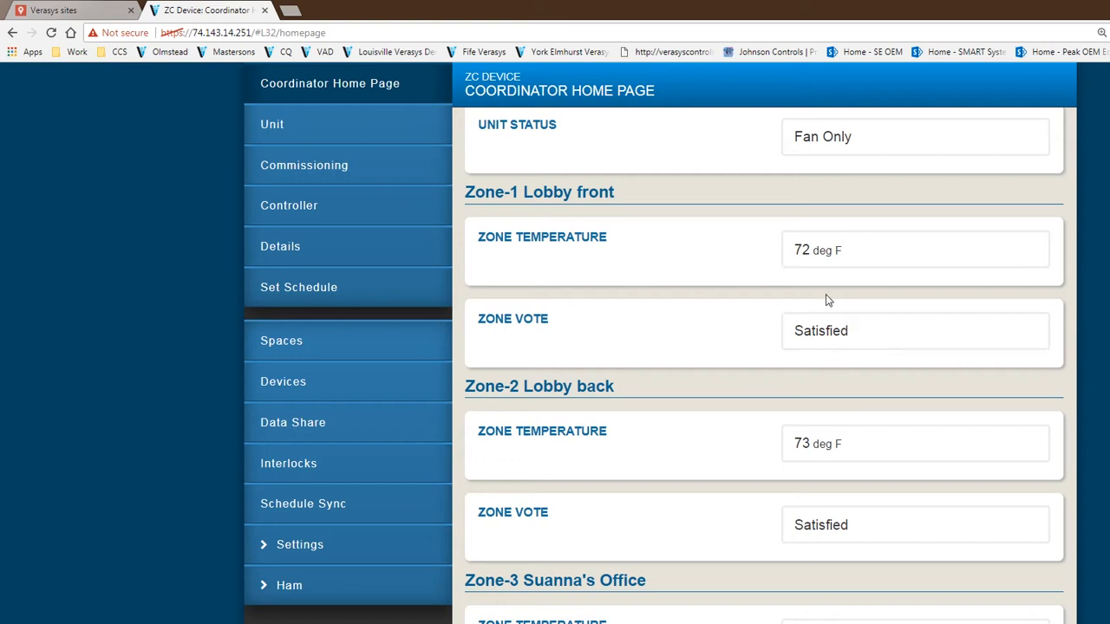
scroll("up", 3)
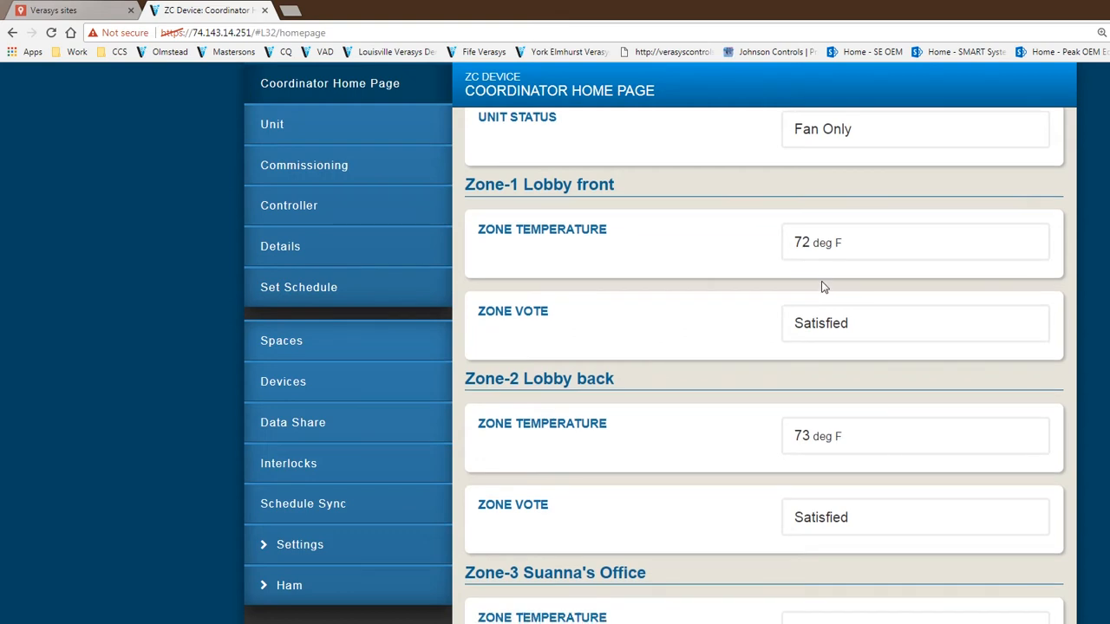
scroll("down", 3)
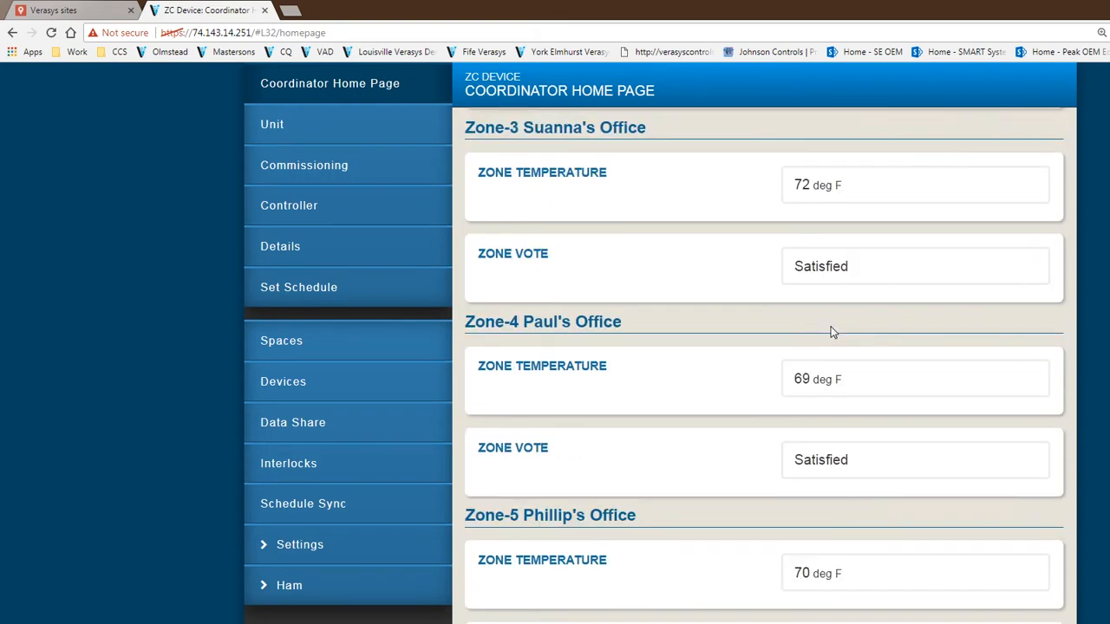
scroll("down", 3)
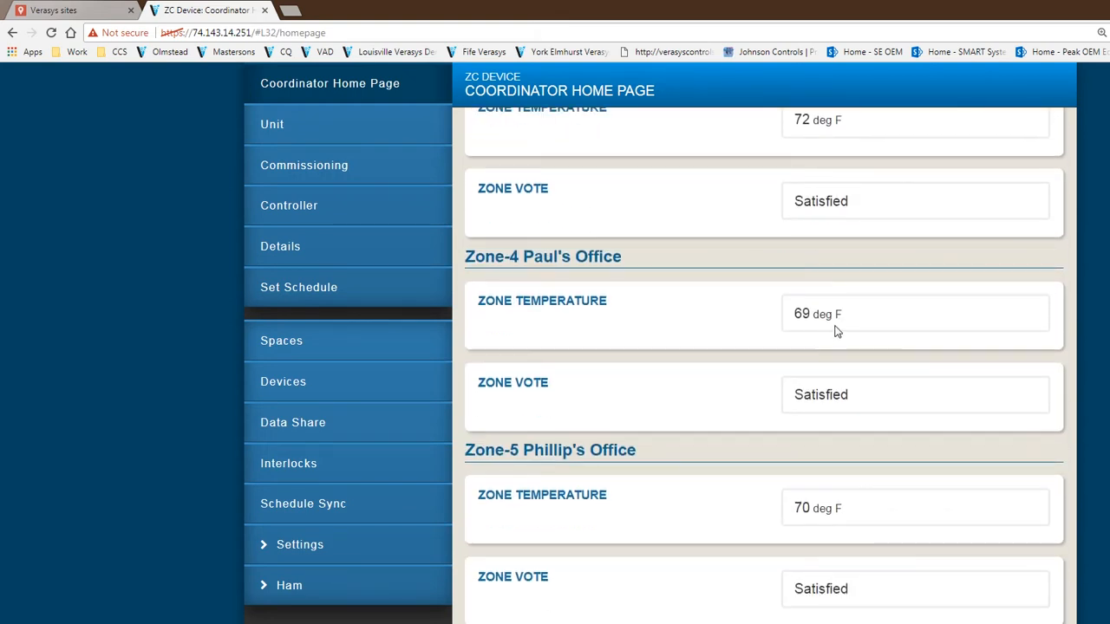
scroll("up", 3)
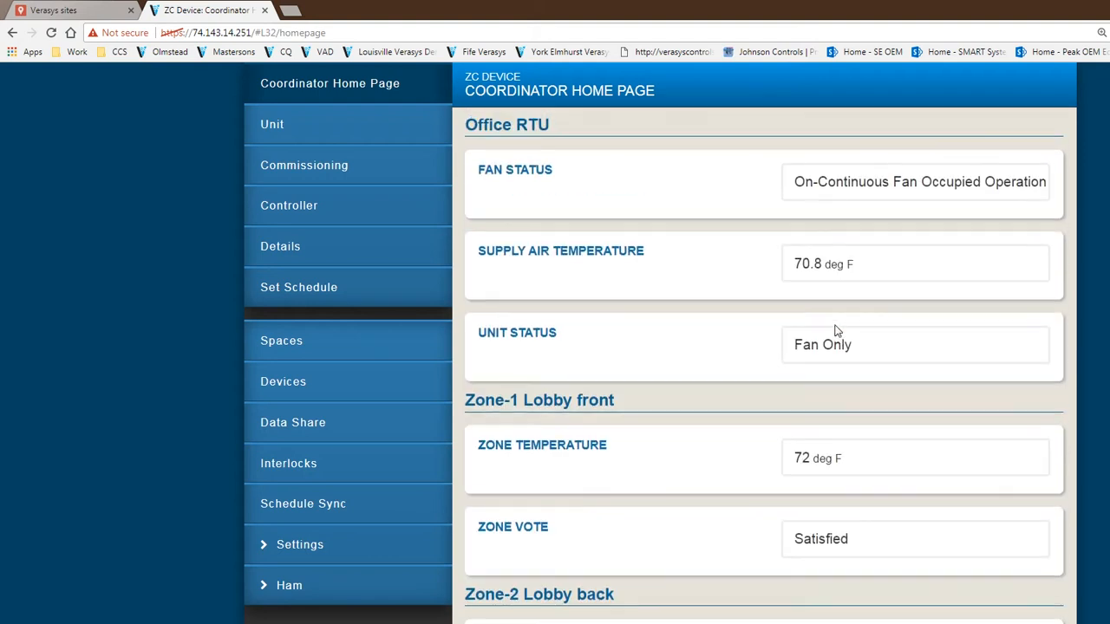
mouse_move(851, 365)
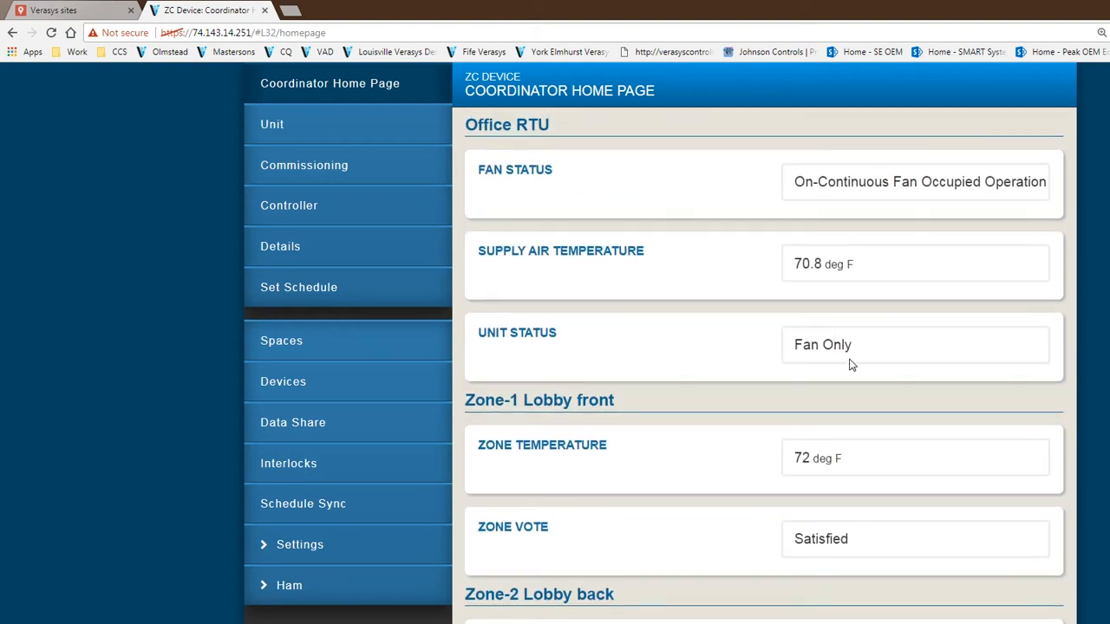
mouse_move(839, 363)
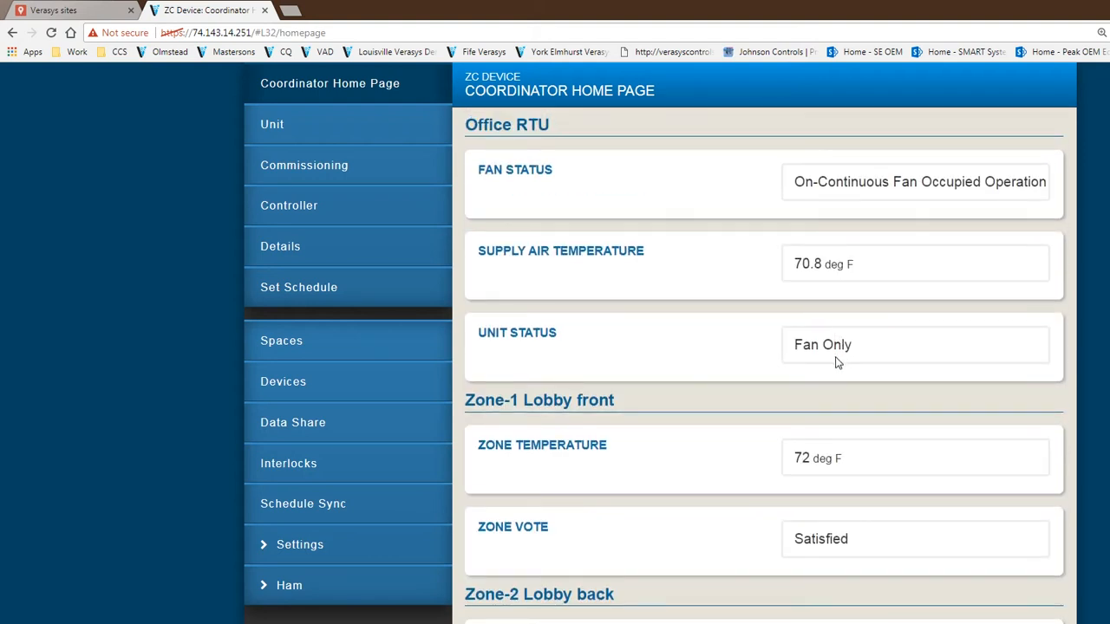
scroll("down", 3)
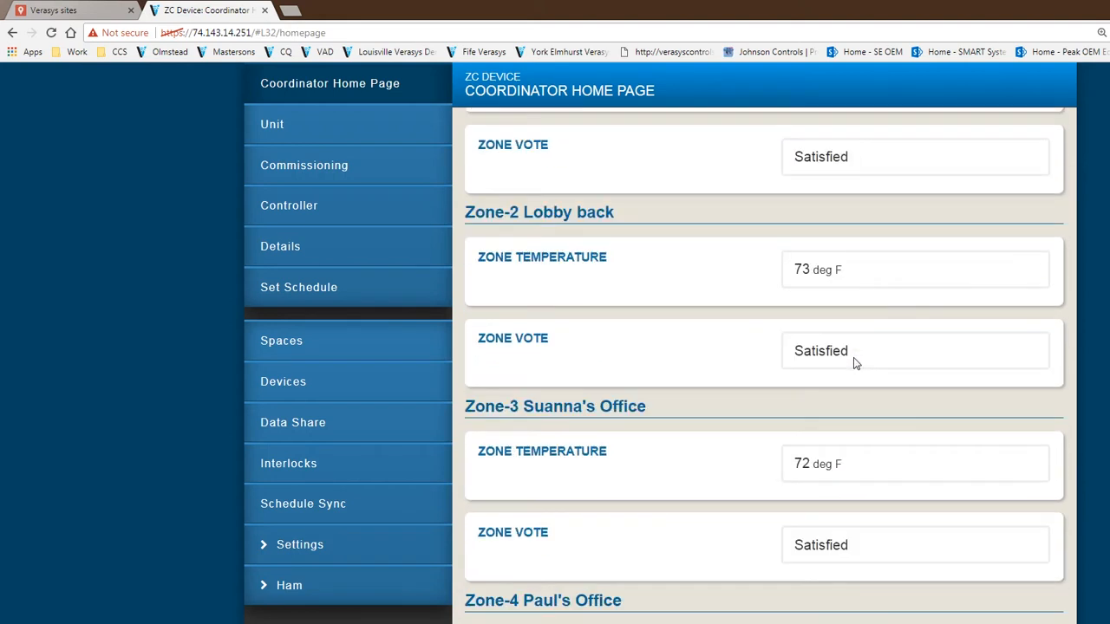
scroll("down", 3)
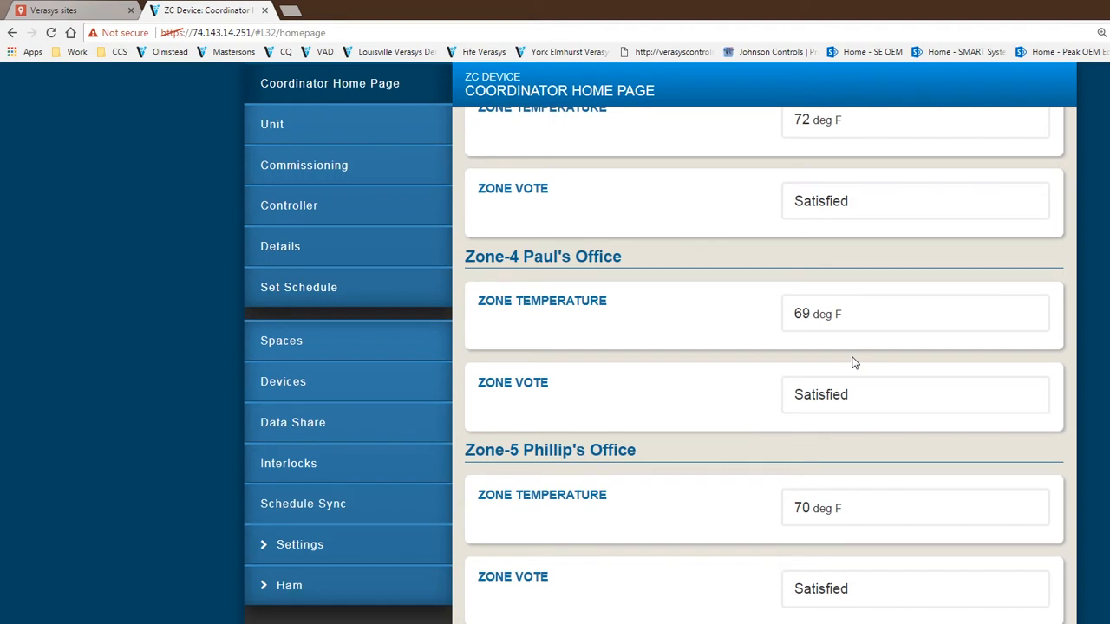
mouse_move(824, 351)
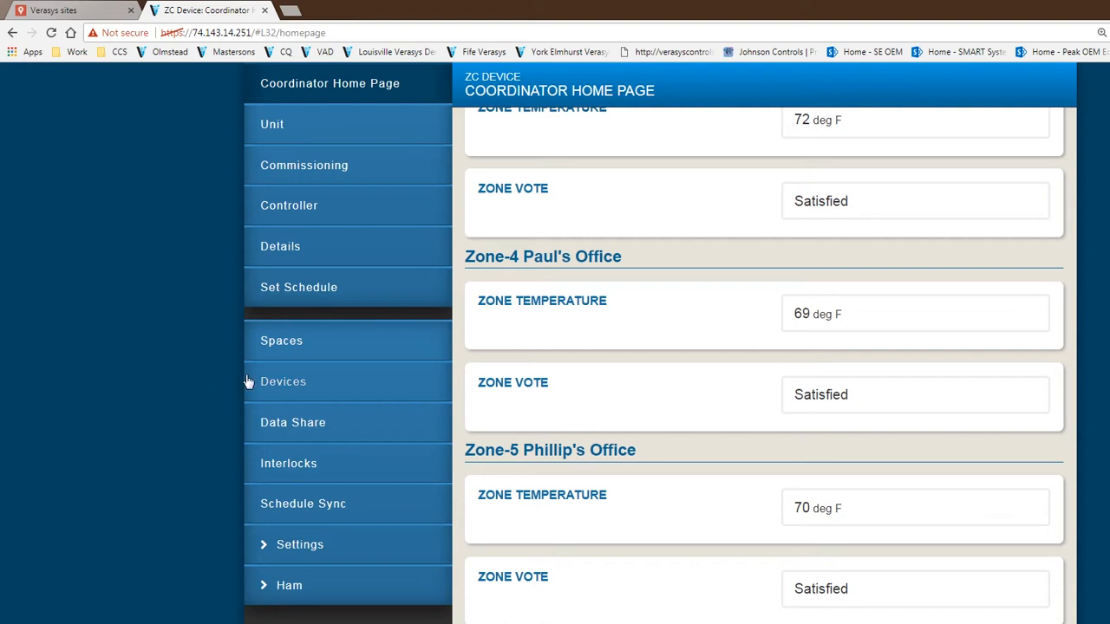
Step: Open Zone-1 Lobby front from Devices and scroll its home page (72 °F, setpoint 73, damper 10%)
left_click(283, 381)
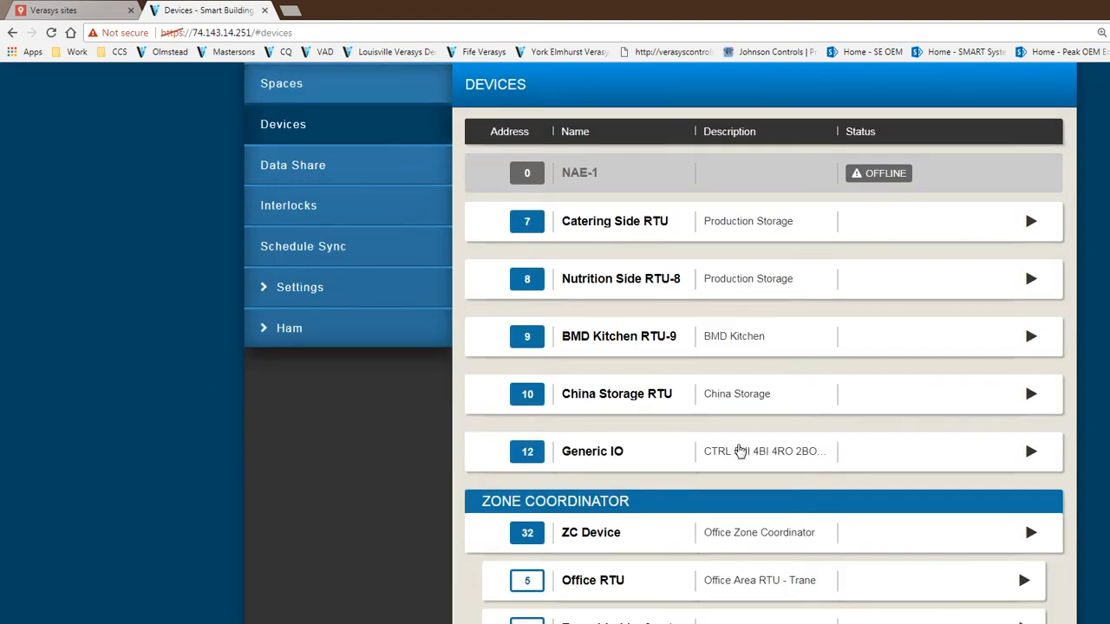
scroll("down", 3)
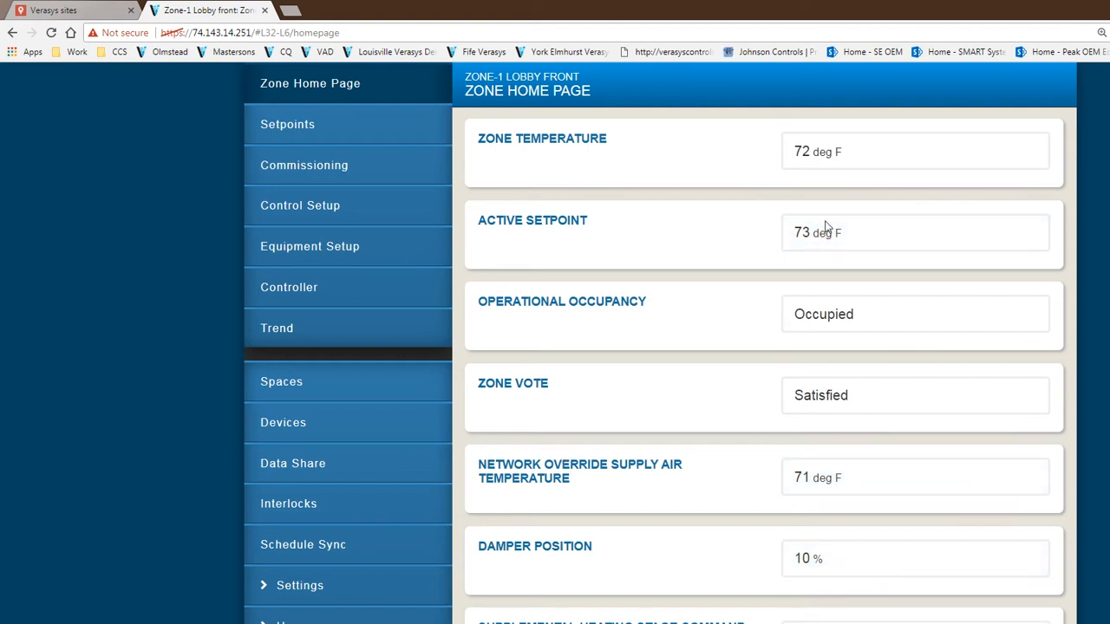
mouse_move(827, 188)
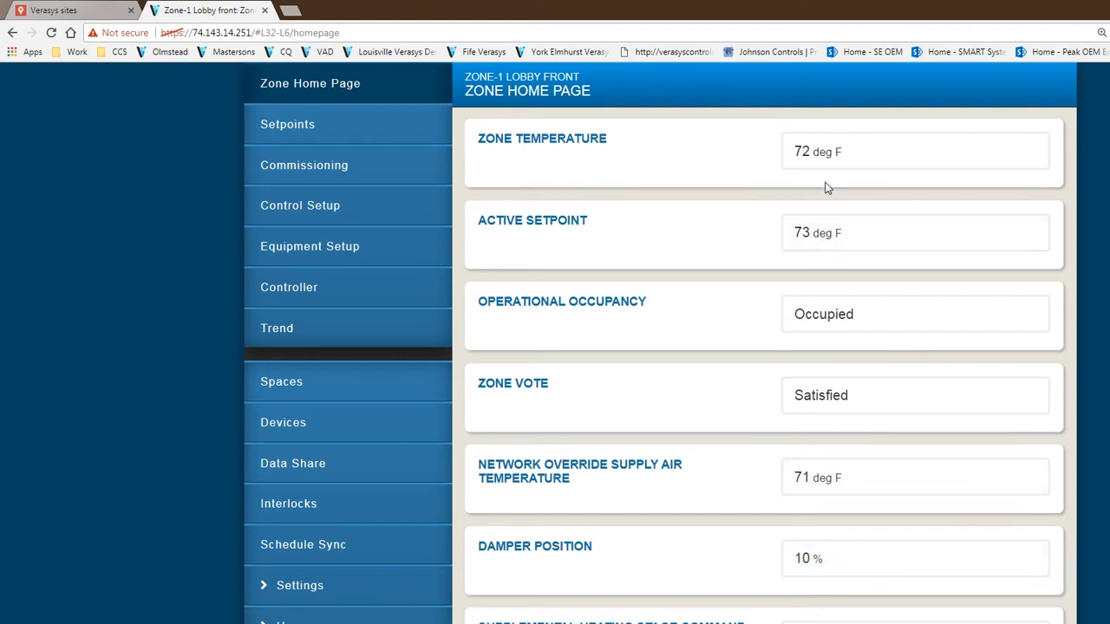
mouse_move(872, 397)
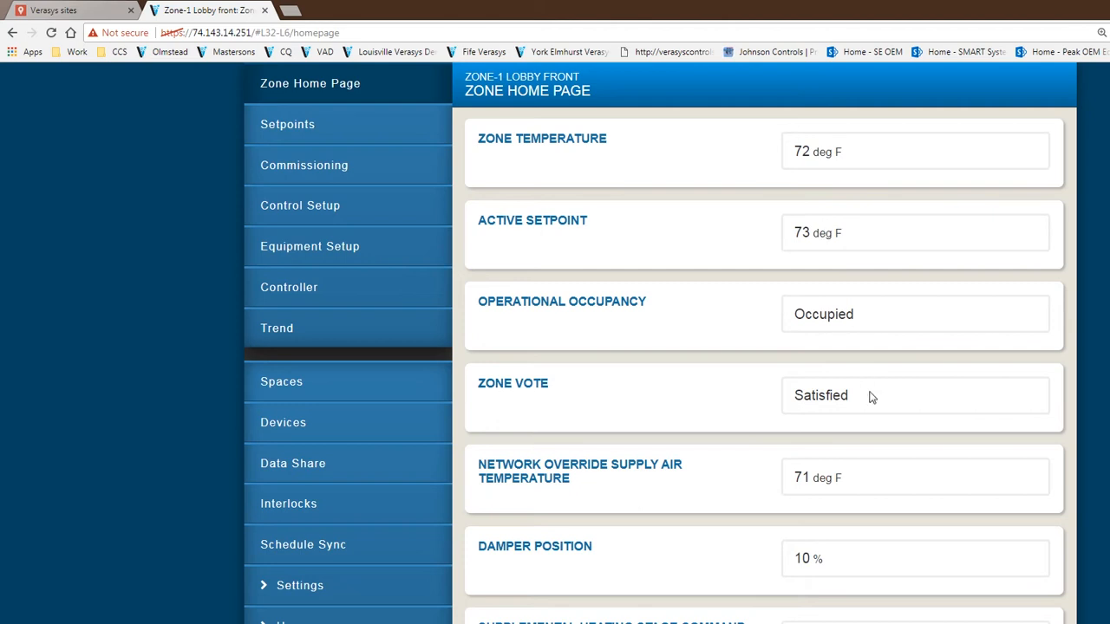
scroll("down", 3)
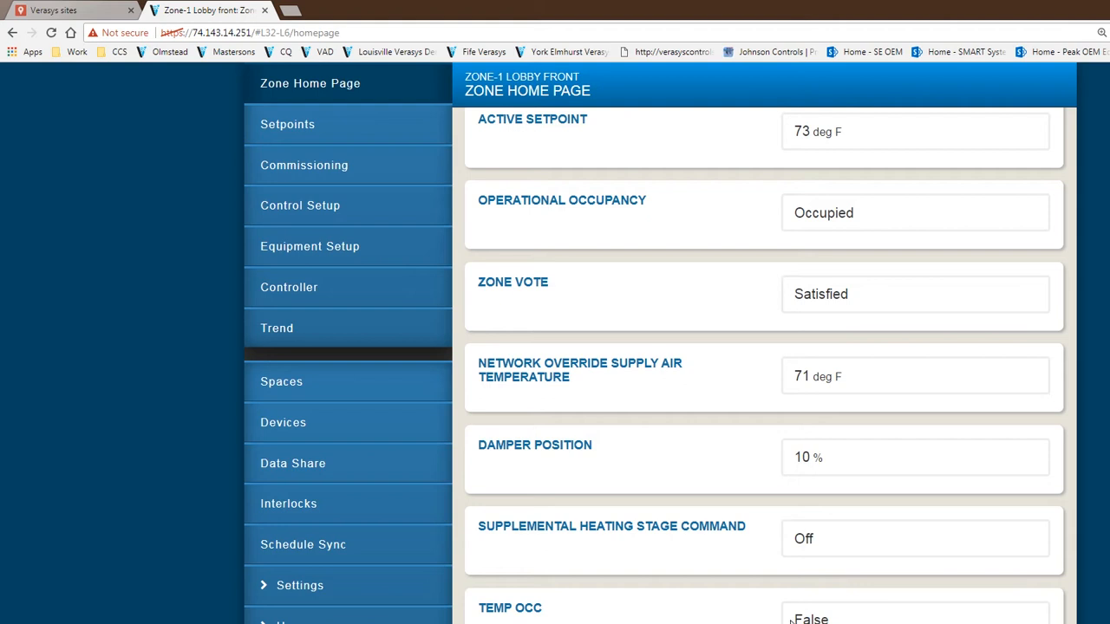
mouse_move(355, 171)
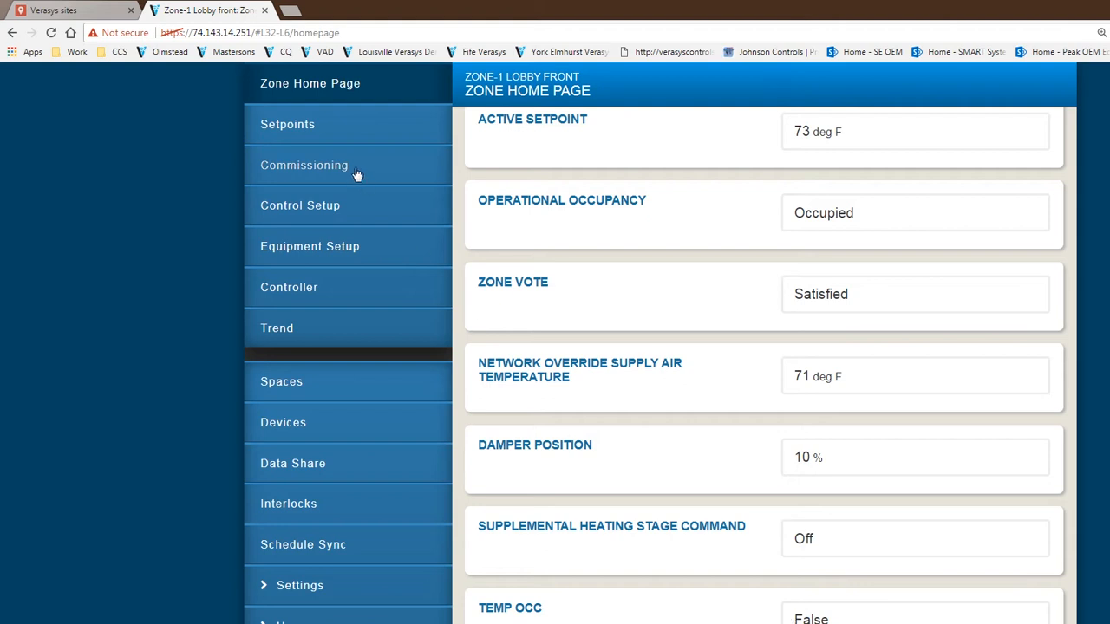
mouse_move(362, 210)
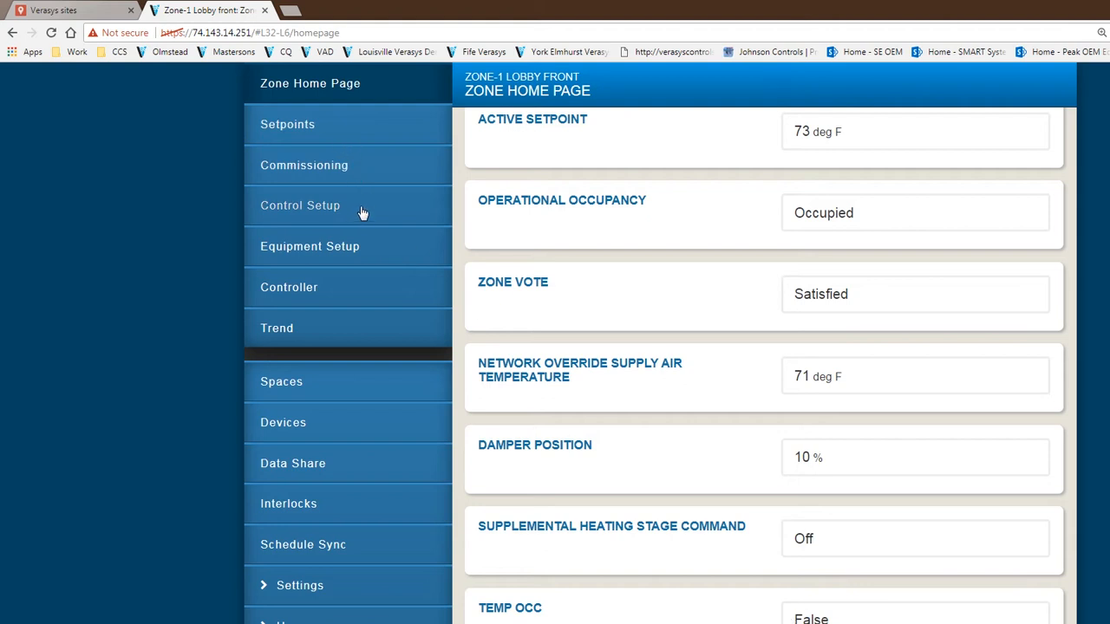
mouse_move(350, 314)
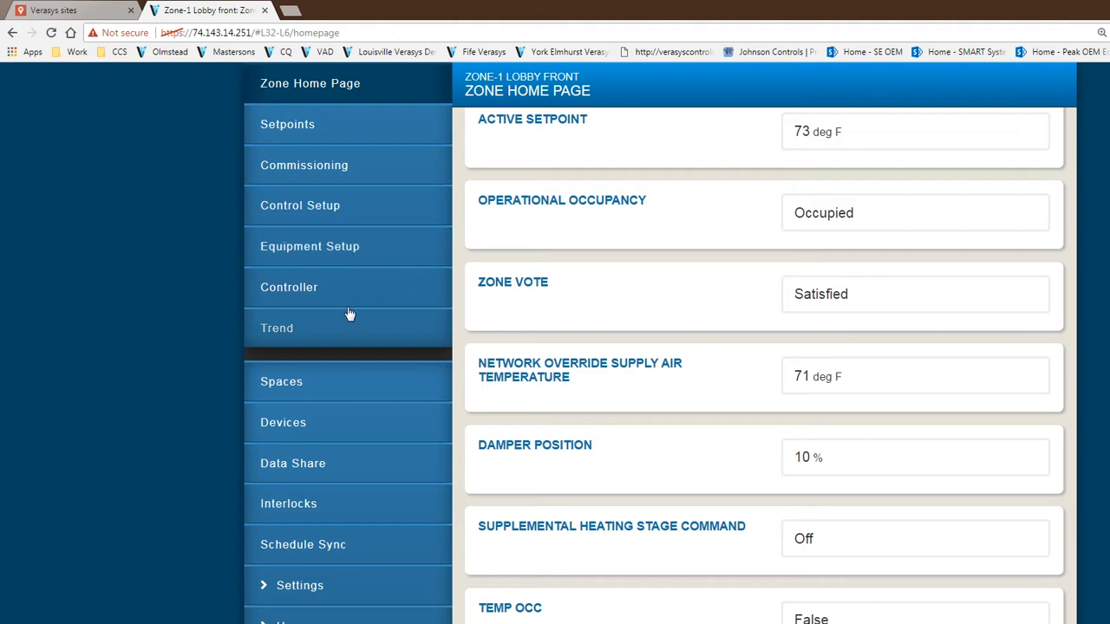
mouse_move(424, 456)
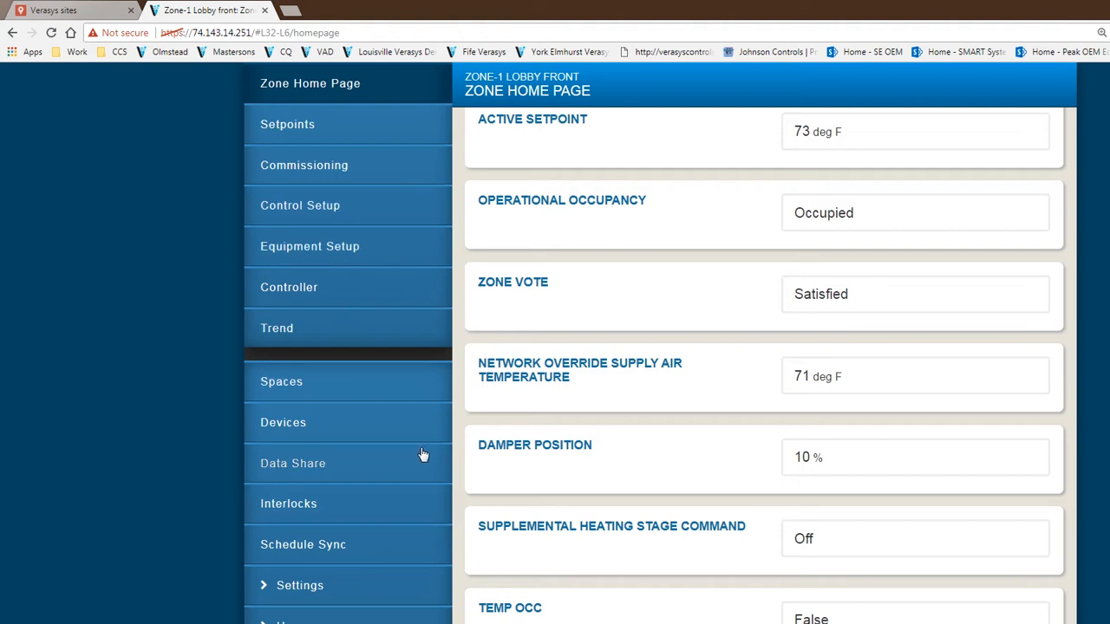
mouse_move(380, 407)
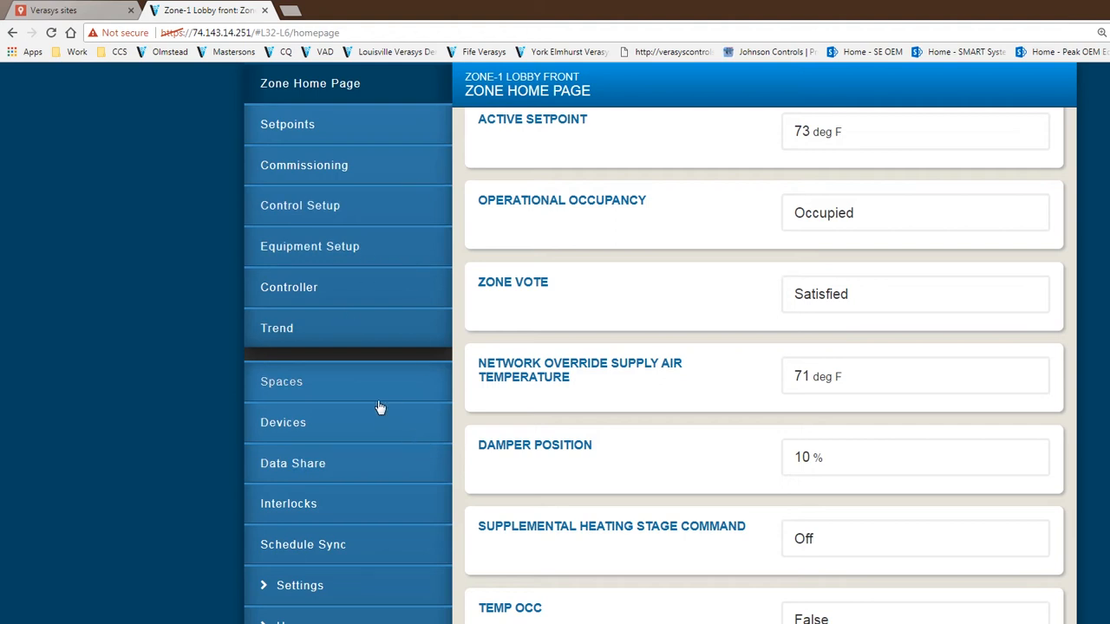
mouse_move(316, 347)
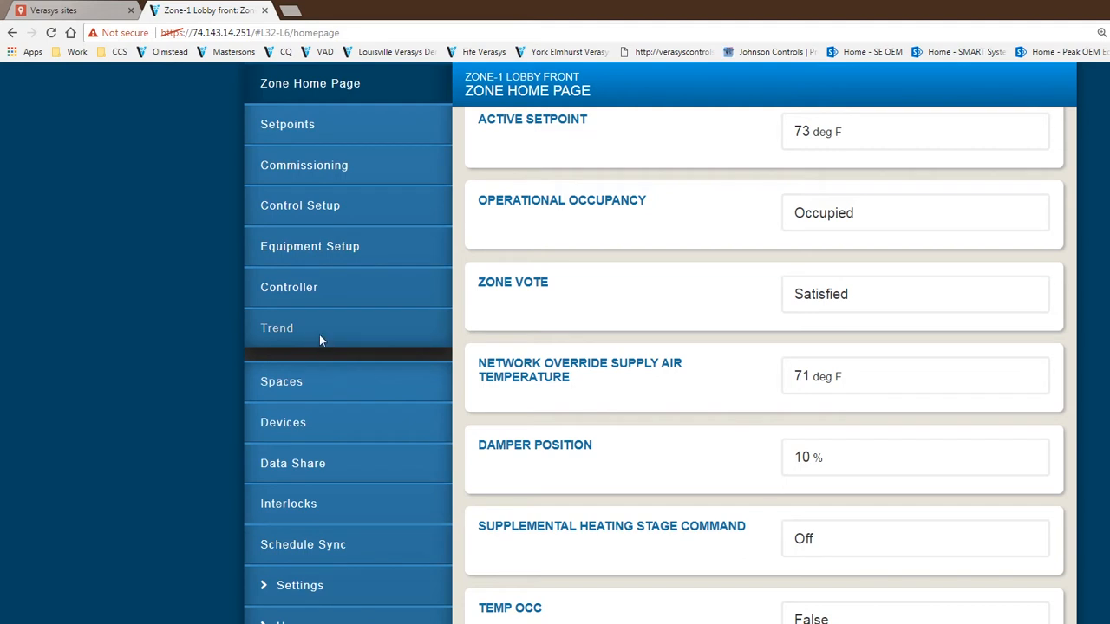
Step: View Zone-1 Lobby front's Zone Temperature trend graph, then return to the trend list
left_click(282, 328)
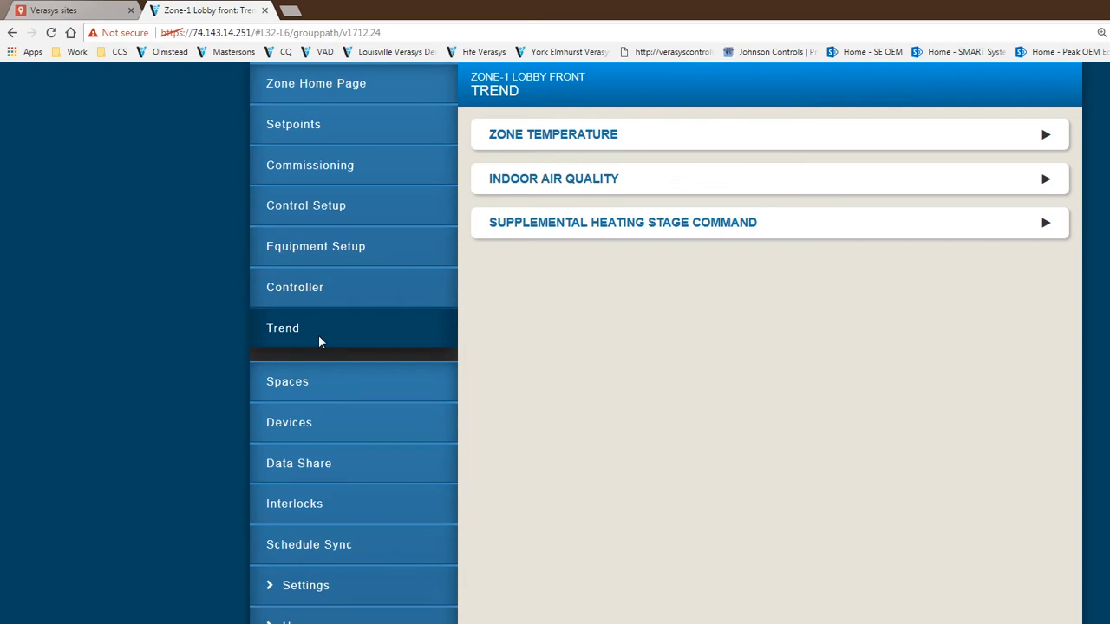
mouse_move(315, 345)
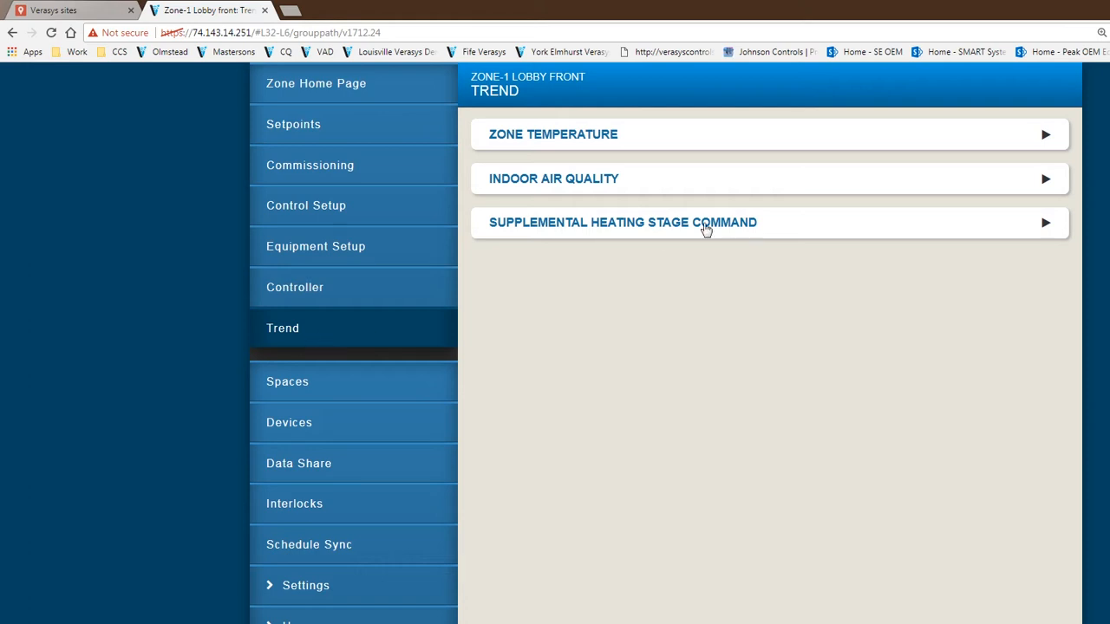
mouse_move(575, 231)
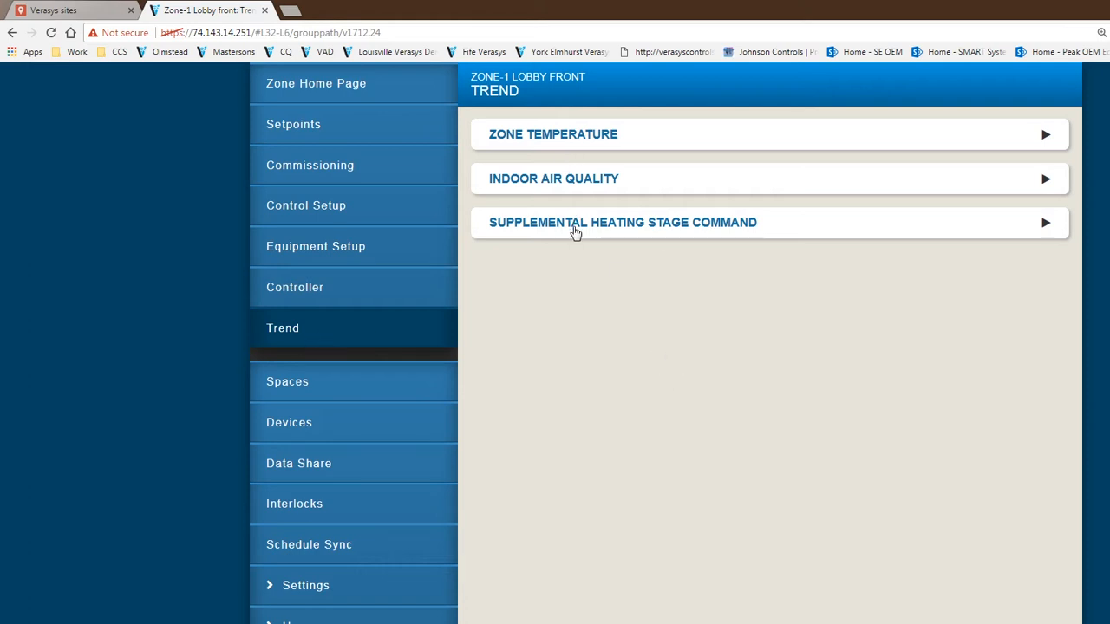
mouse_move(578, 236)
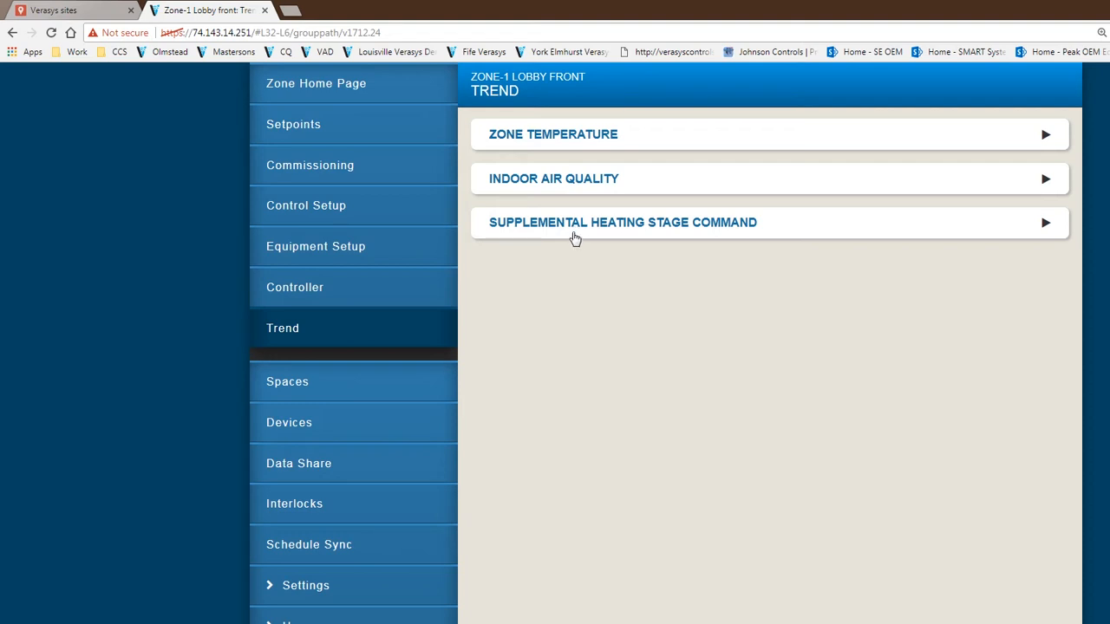
mouse_move(620, 137)
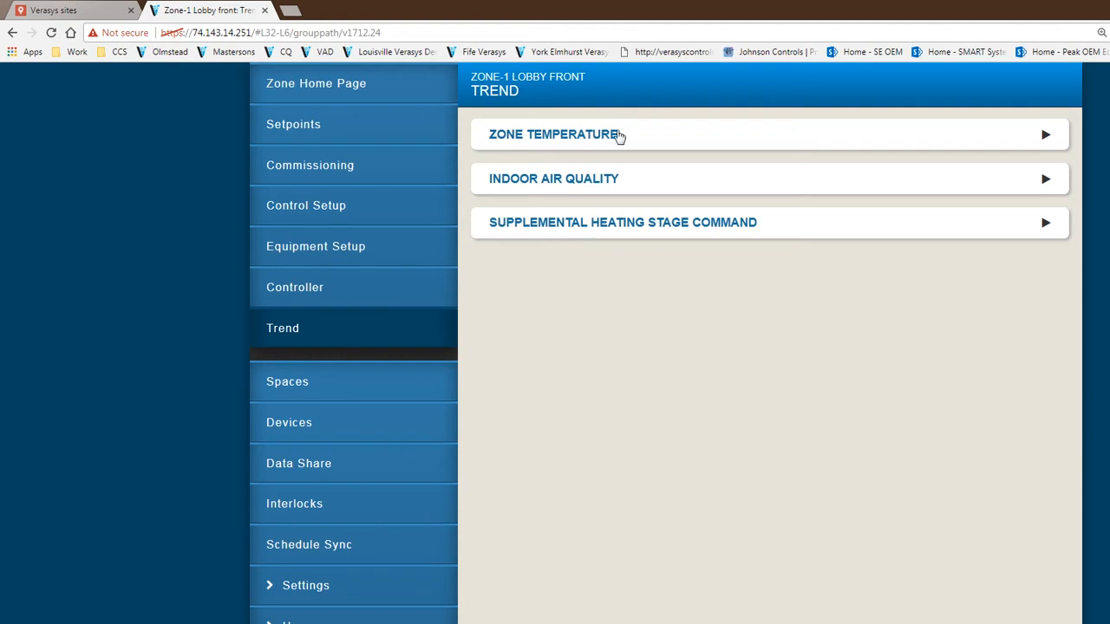
mouse_move(612, 143)
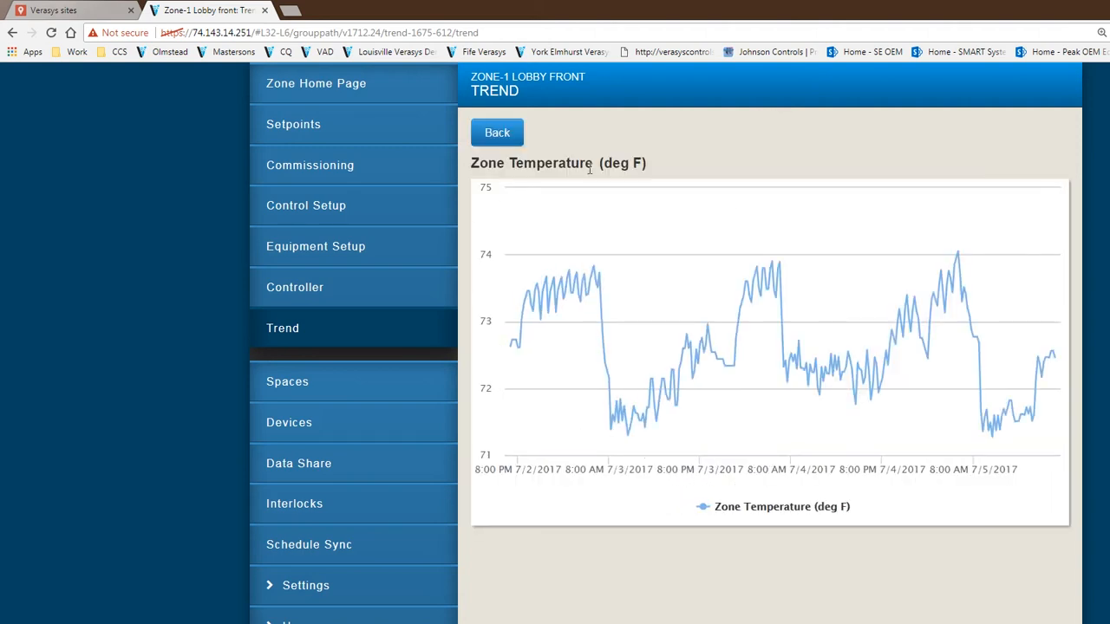
mouse_move(701, 266)
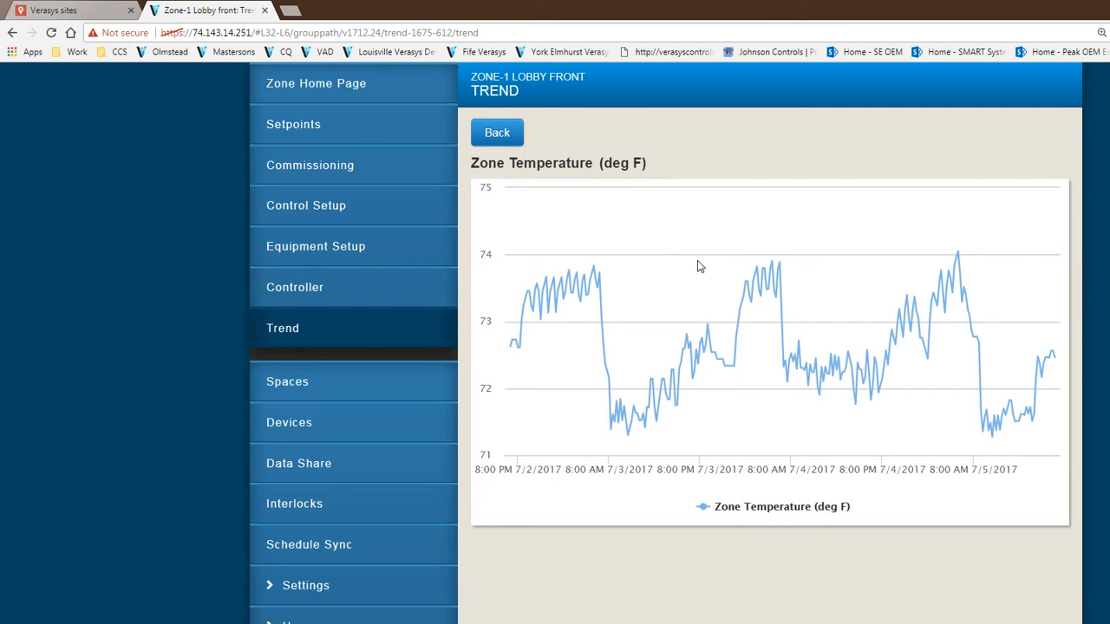
mouse_move(631, 227)
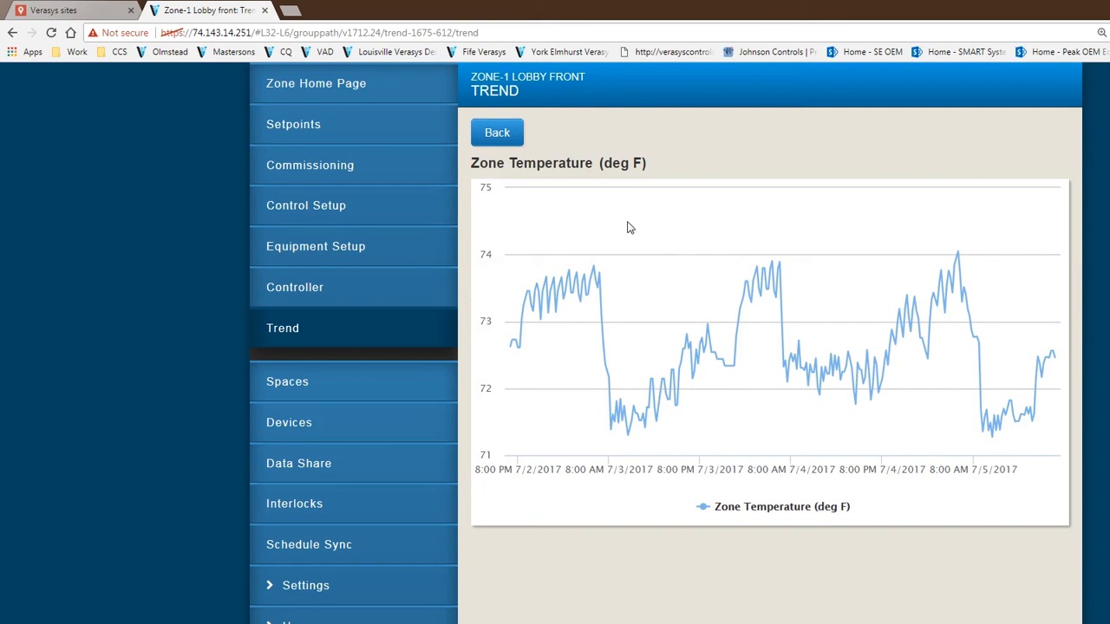
left_click_drag(630, 228, 718, 376)
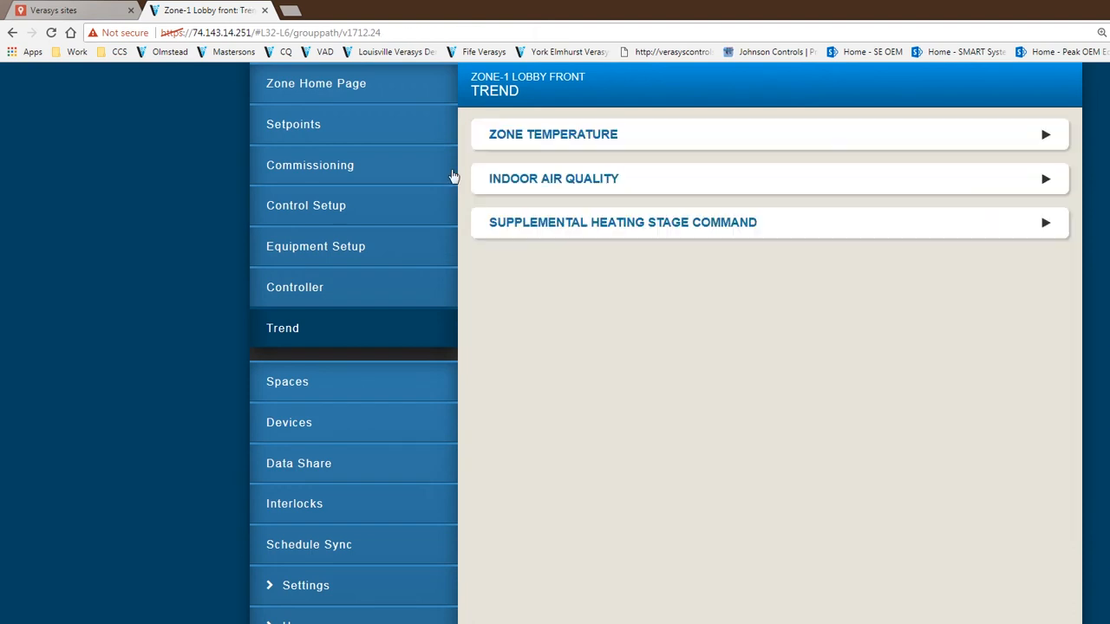
mouse_move(334, 425)
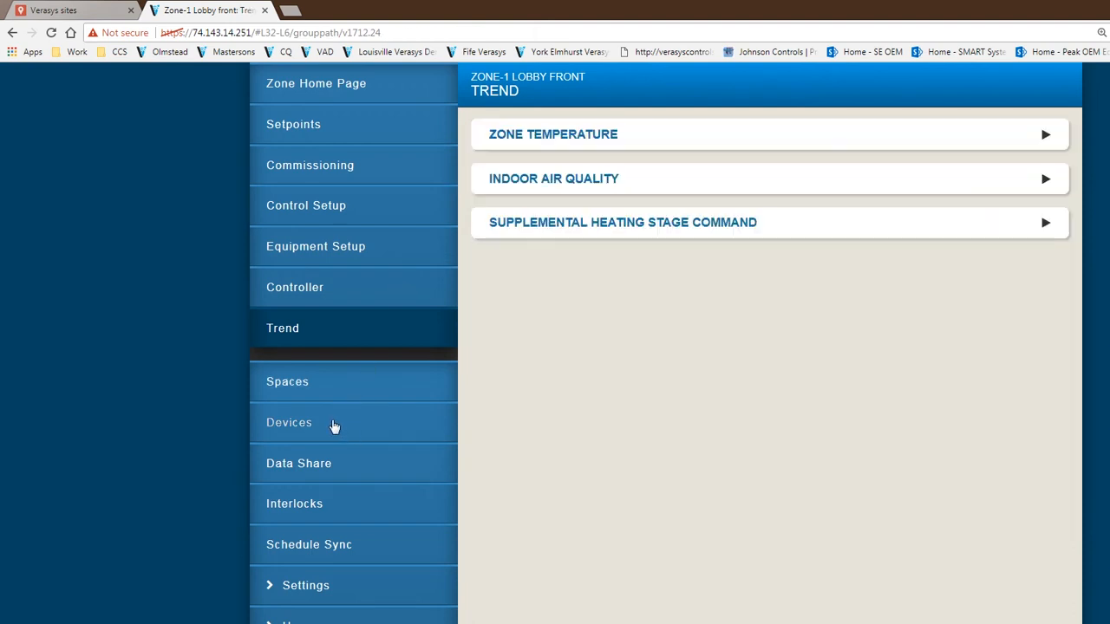
Step: Look over the Devices list and Settings options, then return to the Spaces overview
left_click(289, 423)
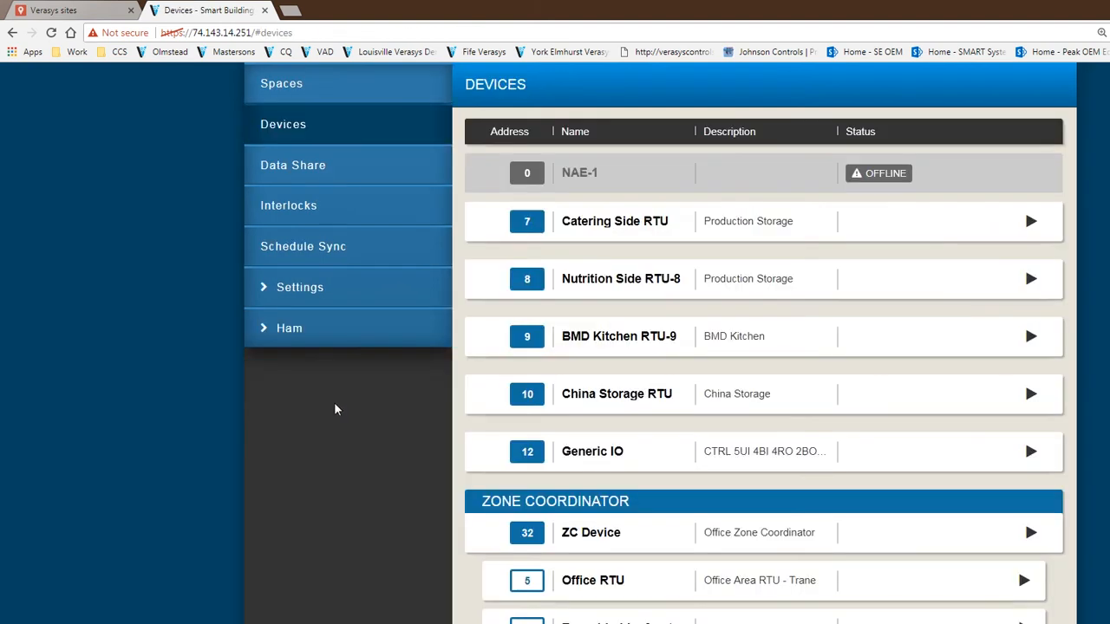
left_click(299, 287)
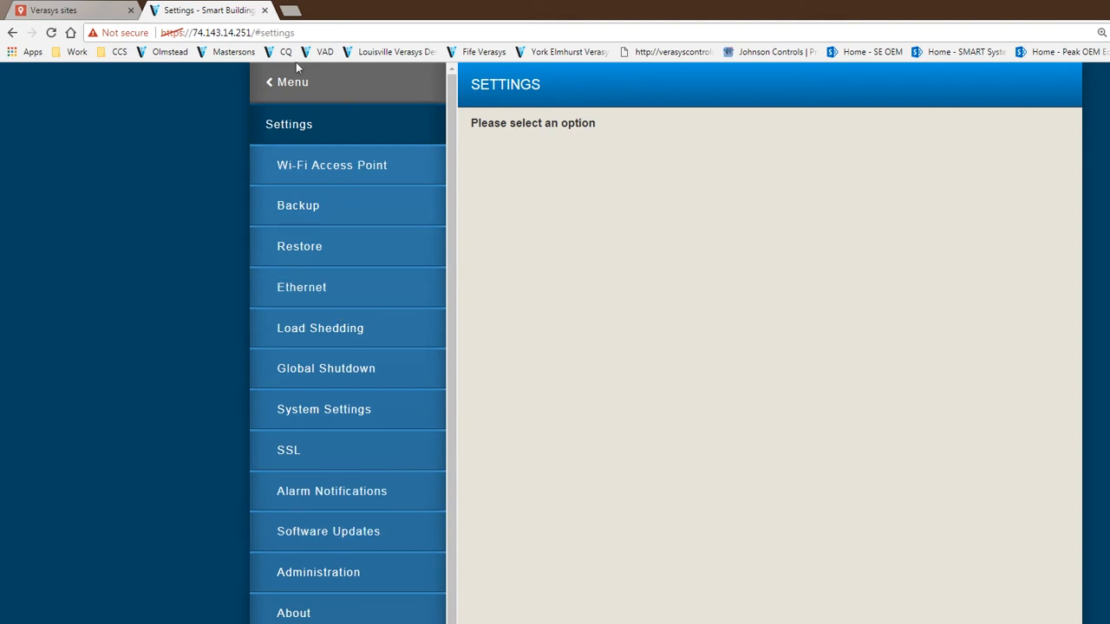
left_click(292, 81)
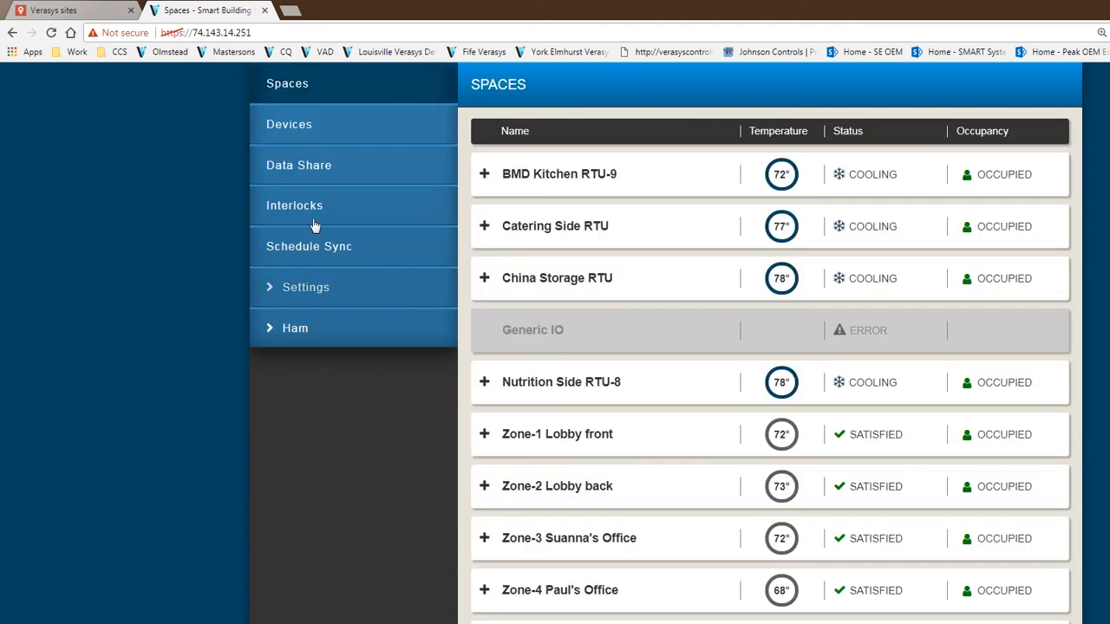
mouse_move(310, 486)
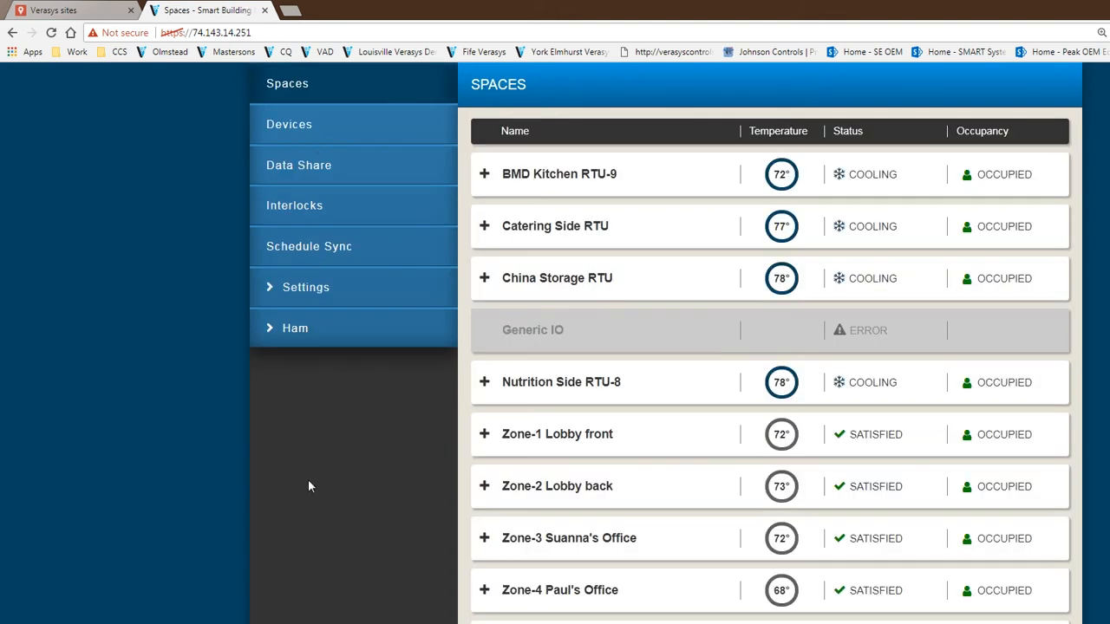